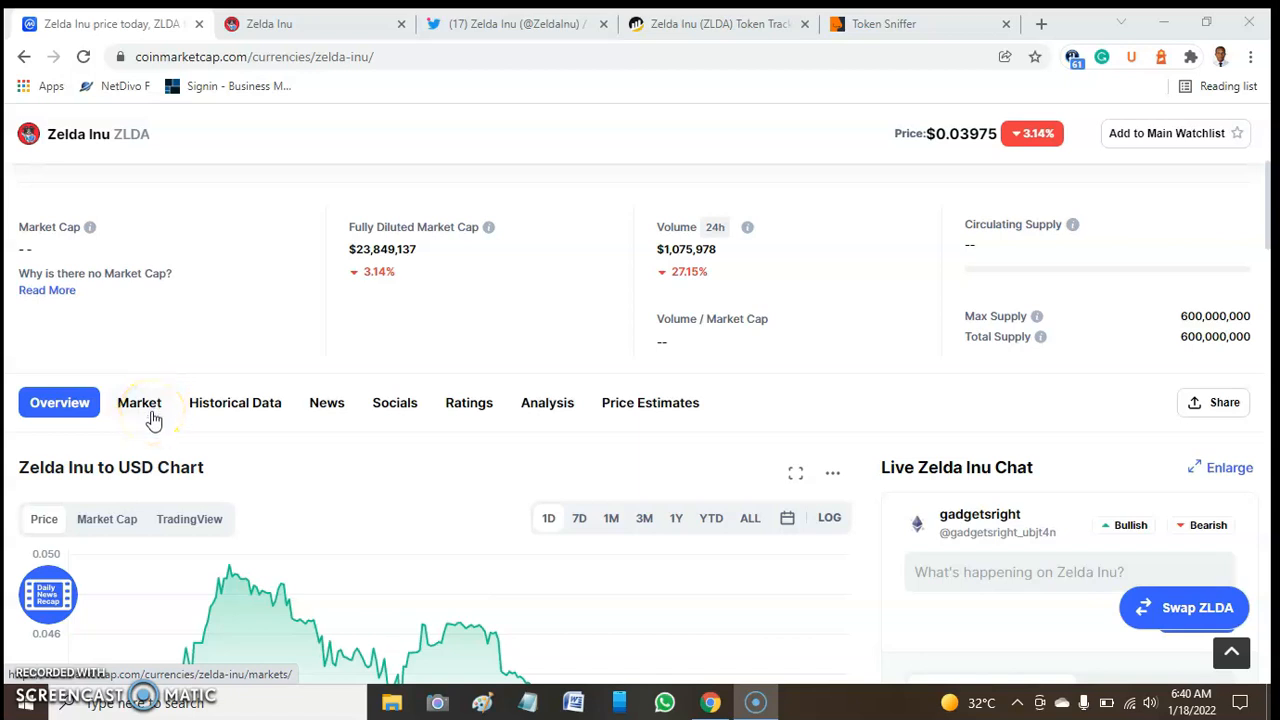
pyautogui.moveTo(584, 356)
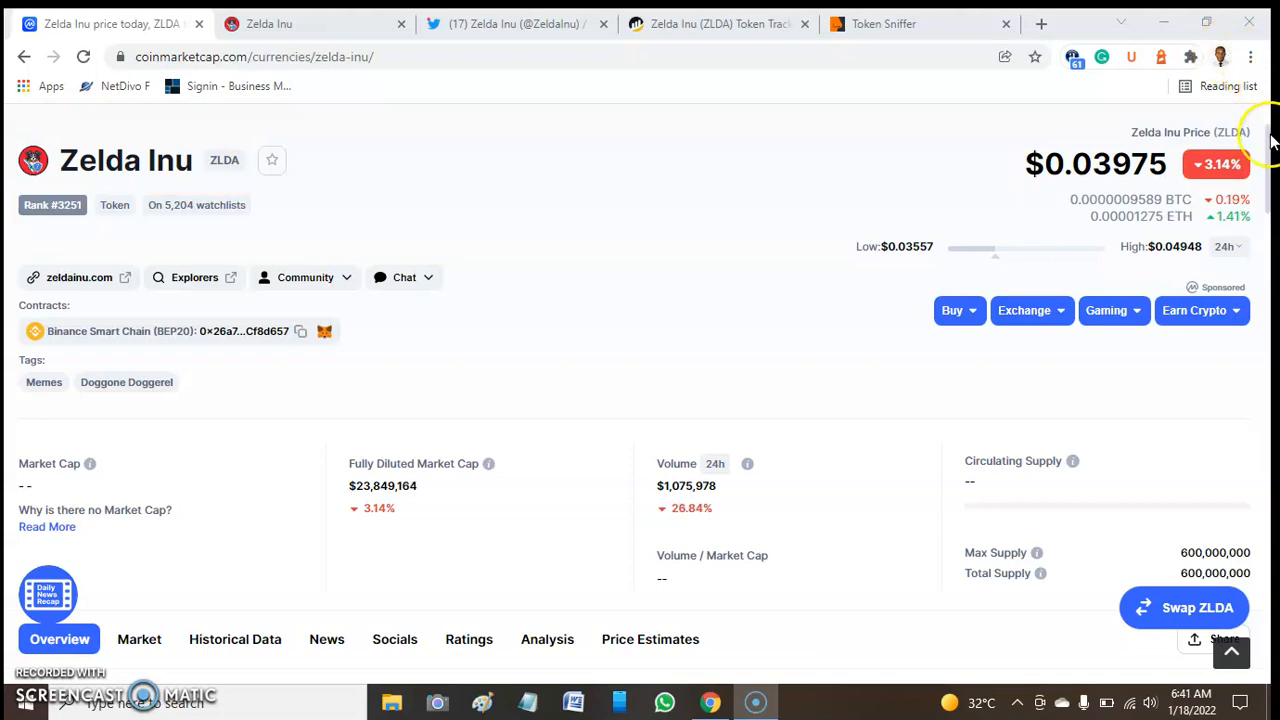
# Switch the Zelda Inu price chart to the 7D range and scan down the page below it
pyautogui.scroll(-3)
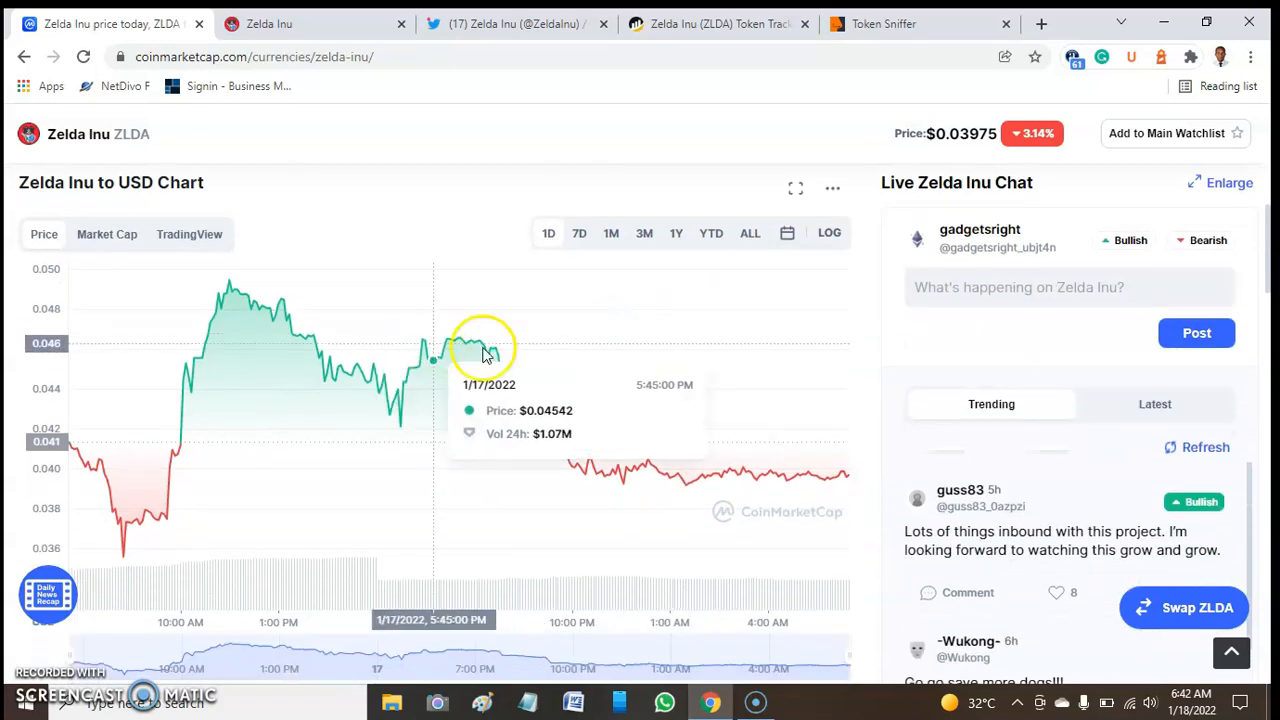
pyautogui.moveTo(68, 450)
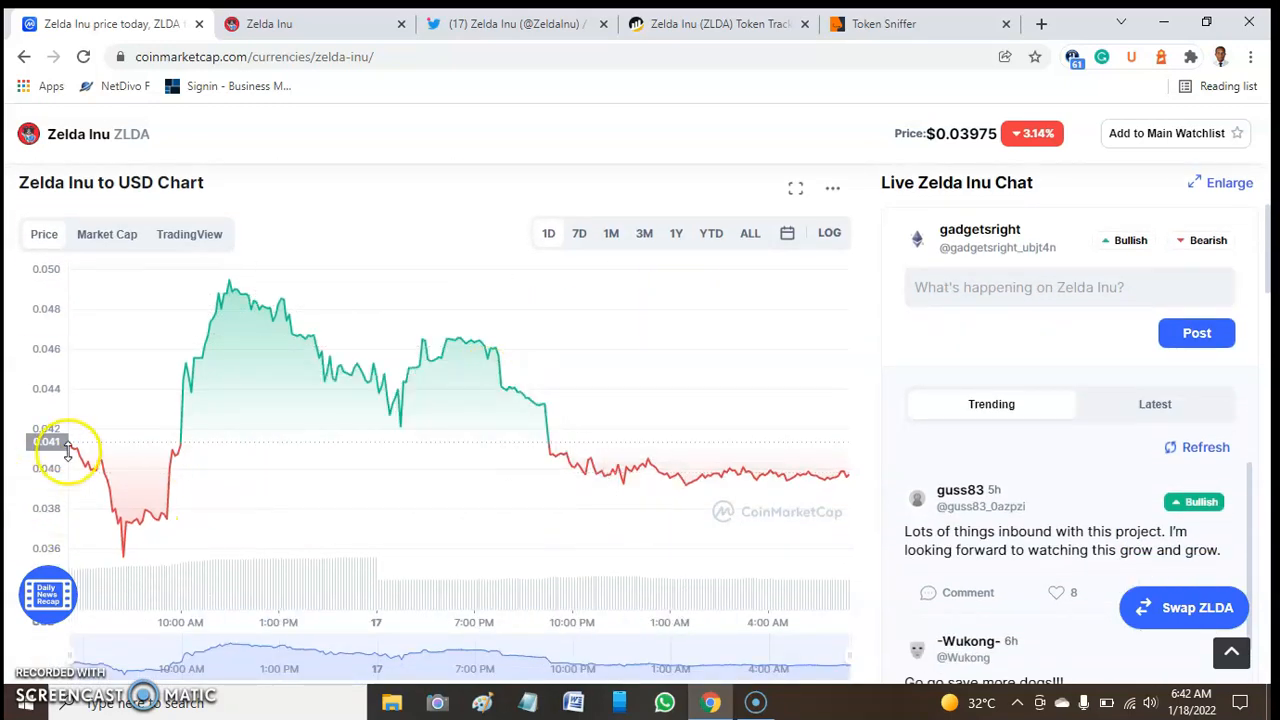
pyautogui.moveTo(78, 448)
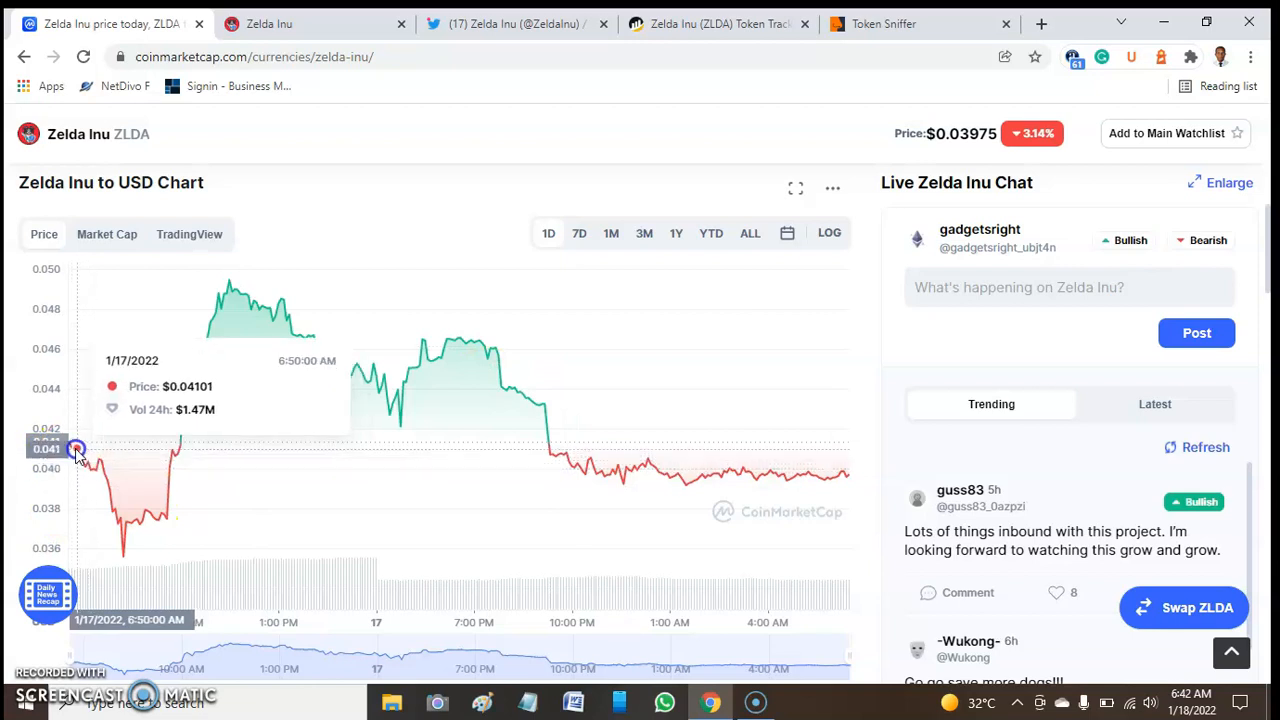
pyautogui.moveTo(220, 296)
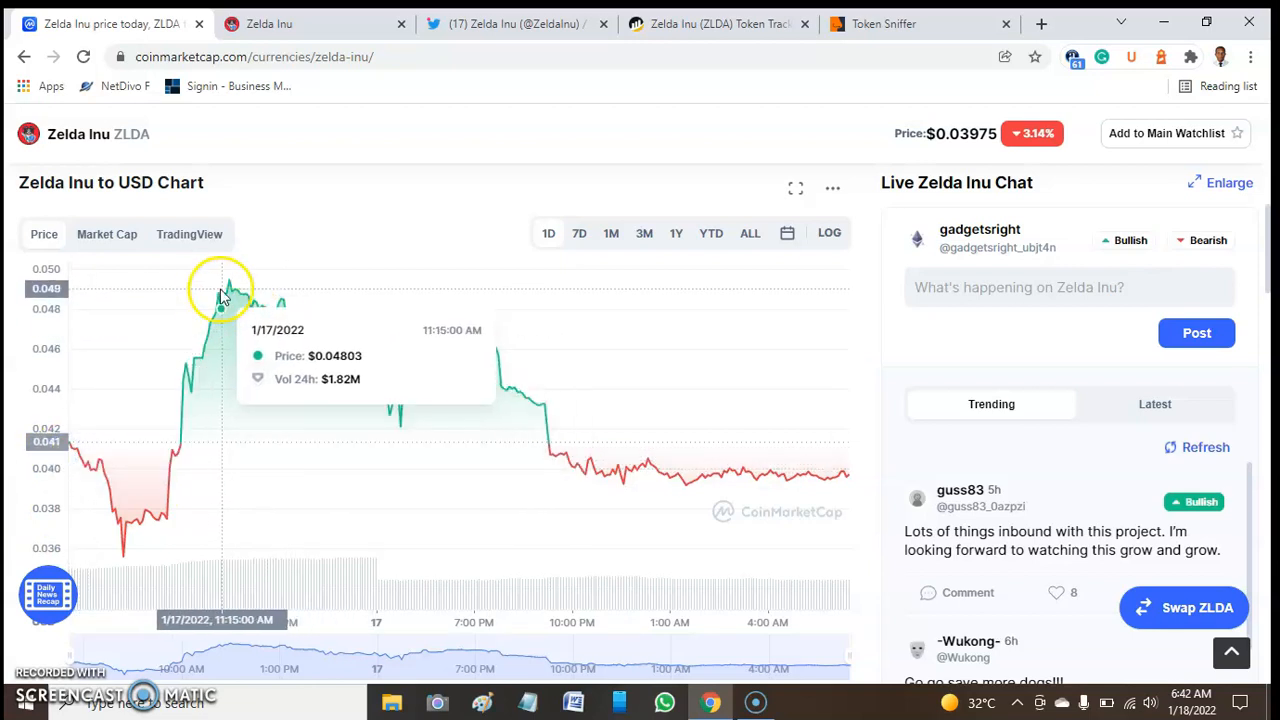
pyautogui.moveTo(230, 296)
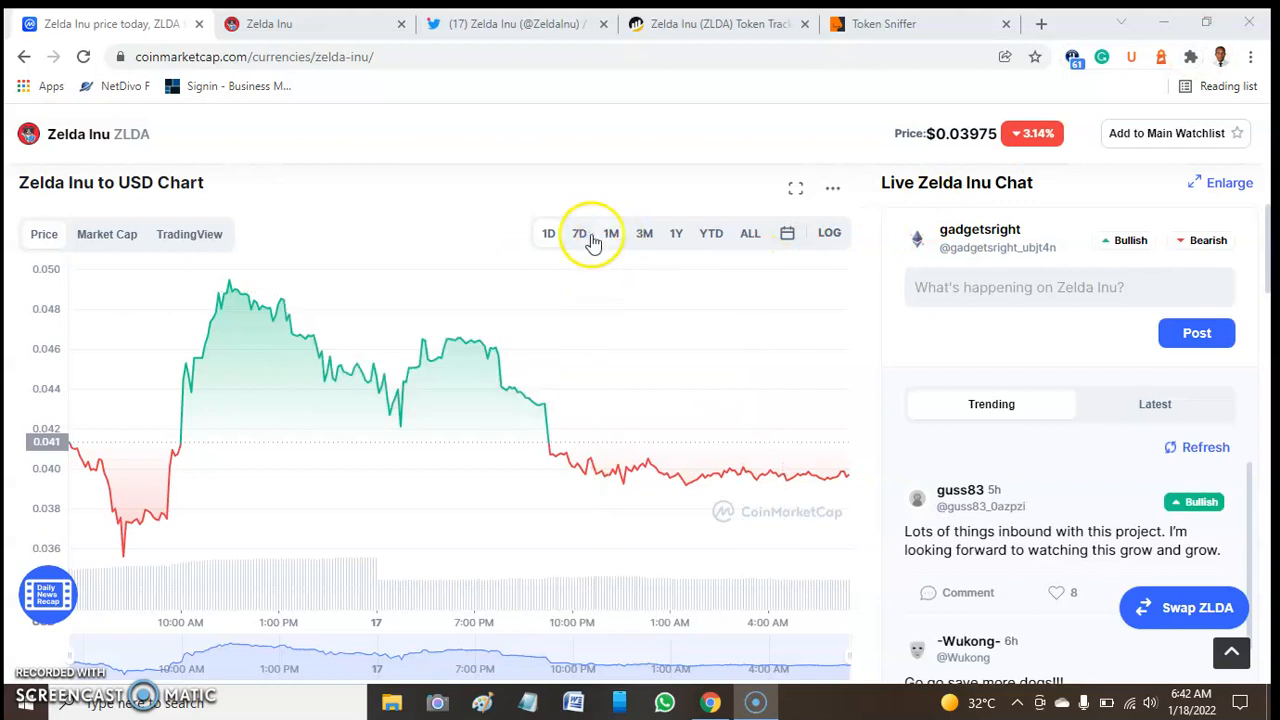
pyautogui.click(580, 232)
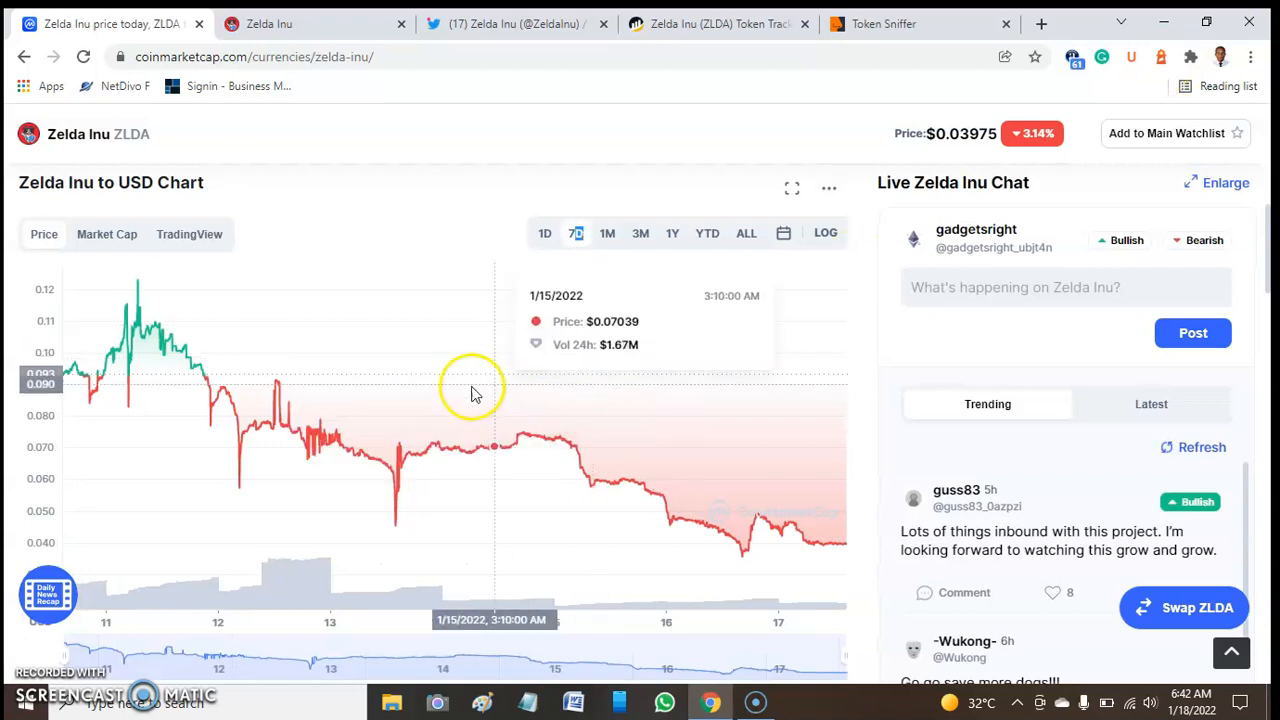
pyautogui.moveTo(320, 360)
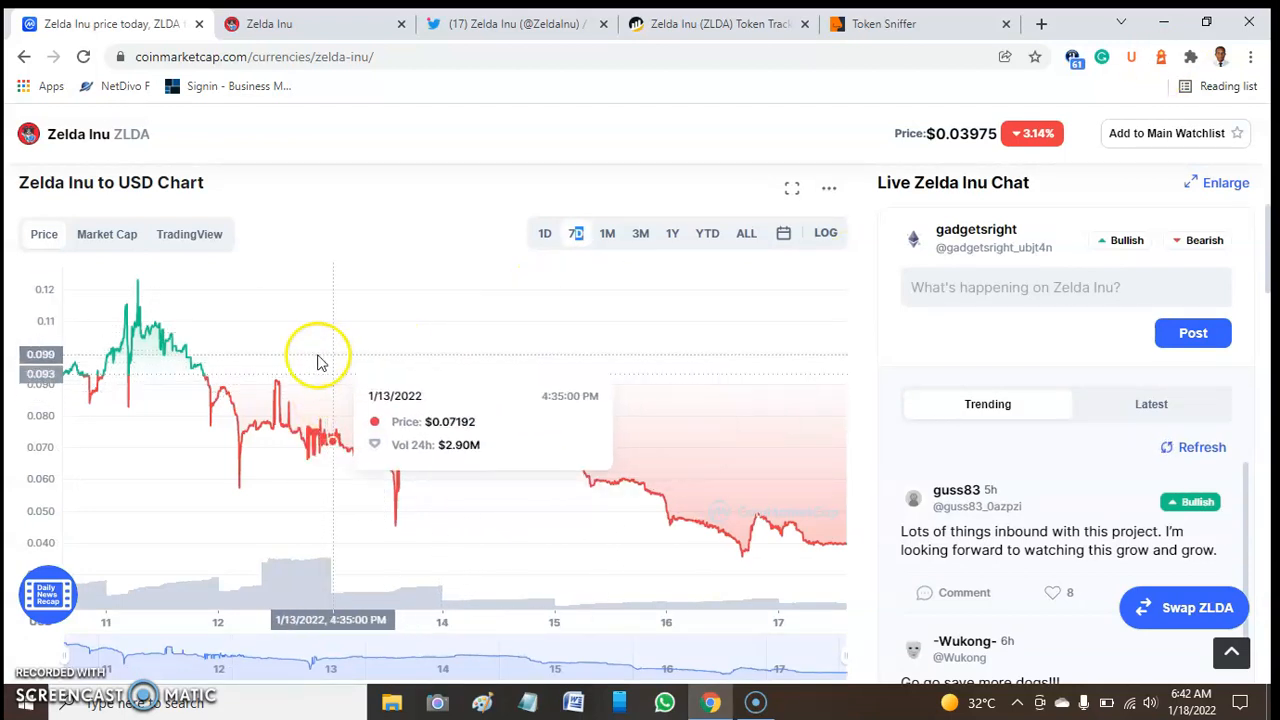
pyautogui.moveTo(740, 540)
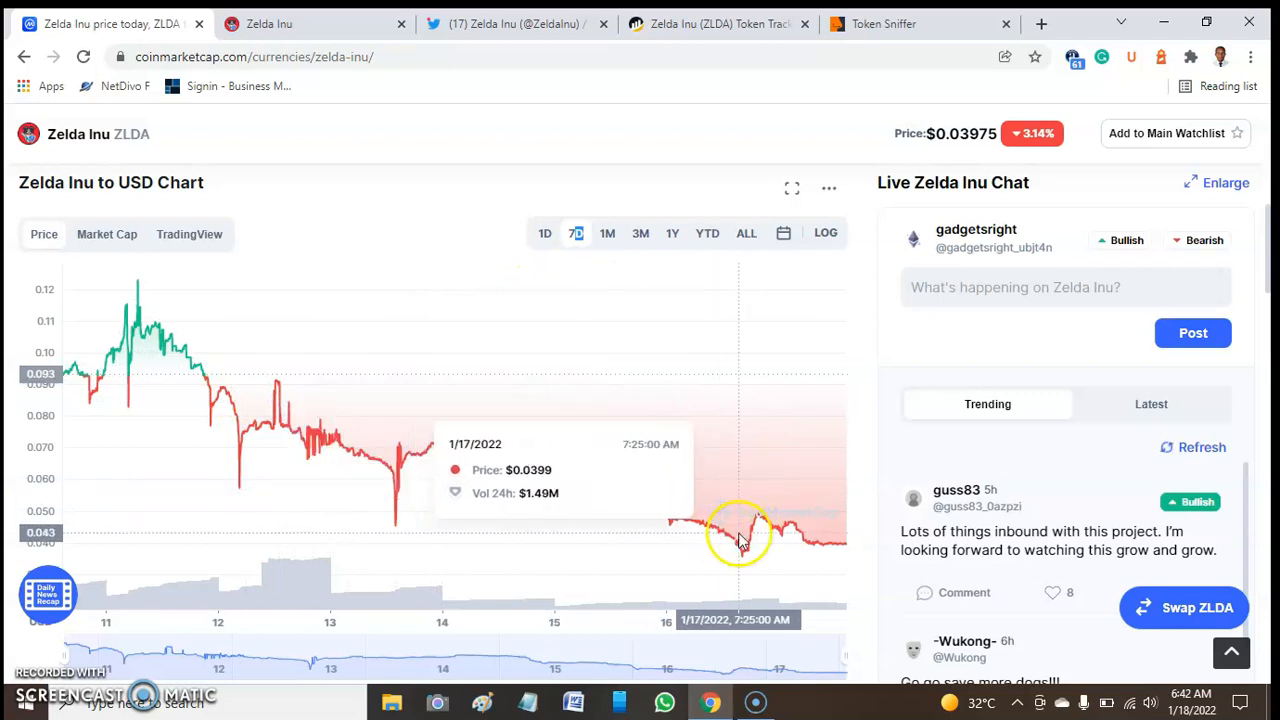
pyautogui.moveTo(404, 414)
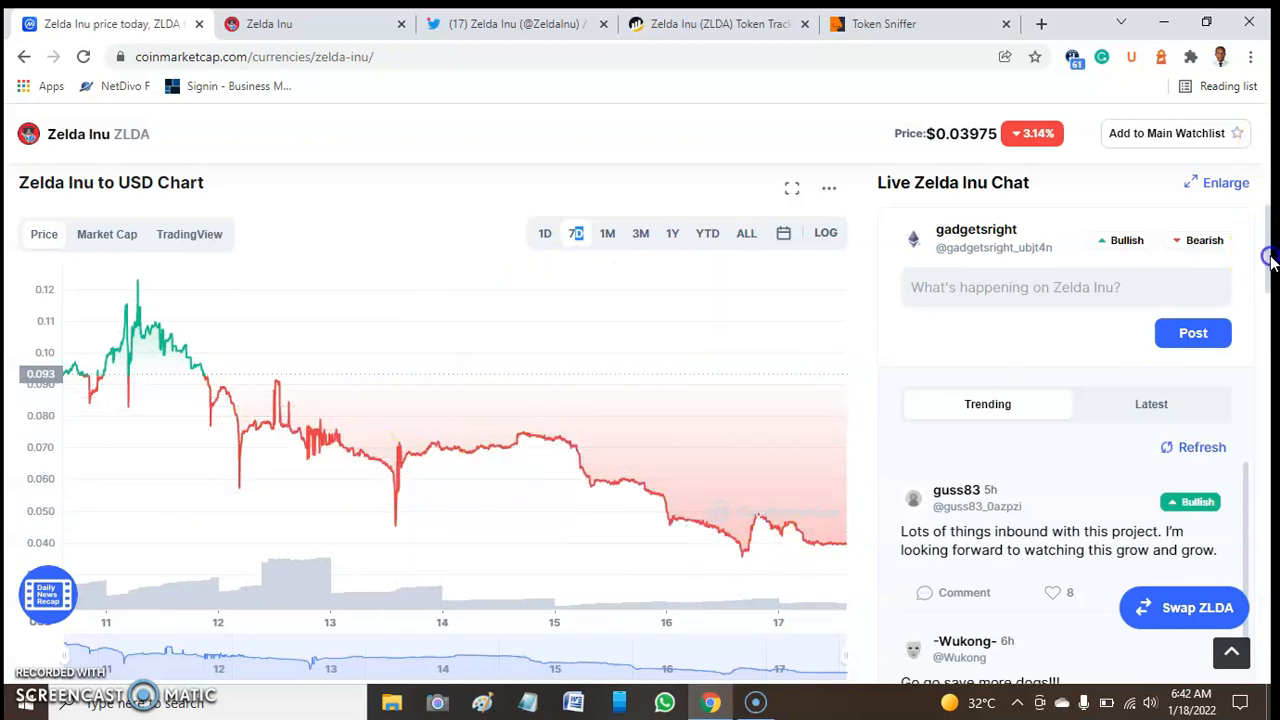
pyautogui.scroll(-3)
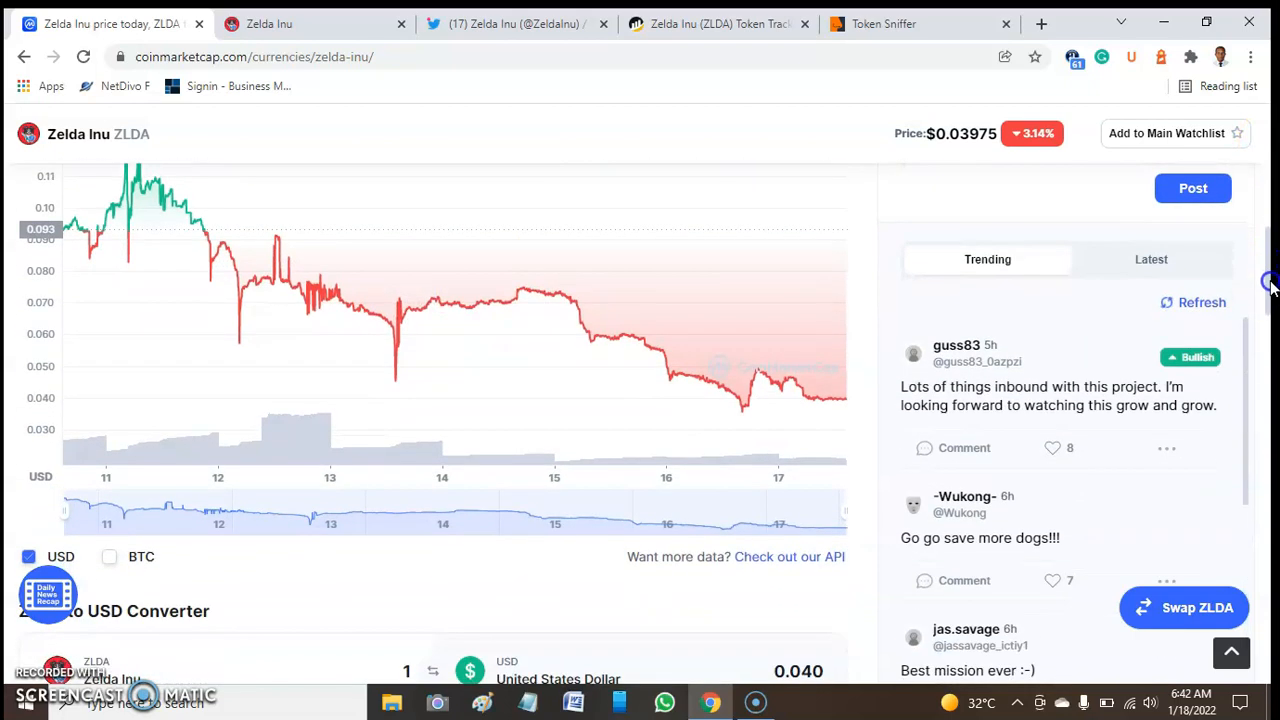
pyautogui.scroll(-3)
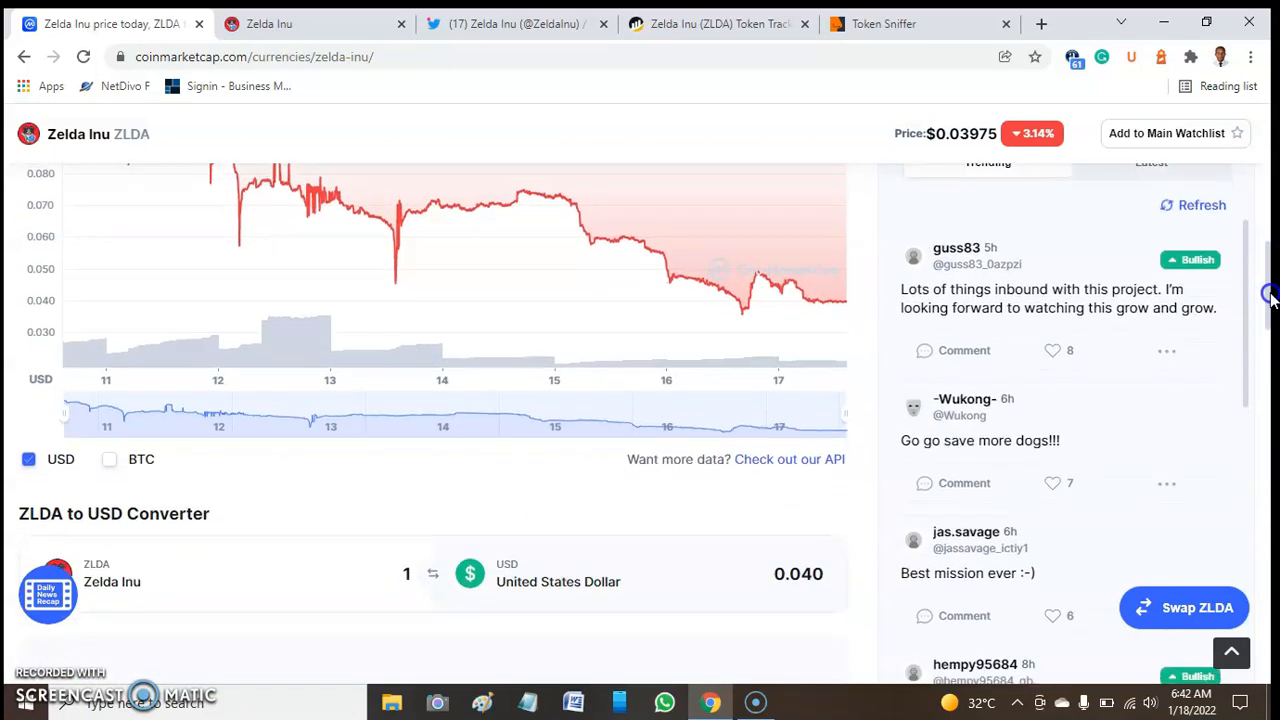
pyautogui.scroll(-3)
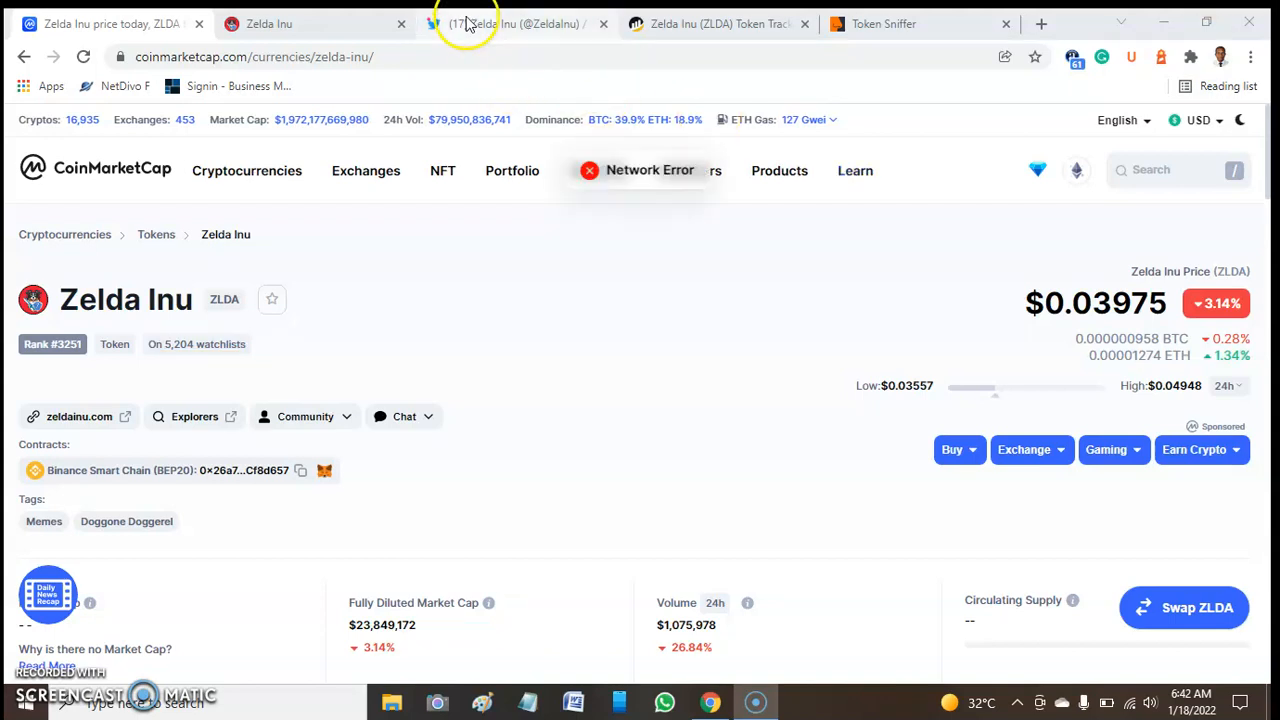
# Bring up the Zelda Inu Twitter profile with its bio, 90 following and 6,448 followers
pyautogui.click(516, 24)
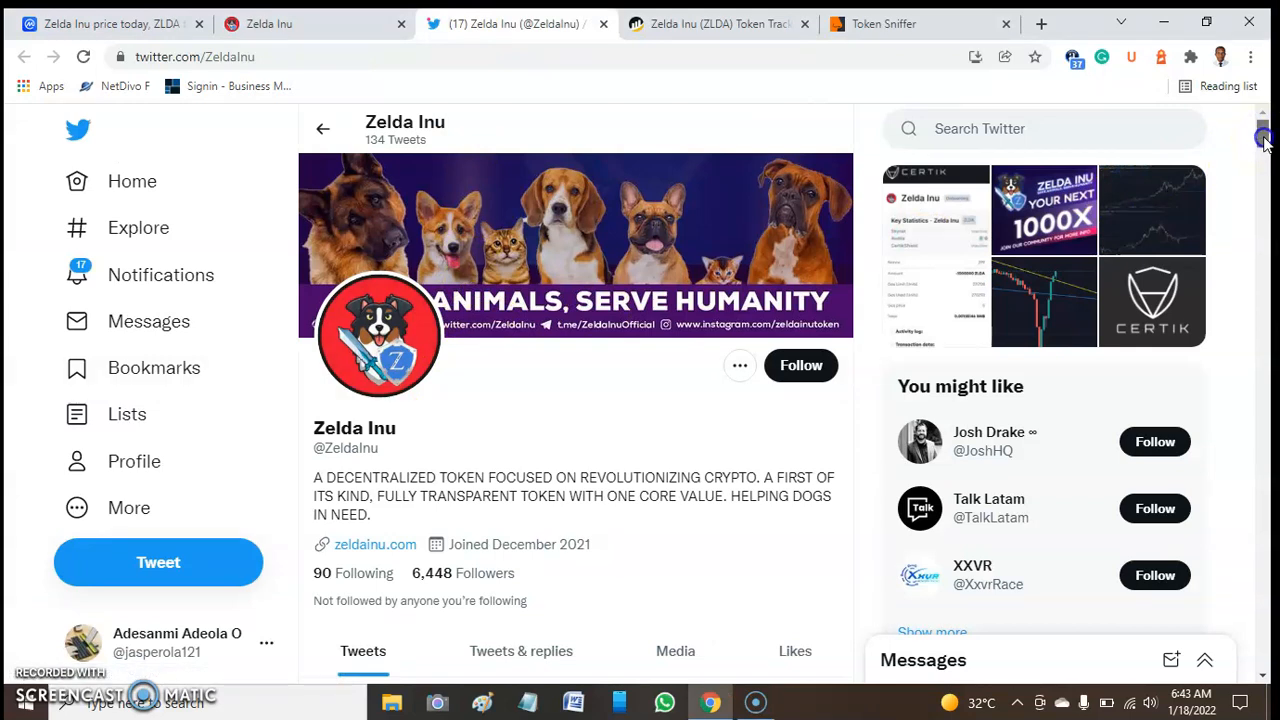
pyautogui.scroll(-3)
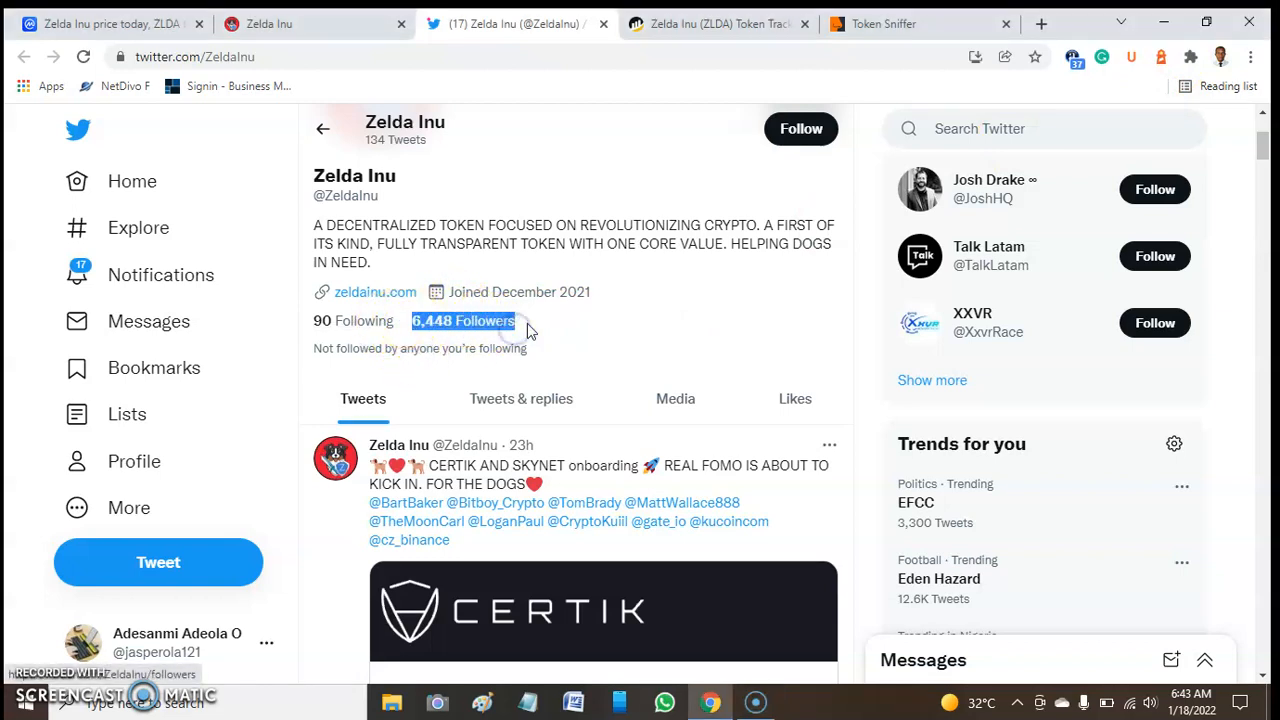
pyautogui.moveTo(670, 304)
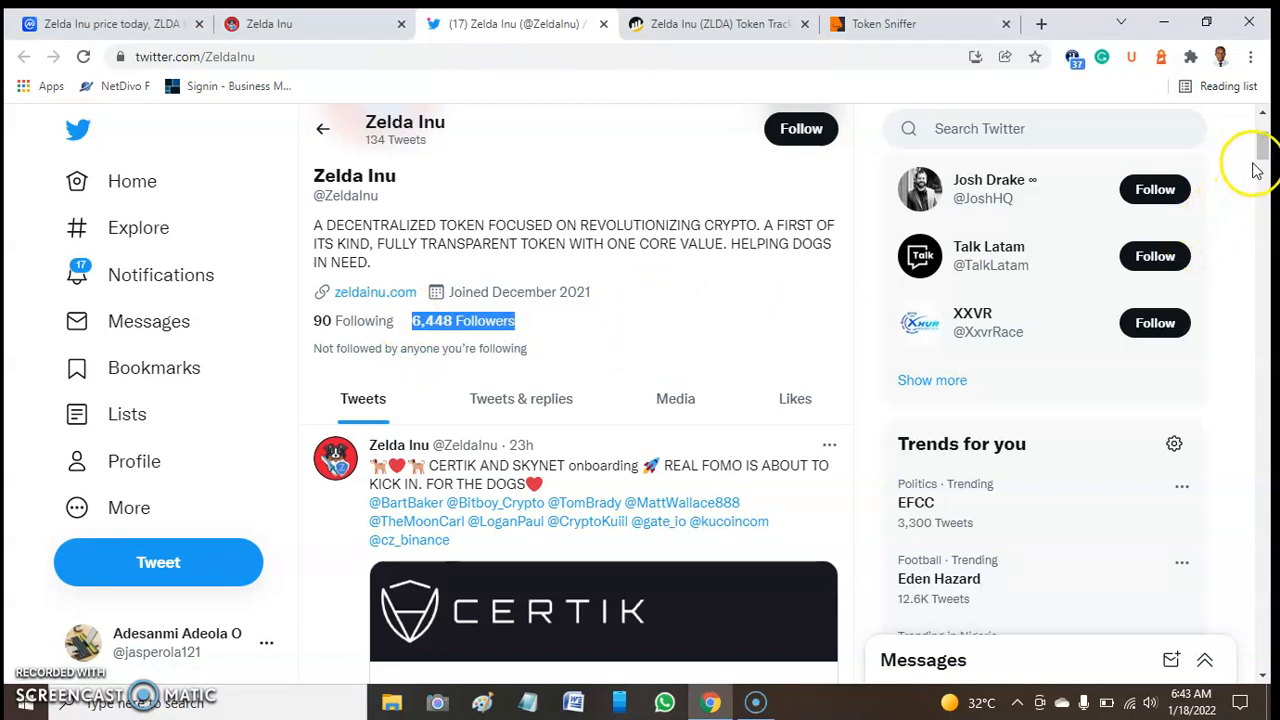
pyautogui.scroll(-3)
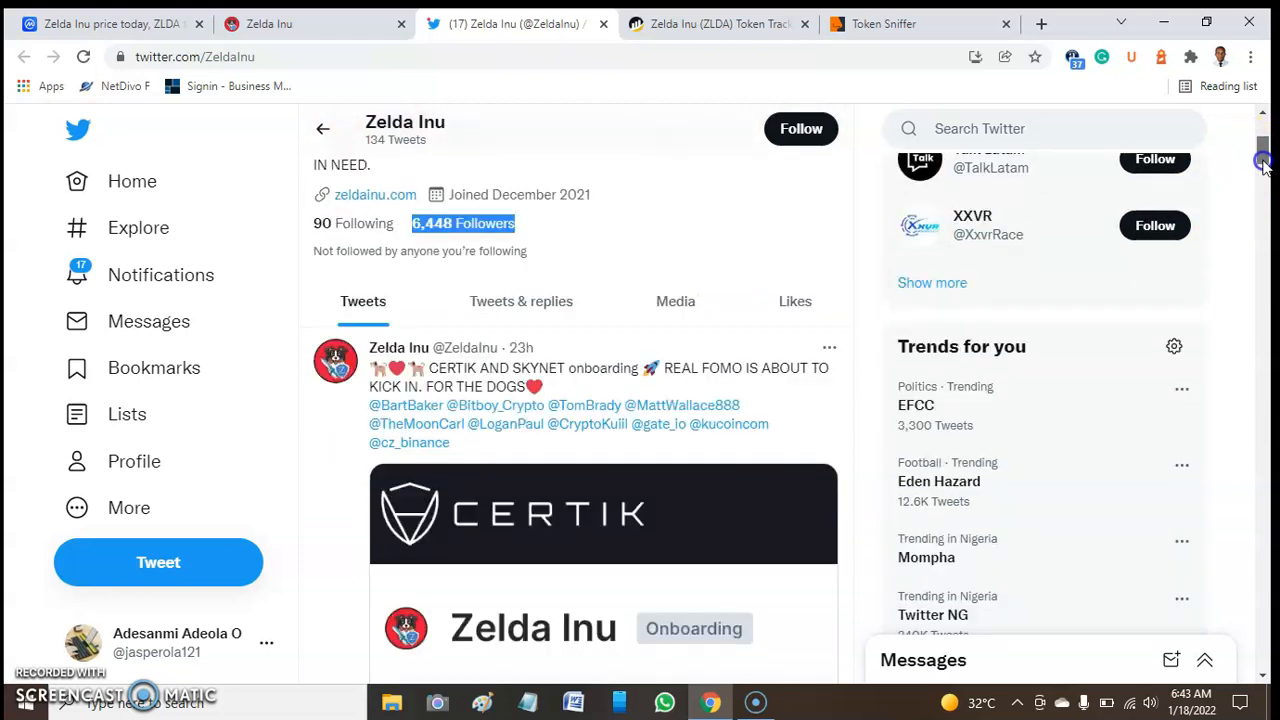
pyautogui.scroll(-3)
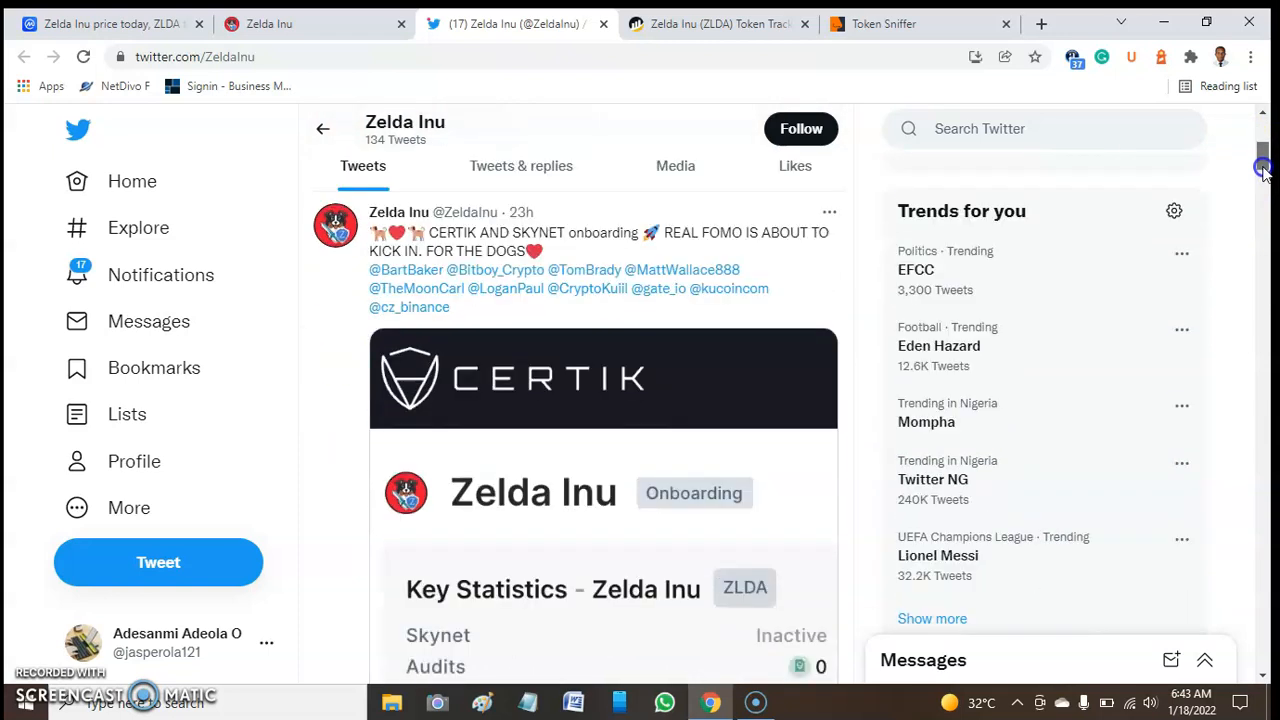
pyautogui.moveTo(618, 248)
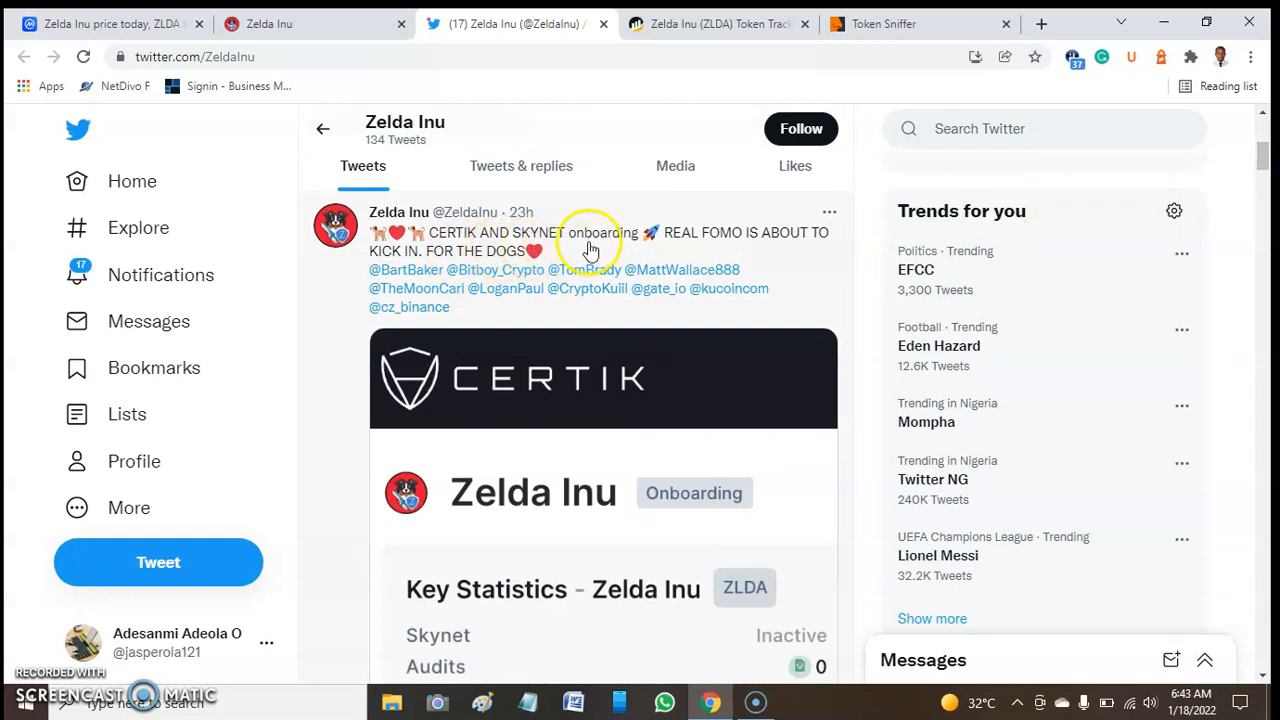
pyautogui.moveTo(556, 270)
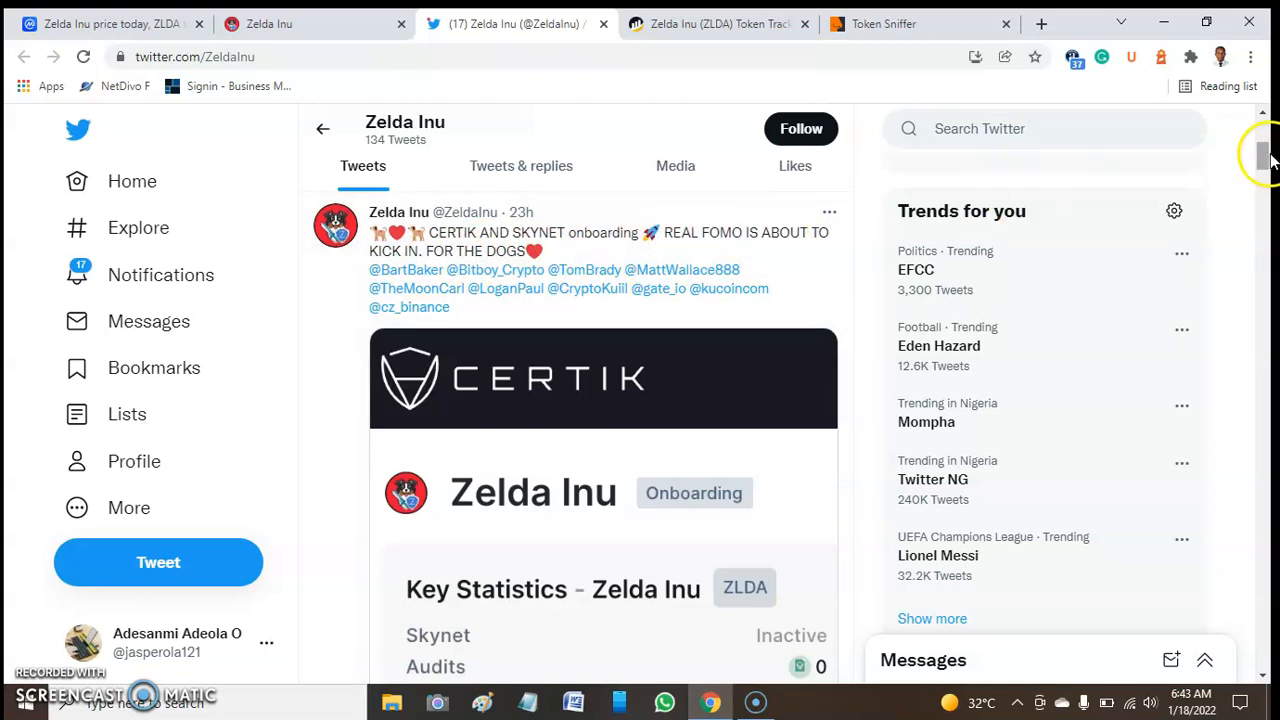
pyautogui.scroll(-3)
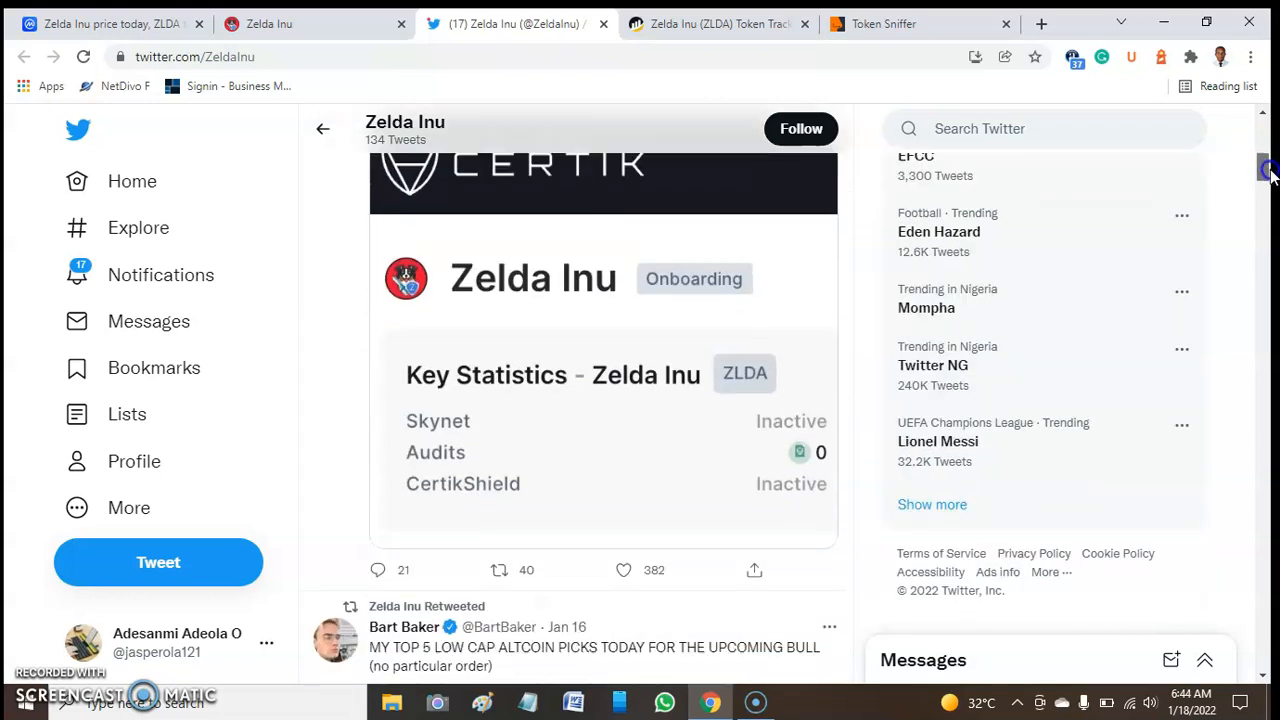
pyautogui.scroll(-3)
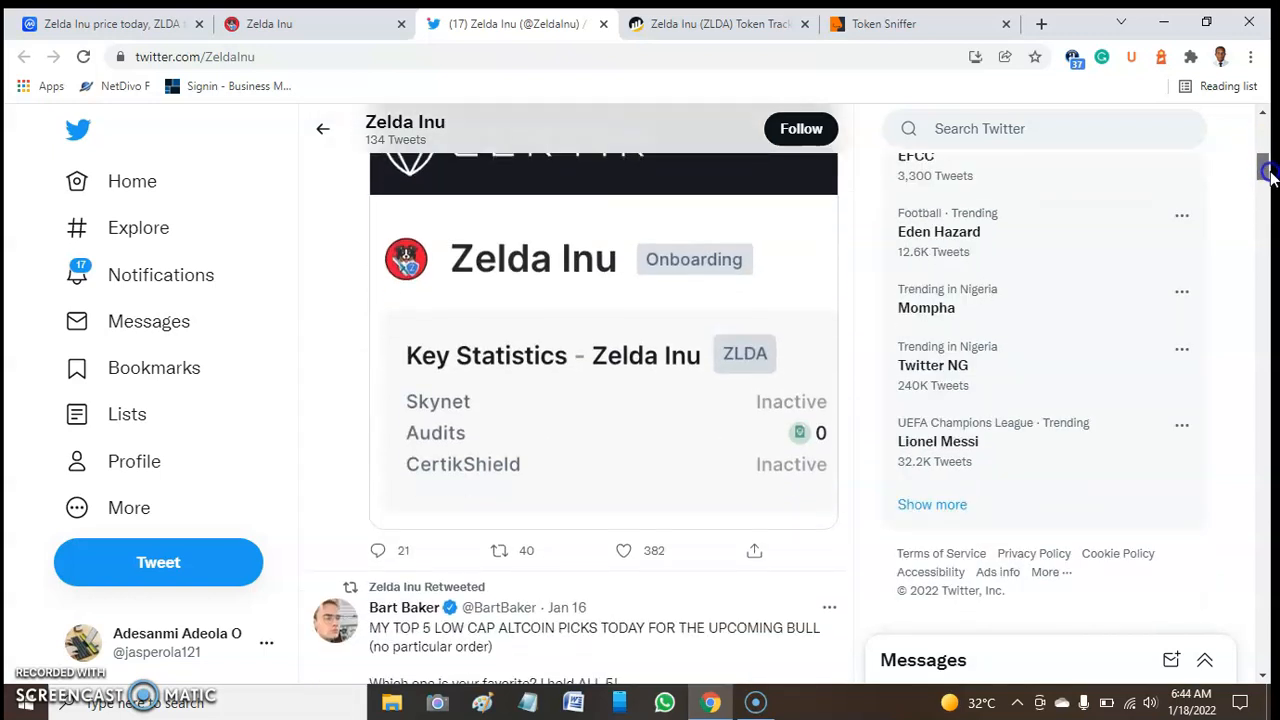
pyautogui.scroll(-3)
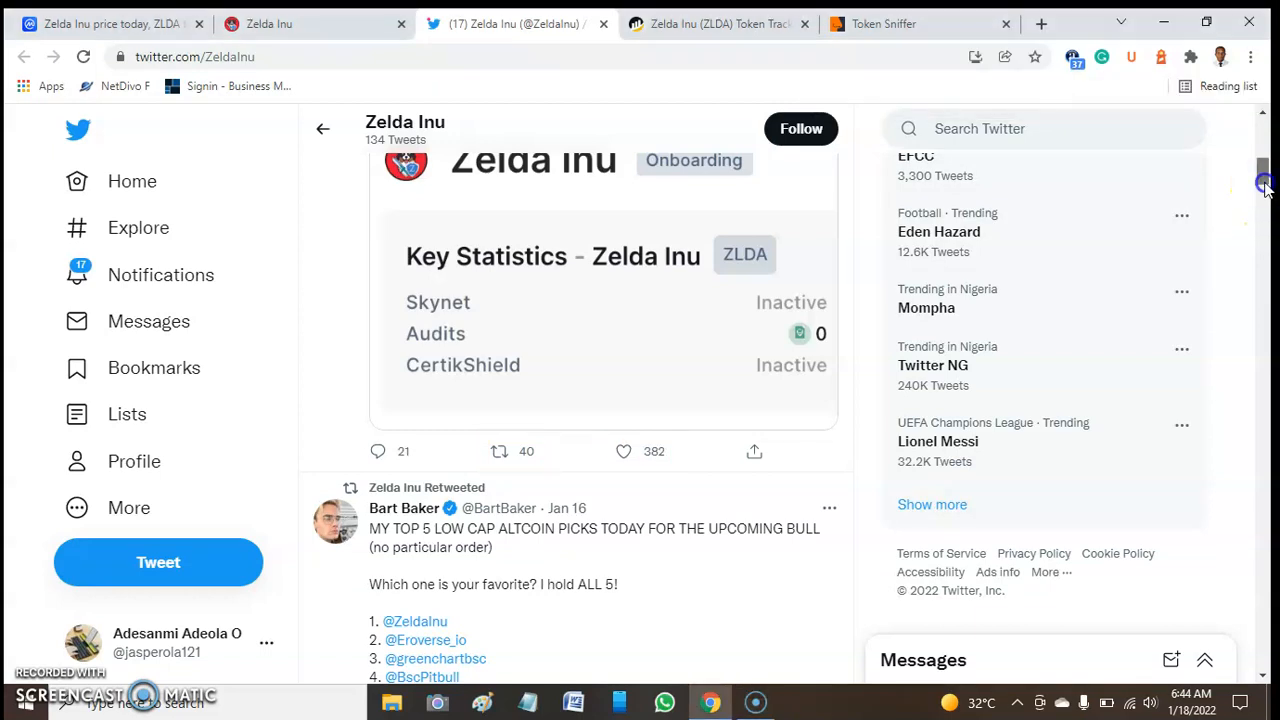
pyautogui.scroll(-3)
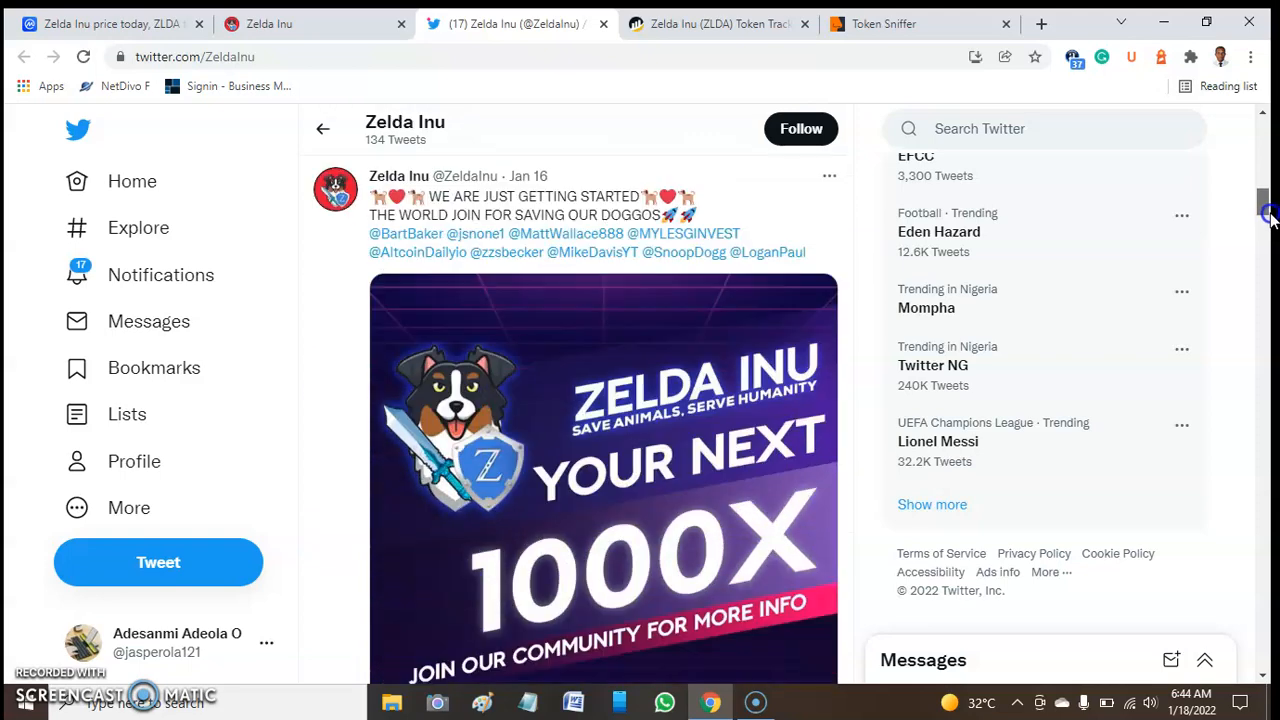
pyautogui.scroll(-3)
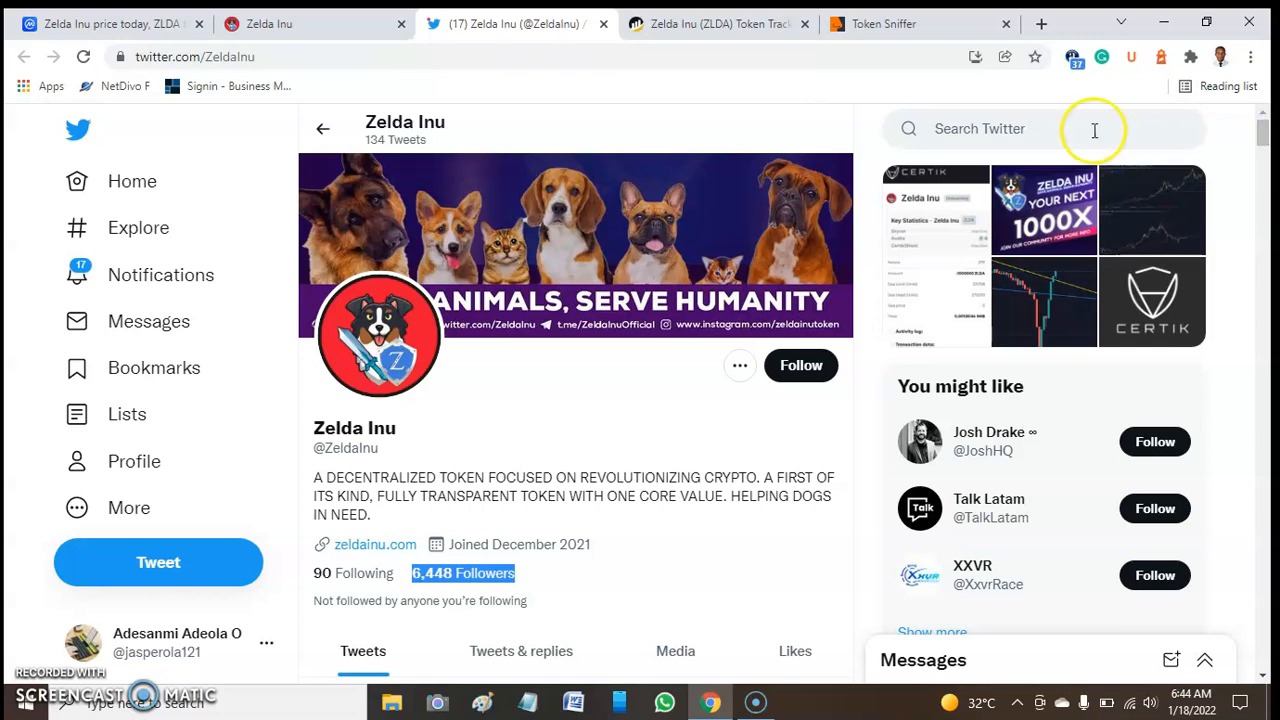
pyautogui.moveTo(372, 124)
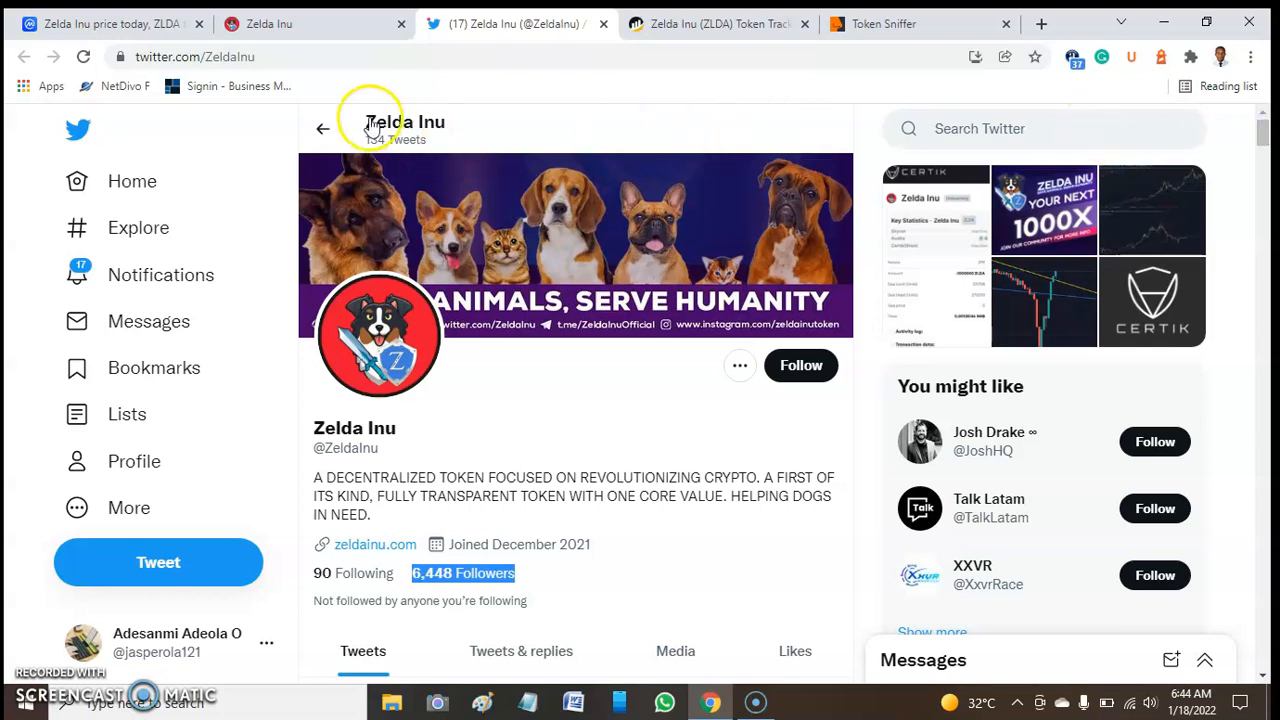
# Go to the Zelda Inu website and reach its Tokenomics breakdown (60% liquidity, 15% burn, 10% sale)
pyautogui.click(290, 24)
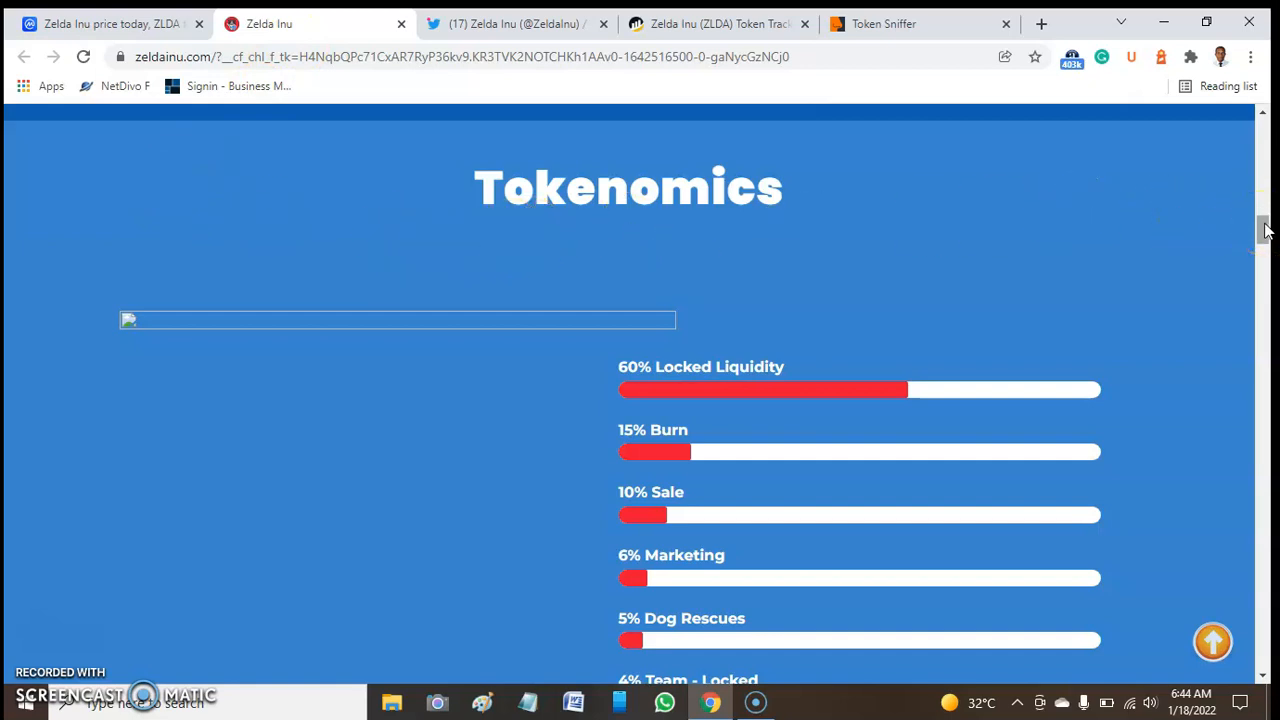
pyautogui.scroll(-3)
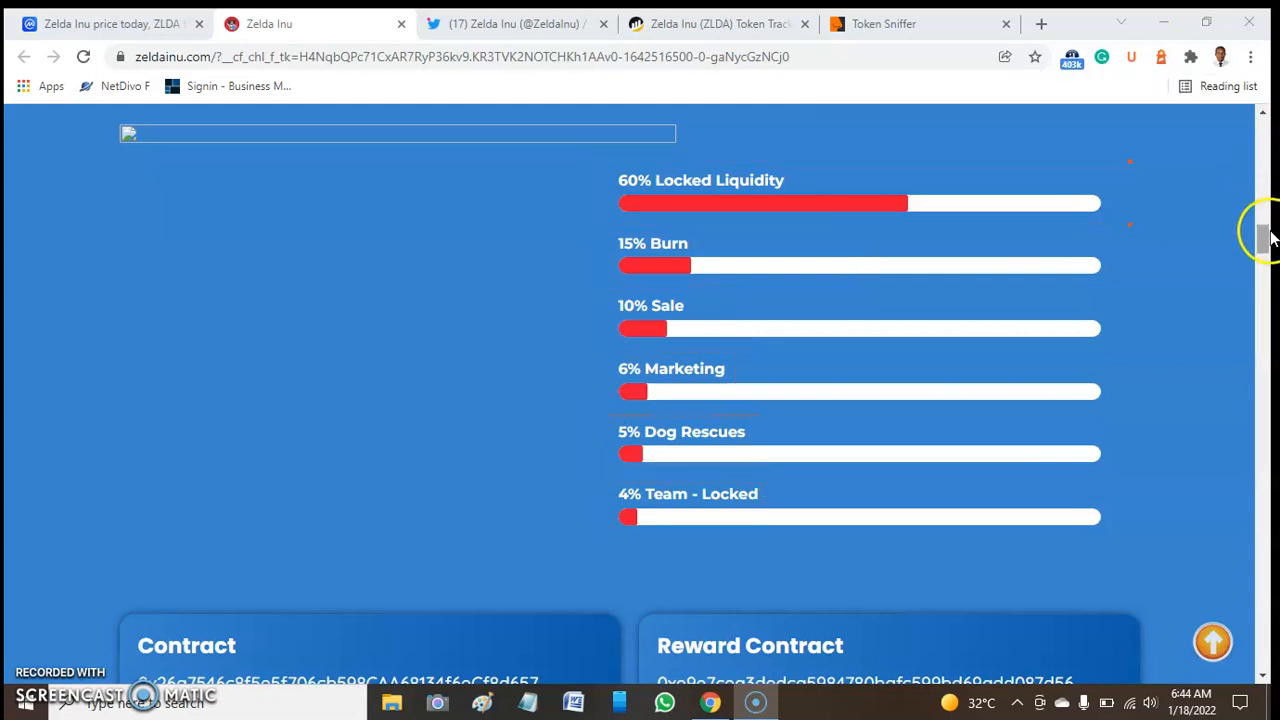
# Scroll past the Phase 1–3 roadmap and team to the Team-Locked wallet and Our Highlights
pyautogui.scroll(-3)
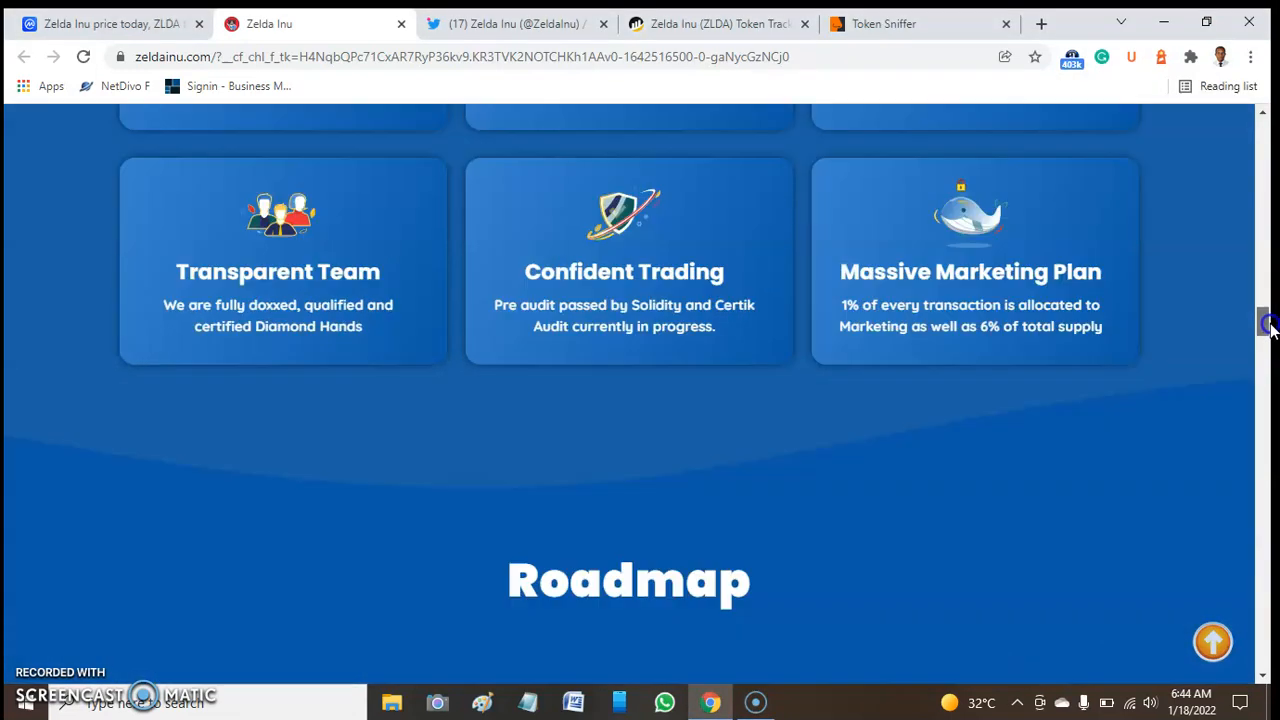
pyautogui.scroll(-3)
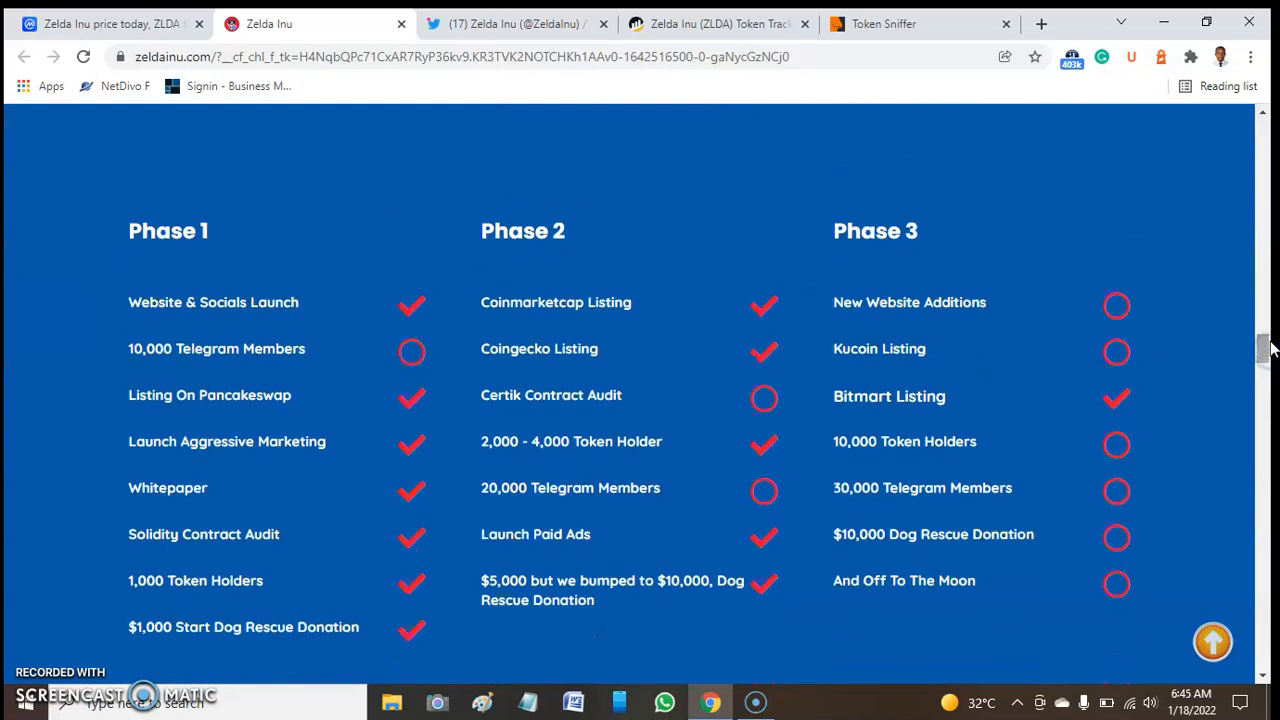
pyautogui.moveTo(310, 360)
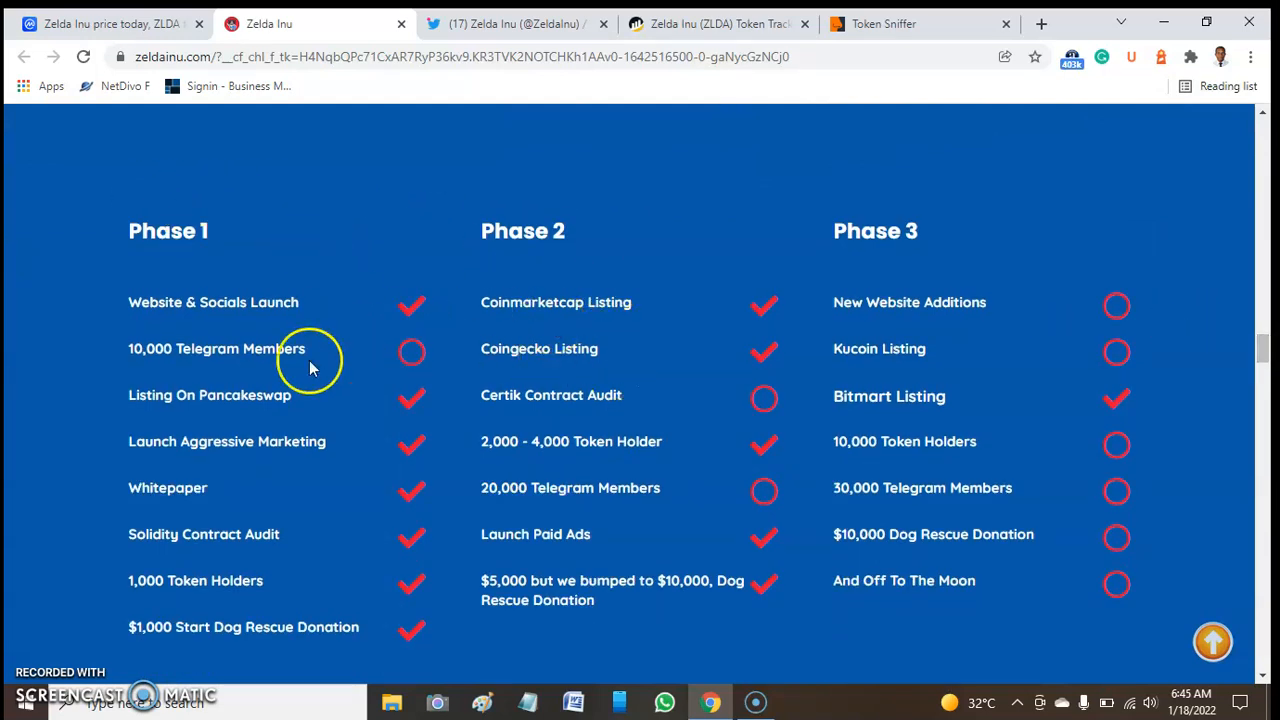
pyautogui.moveTo(250, 296)
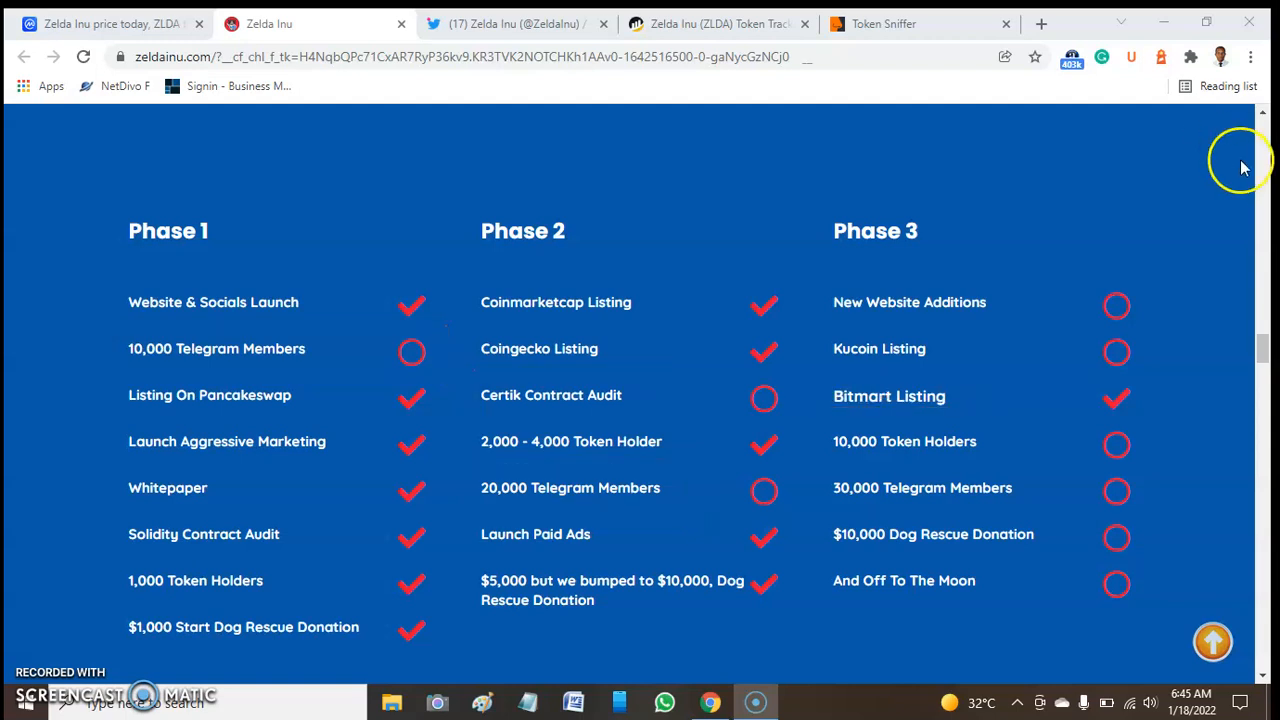
pyautogui.scroll(-3)
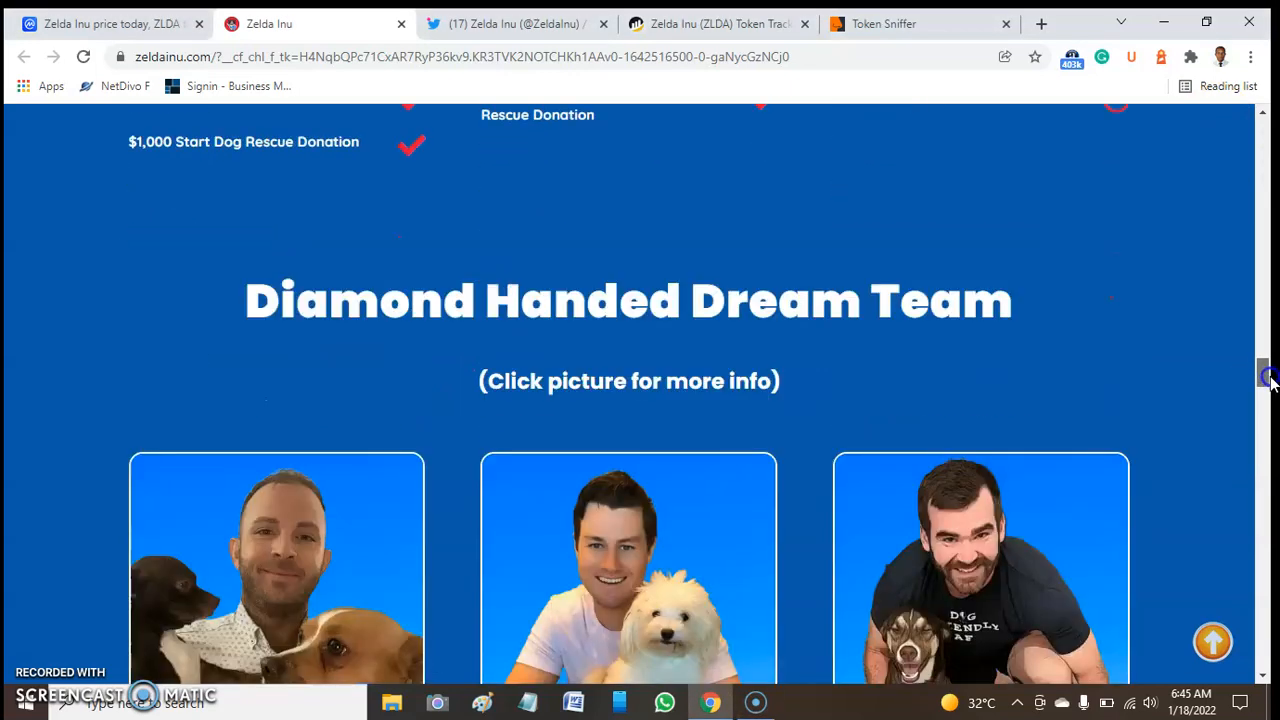
pyautogui.scroll(-3)
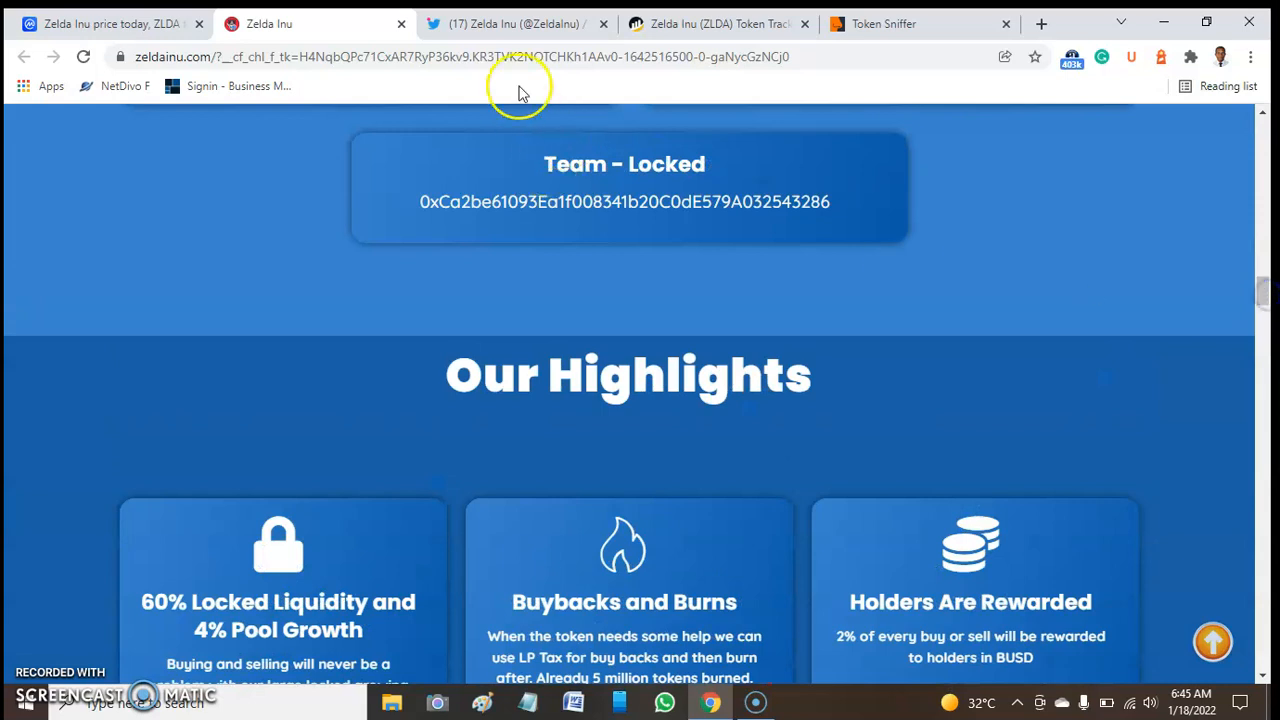
# Review the BscScan overview (600,000,000 ZLDA, 5,717 holders) and reach the 69,566-transfer list
pyautogui.click(716, 24)
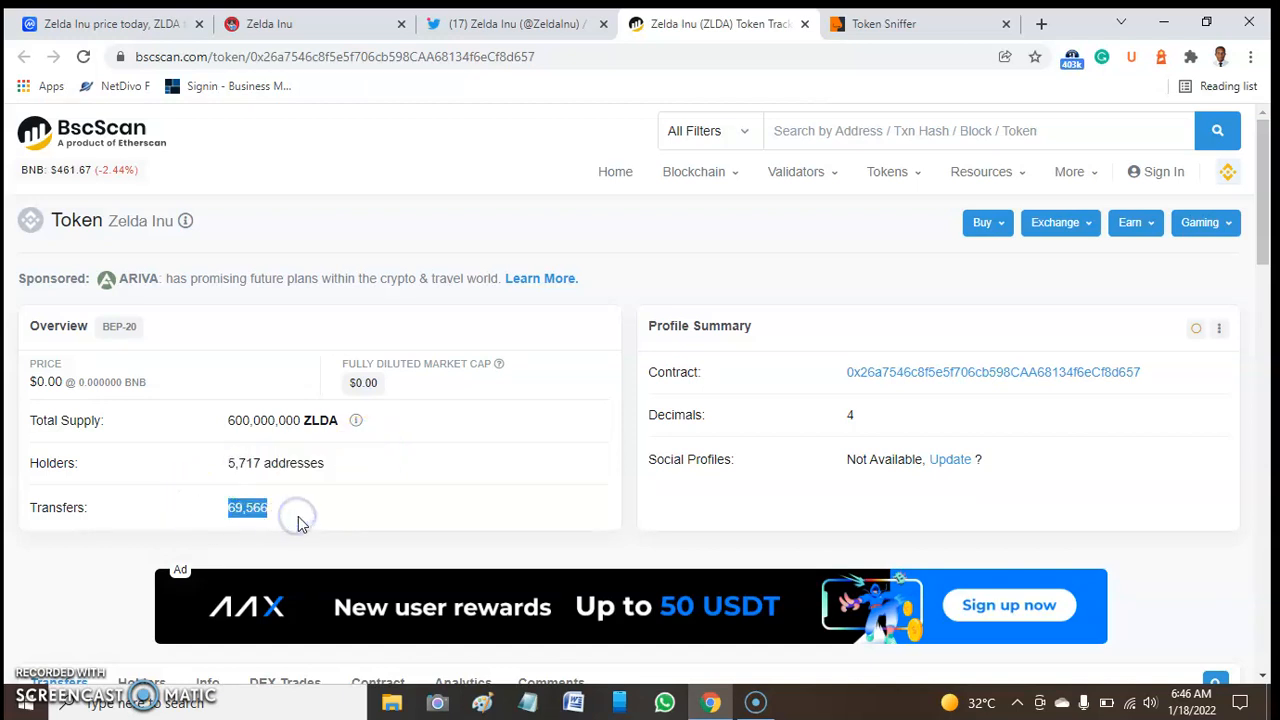
pyautogui.moveTo(700, 458)
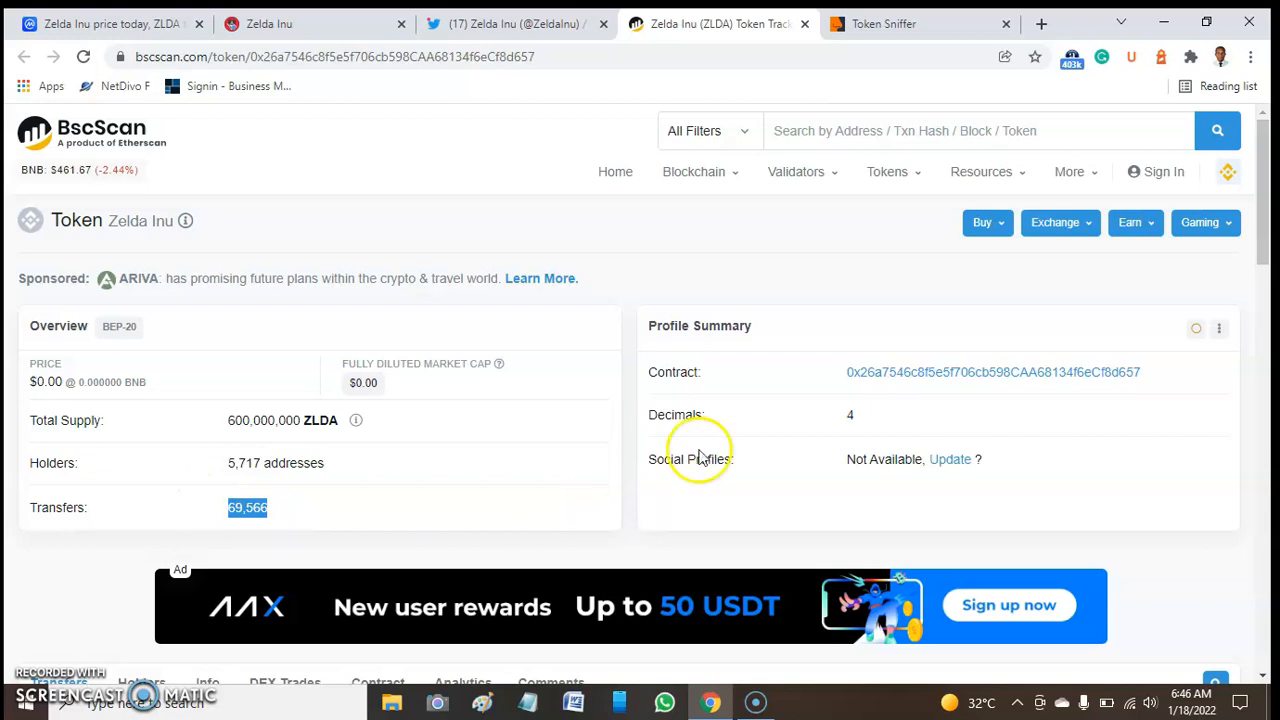
pyautogui.scroll(-3)
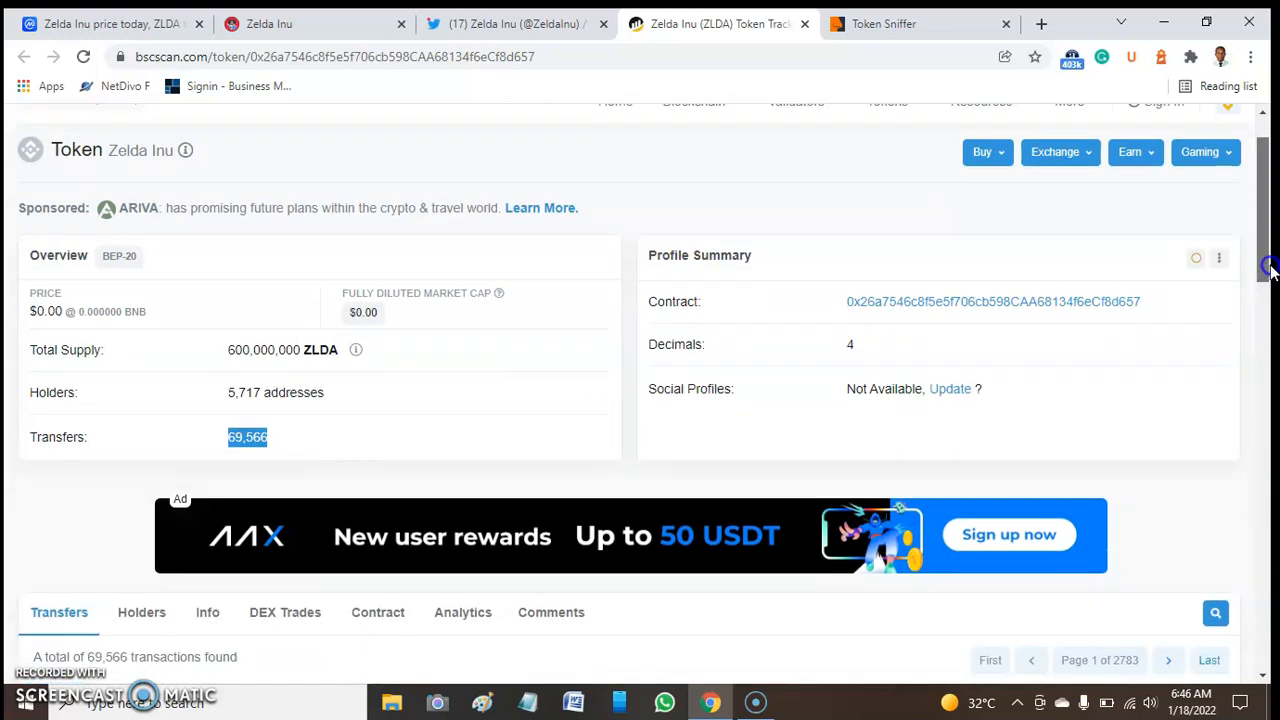
pyautogui.scroll(-3)
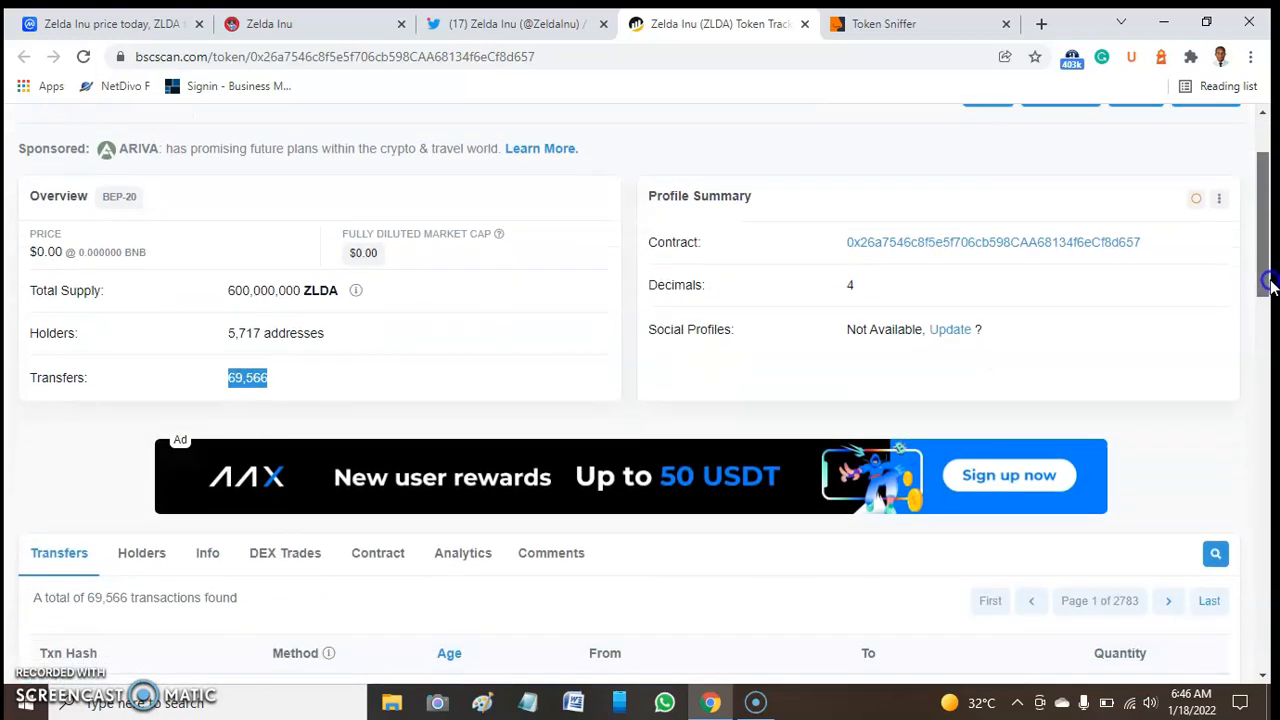
pyautogui.scroll(-3)
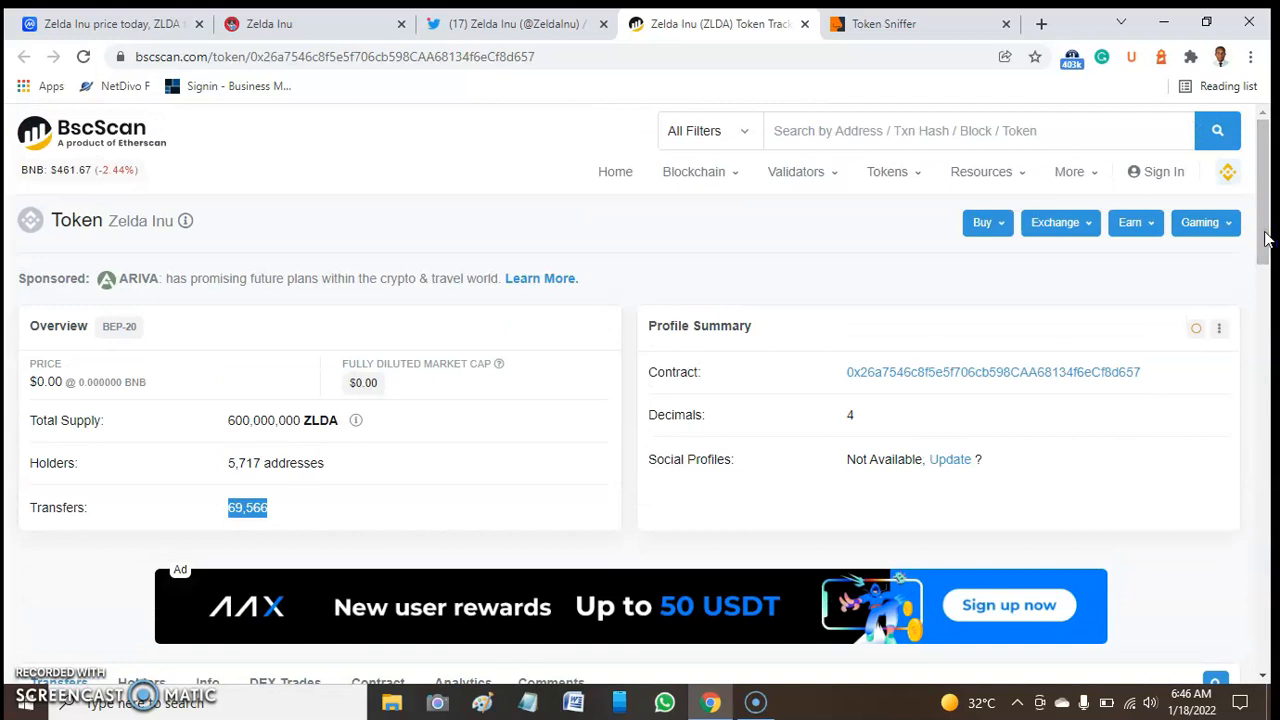
pyautogui.scroll(-3)
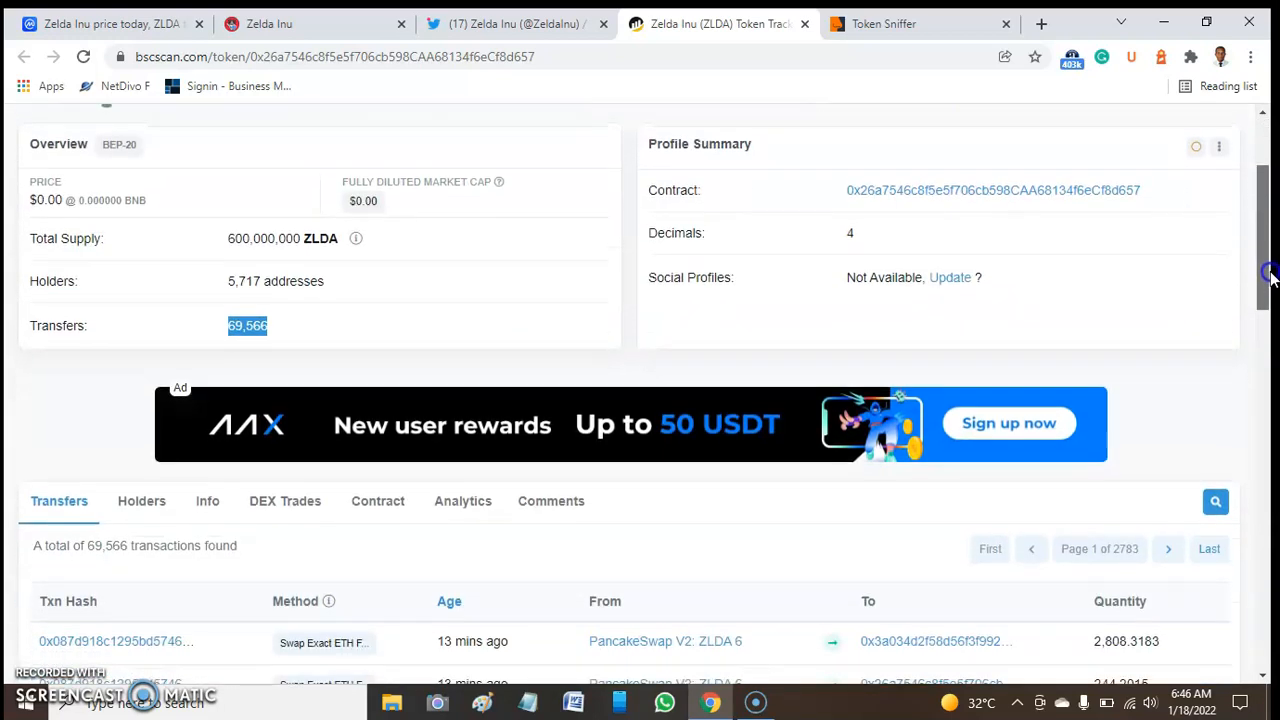
pyautogui.scroll(-3)
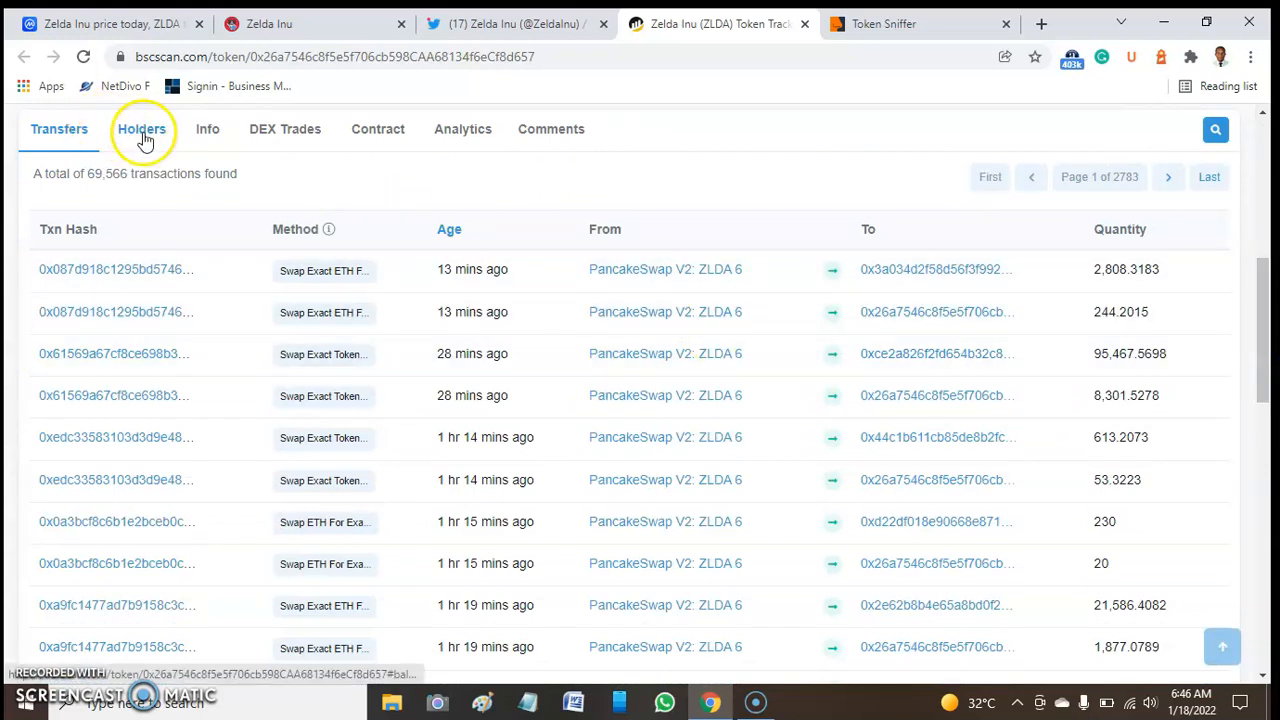
# Show the Holders list, with Null Address at 15.83% and Legion Network Vesting at 14%
pyautogui.click(140, 128)
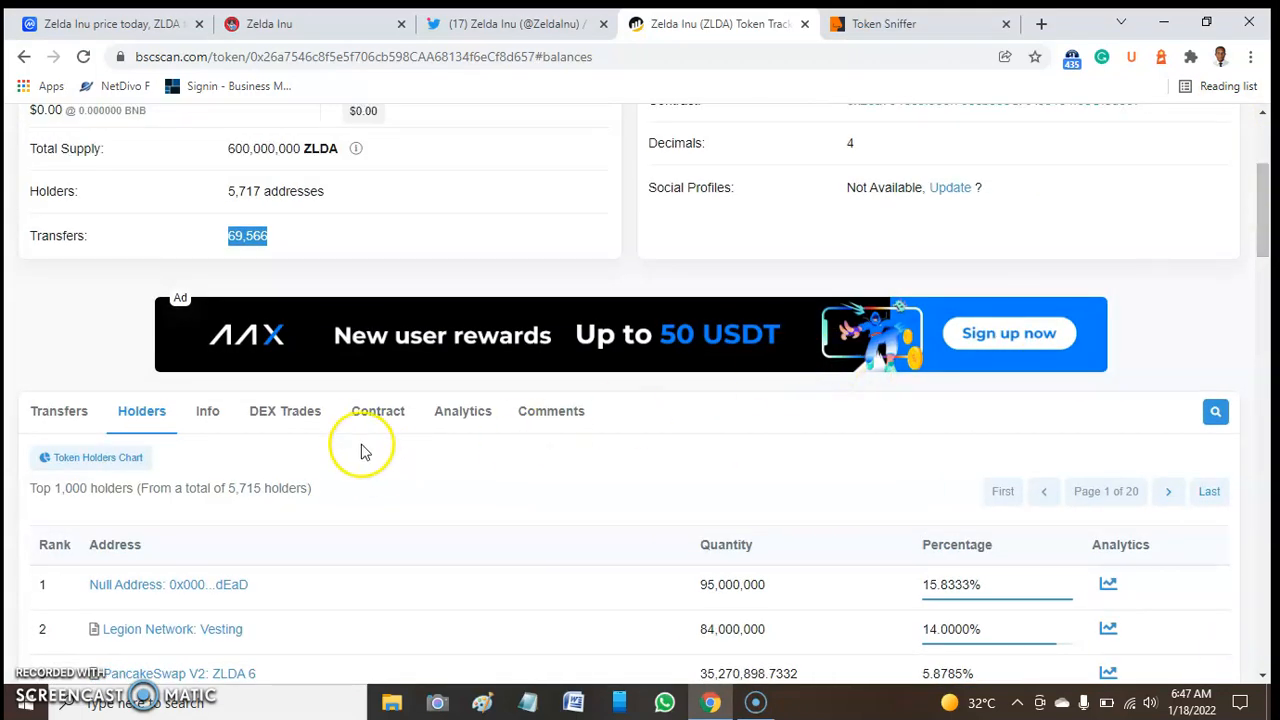
# View the Read Contract values, including BP address, BPDisabledForever false and _maxTxAmount
pyautogui.click(376, 412)
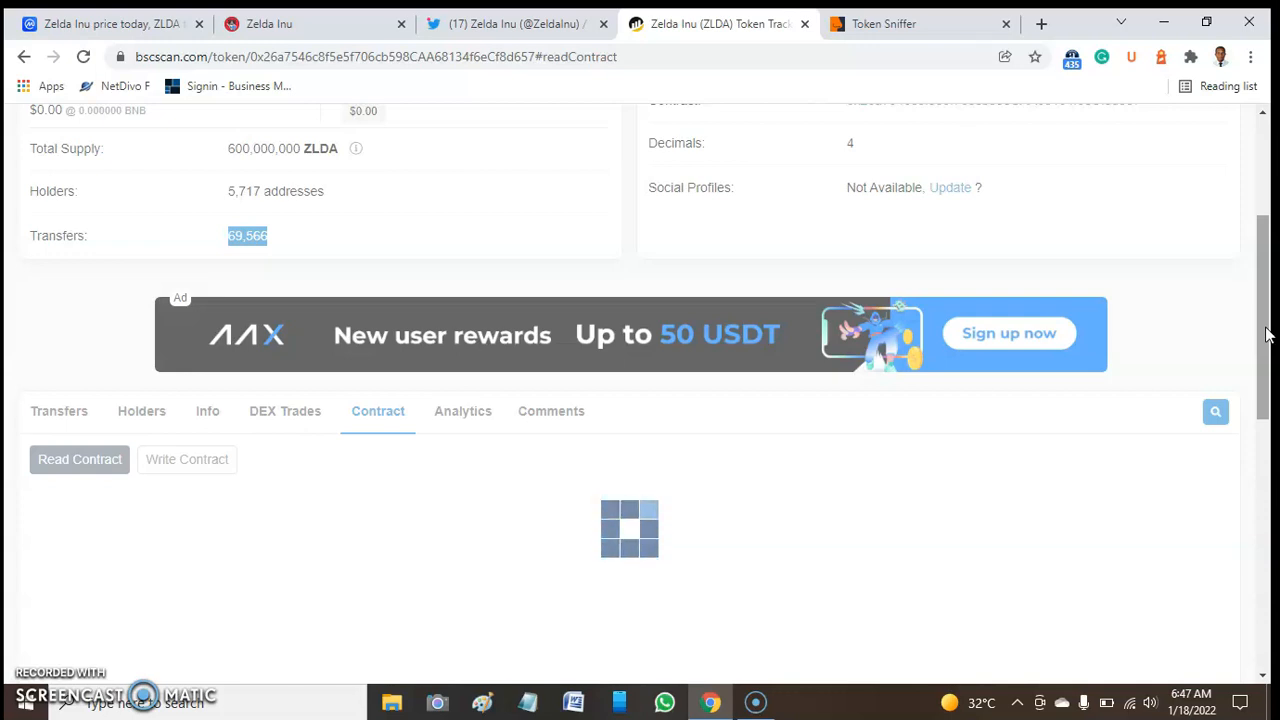
pyautogui.scroll(-3)
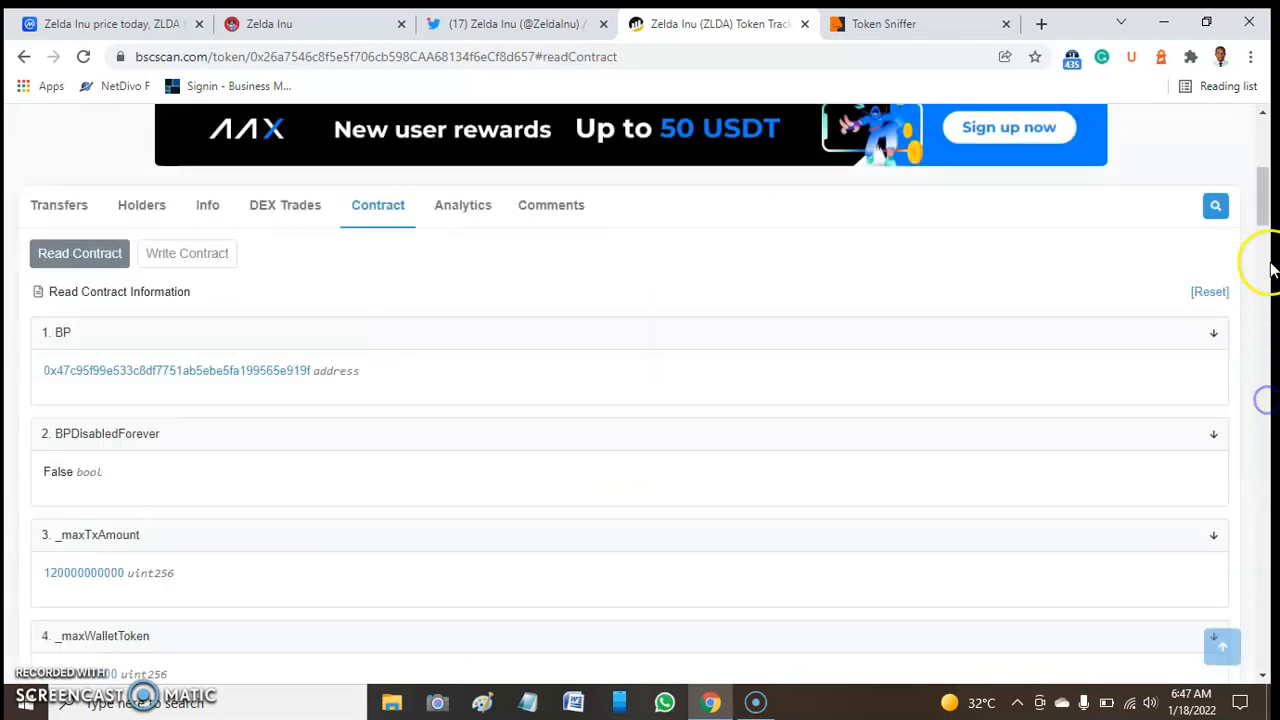
pyautogui.scroll(-3)
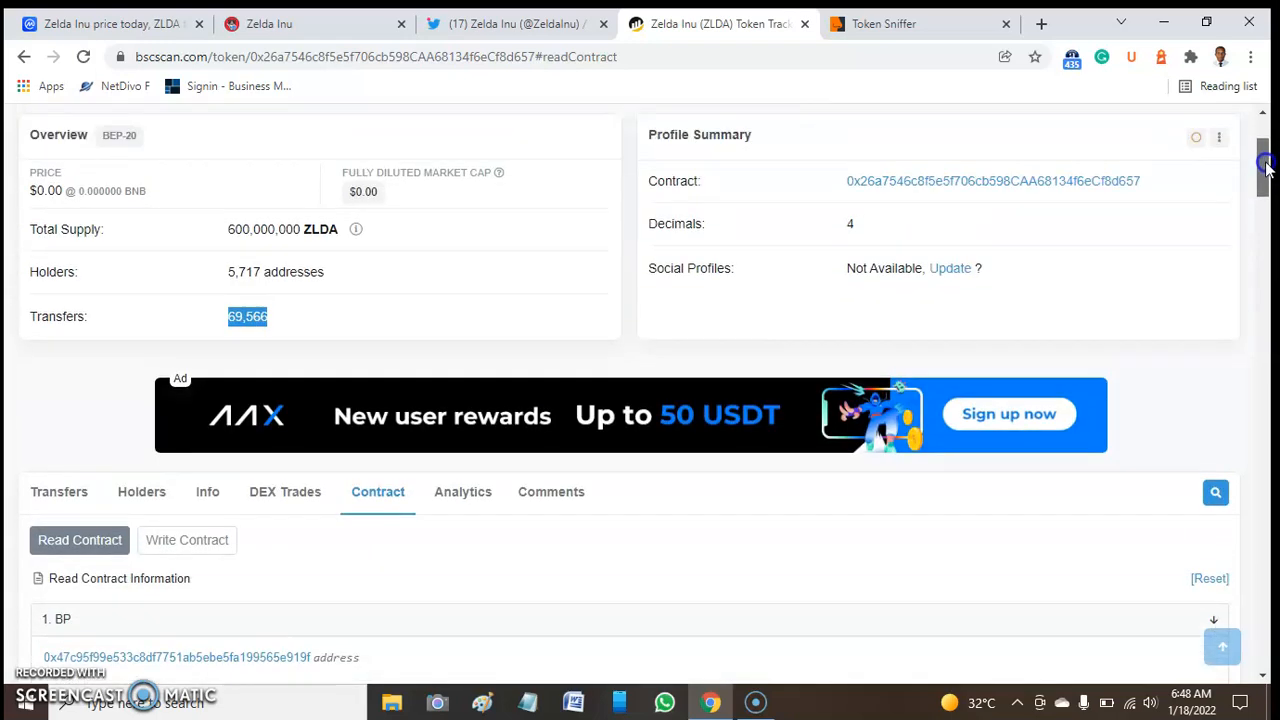
pyautogui.moveTo(630, 20)
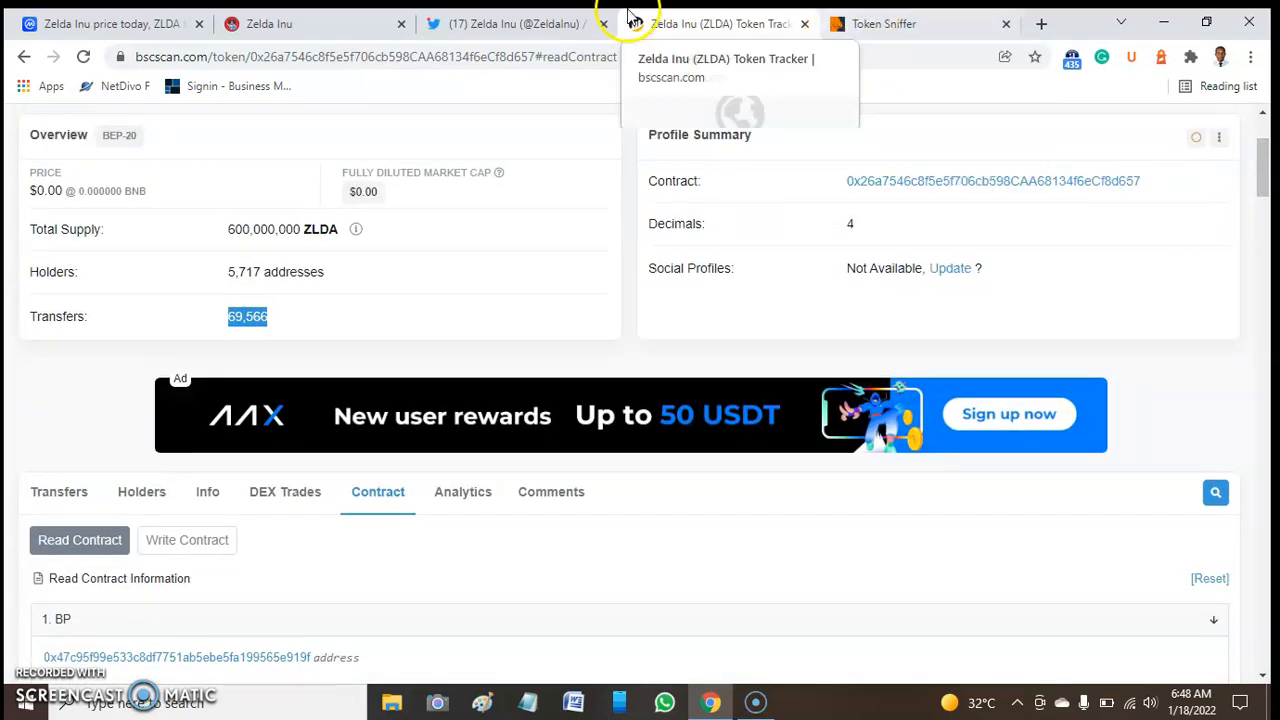
# Copy the Zelda Inu contract address from BscScan and paste it into Token Sniffer's search
pyautogui.click(884, 24)
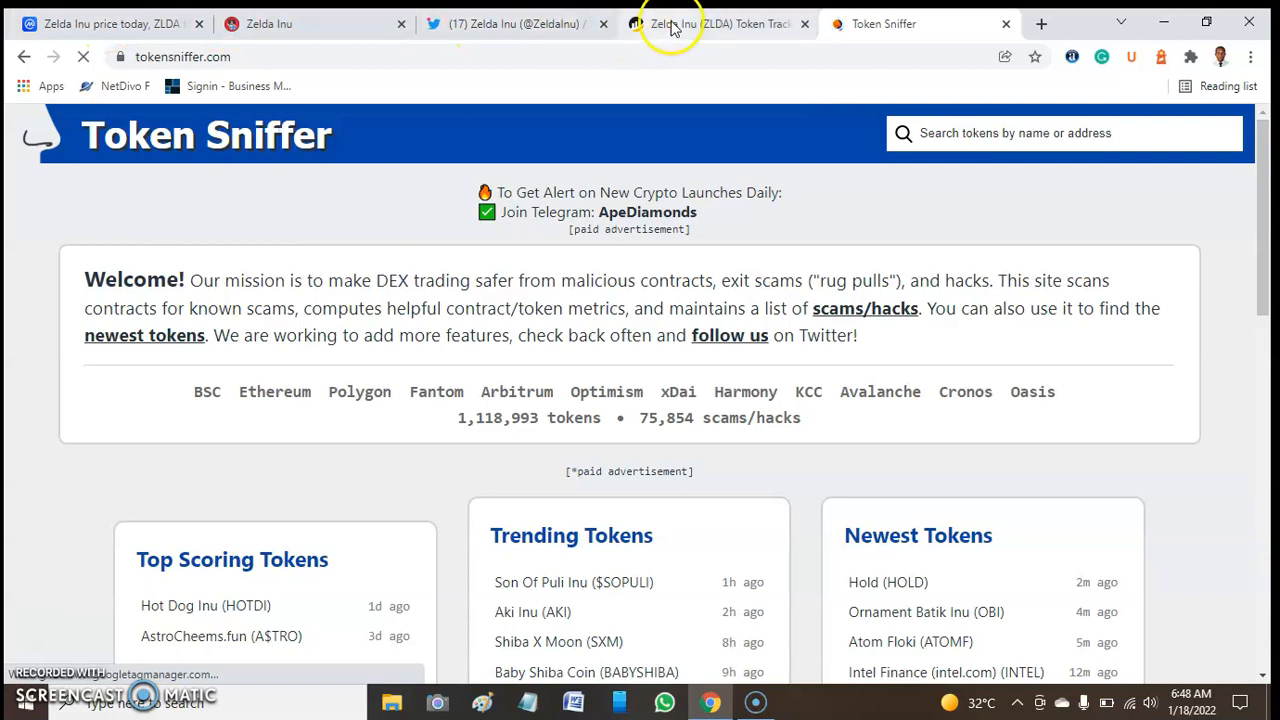
pyautogui.click(690, 24)
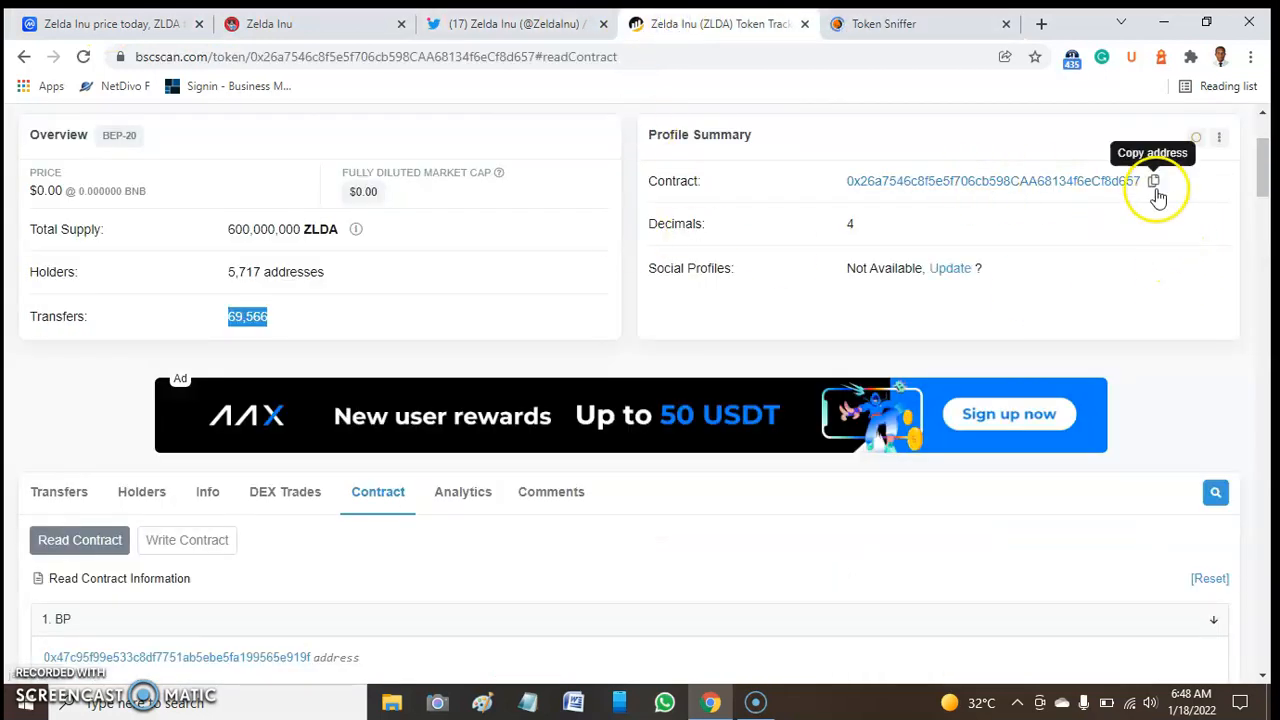
pyautogui.click(884, 24)
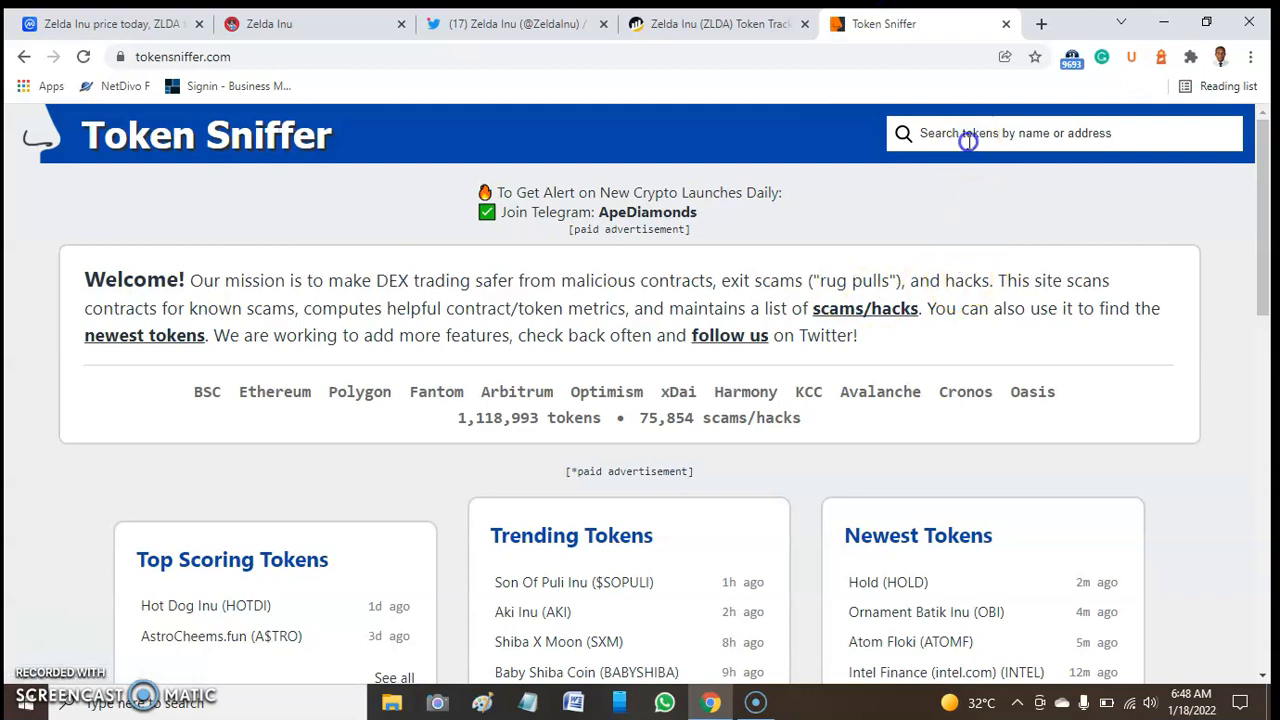
pyautogui.rightClick(968, 132)
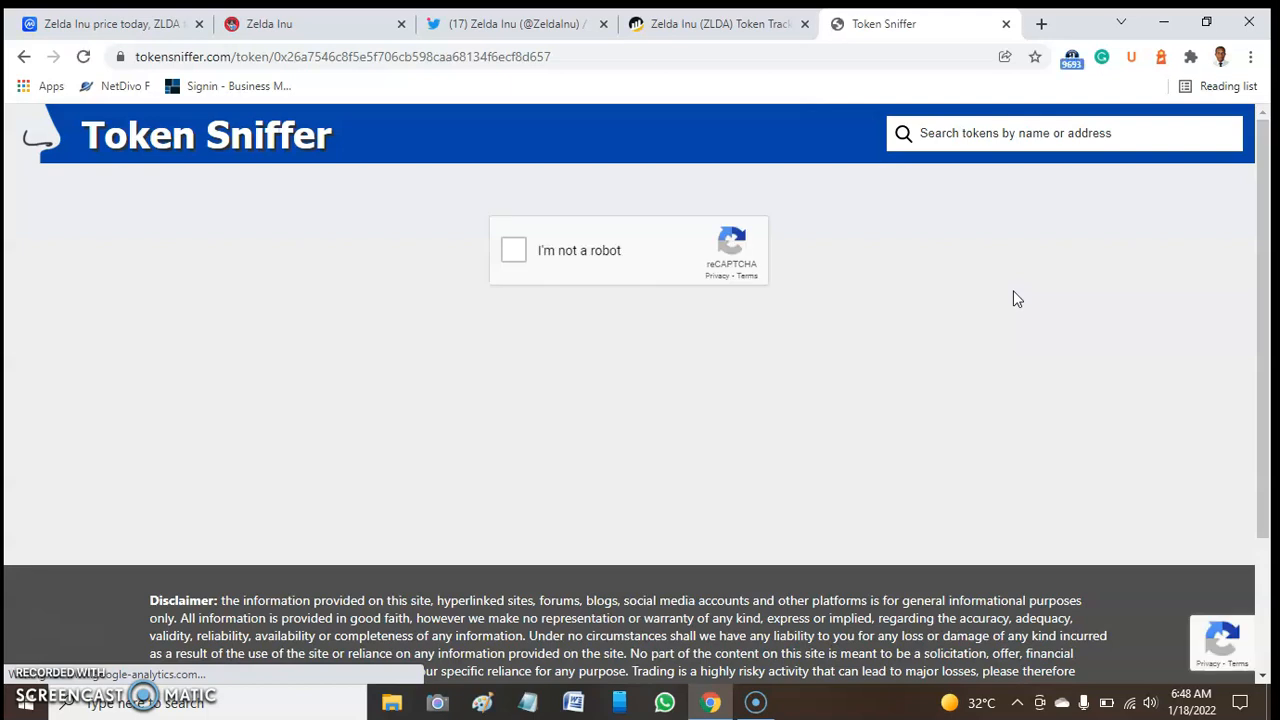
# Pass the "I'm not a robot" check to load the Zelda Inu report with its 75/100 Smell Test score
pyautogui.click(512, 250)
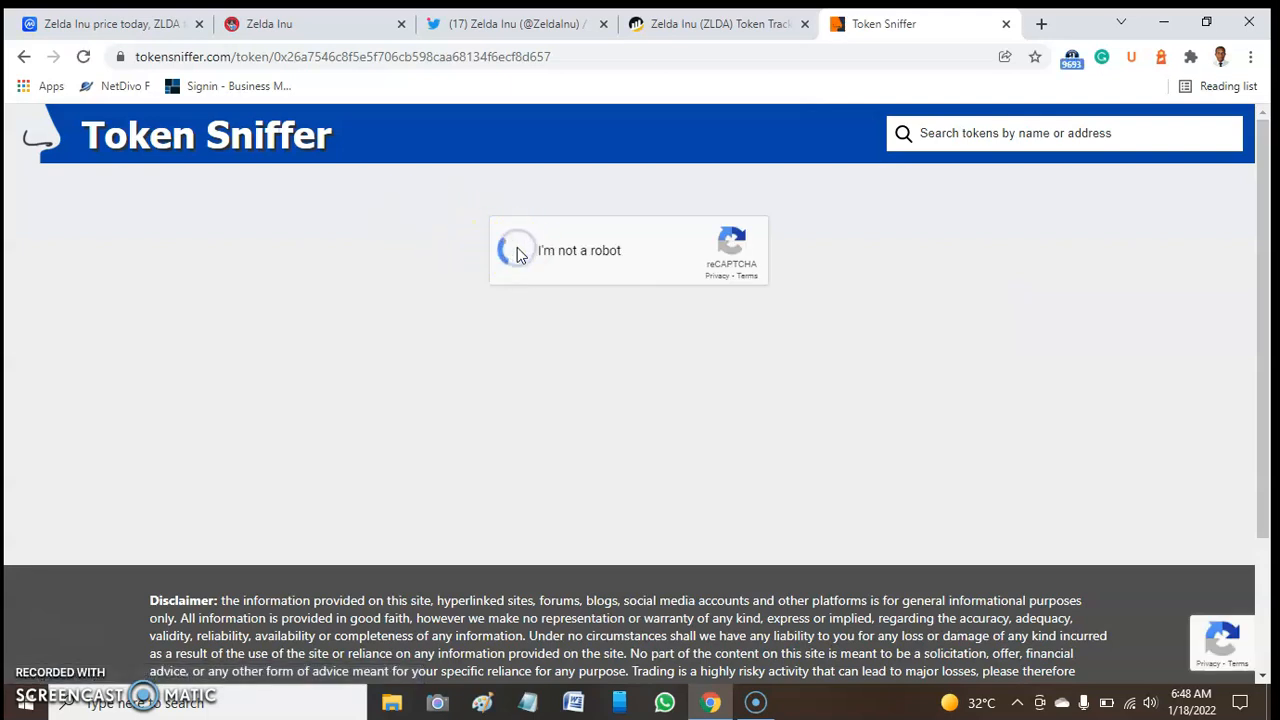
pyautogui.click(518, 250)
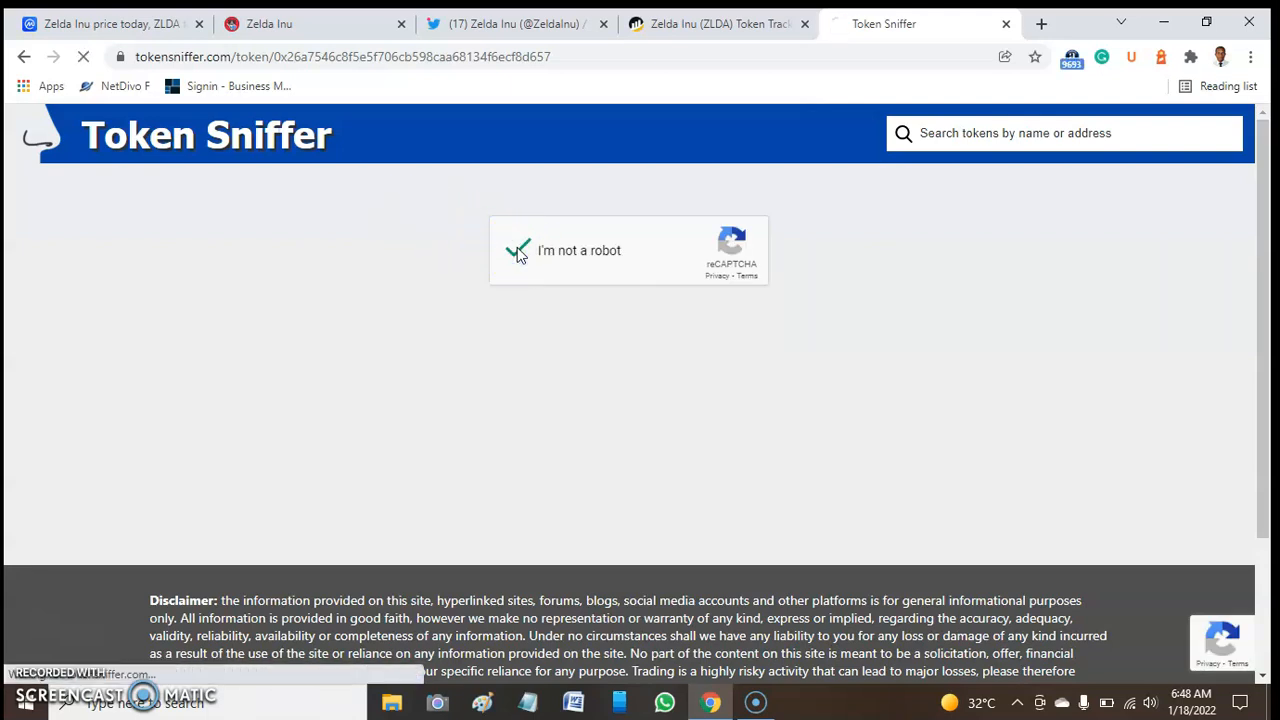
pyautogui.click(520, 250)
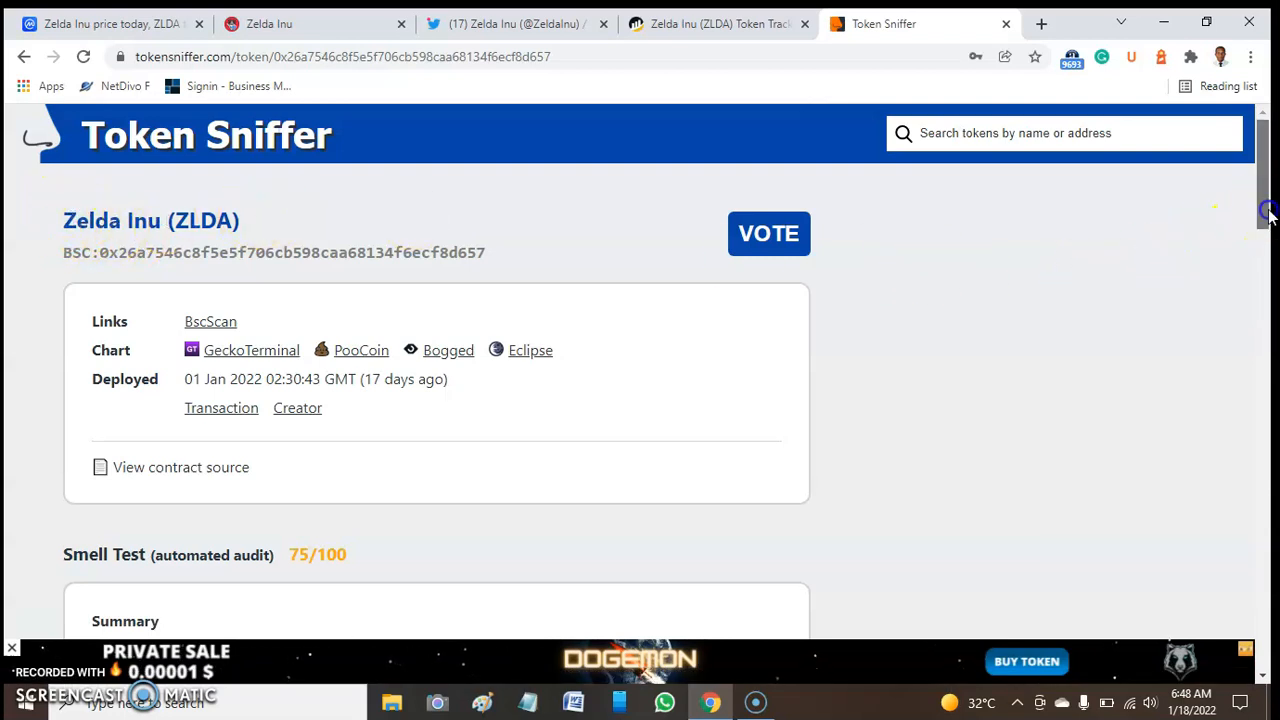
# Go through the Contract Analysis warnings and highlight the 8% sell fee figure
pyautogui.scroll(-3)
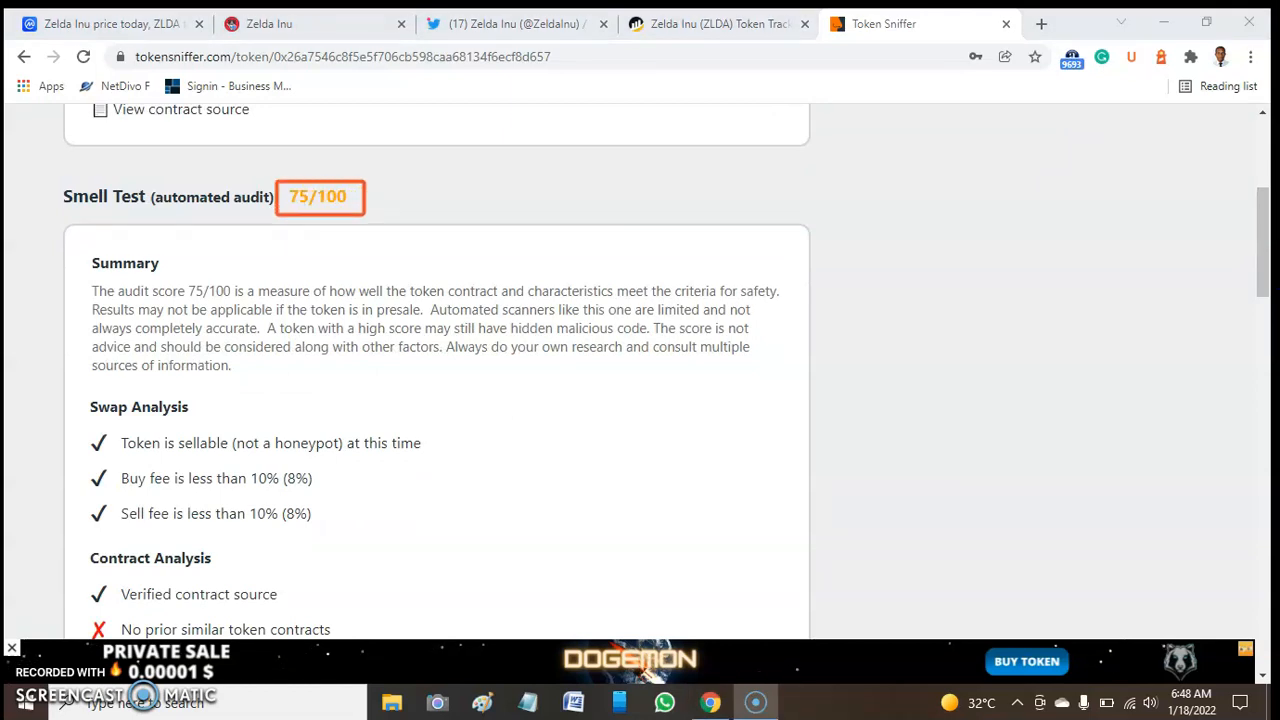
pyautogui.scroll(-3)
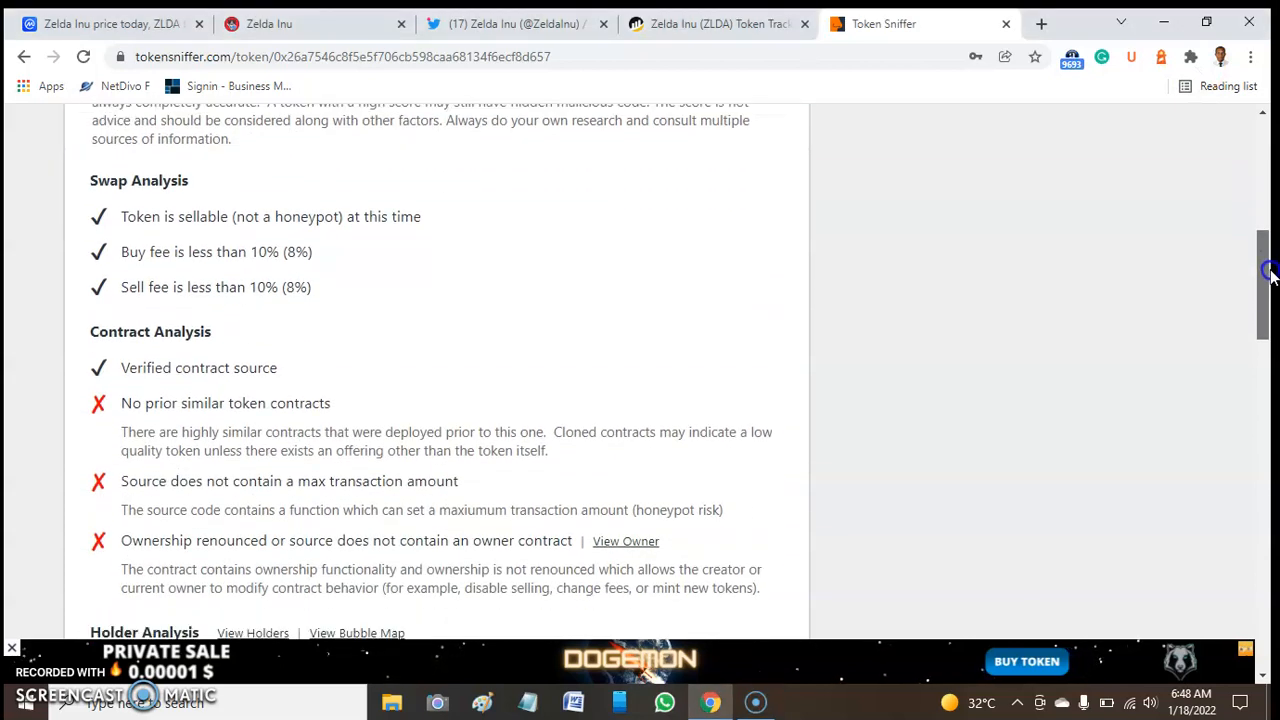
pyautogui.scroll(-3)
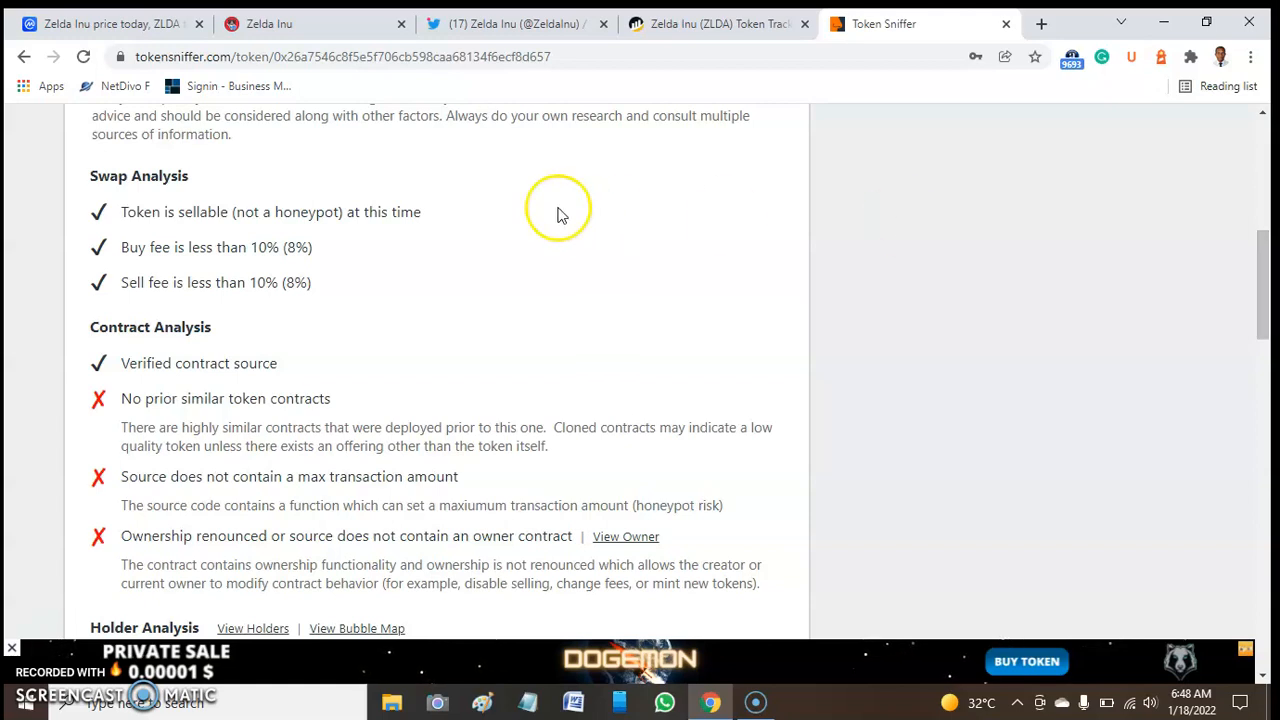
pyautogui.moveTo(308, 206)
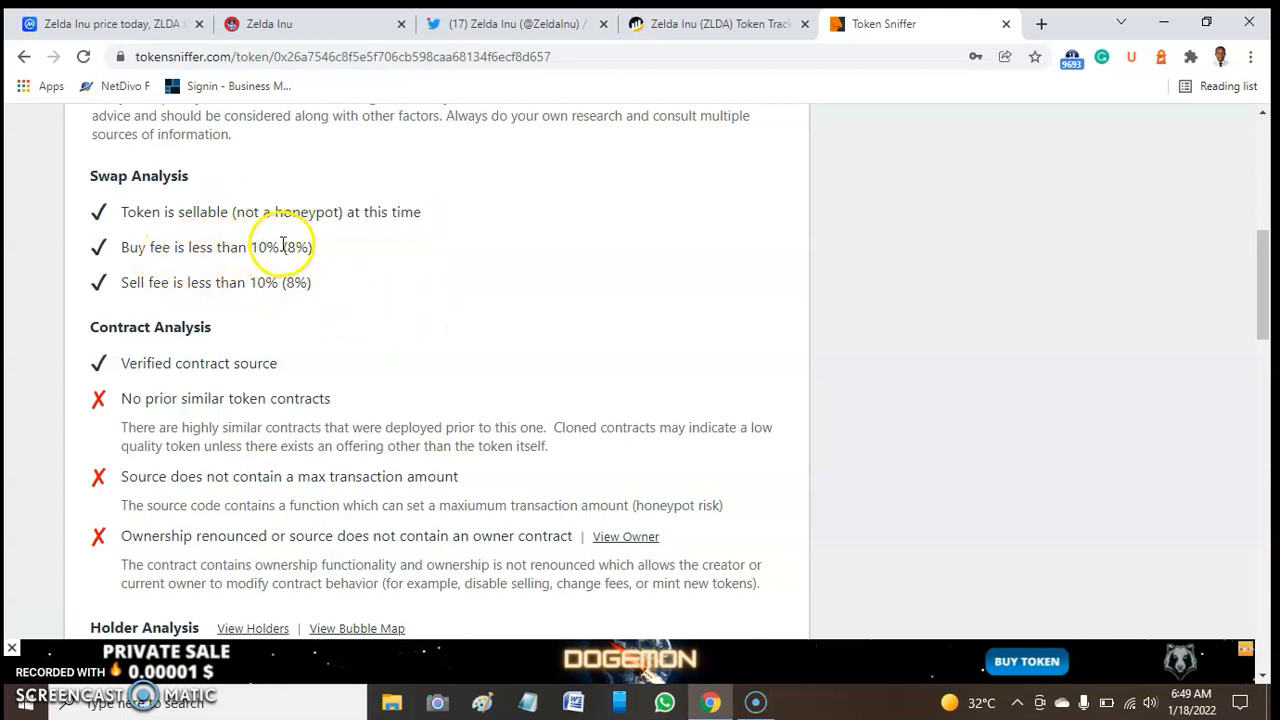
pyautogui.doubleClick(296, 282)
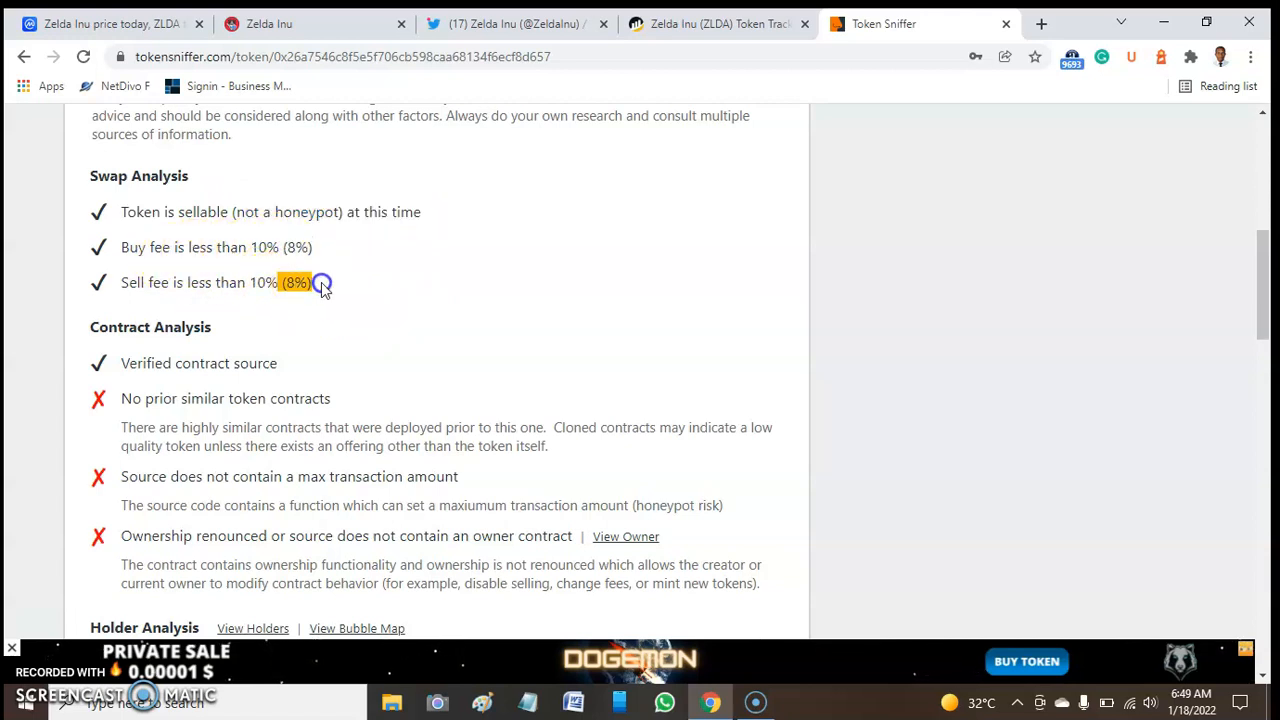
pyautogui.moveTo(228, 248)
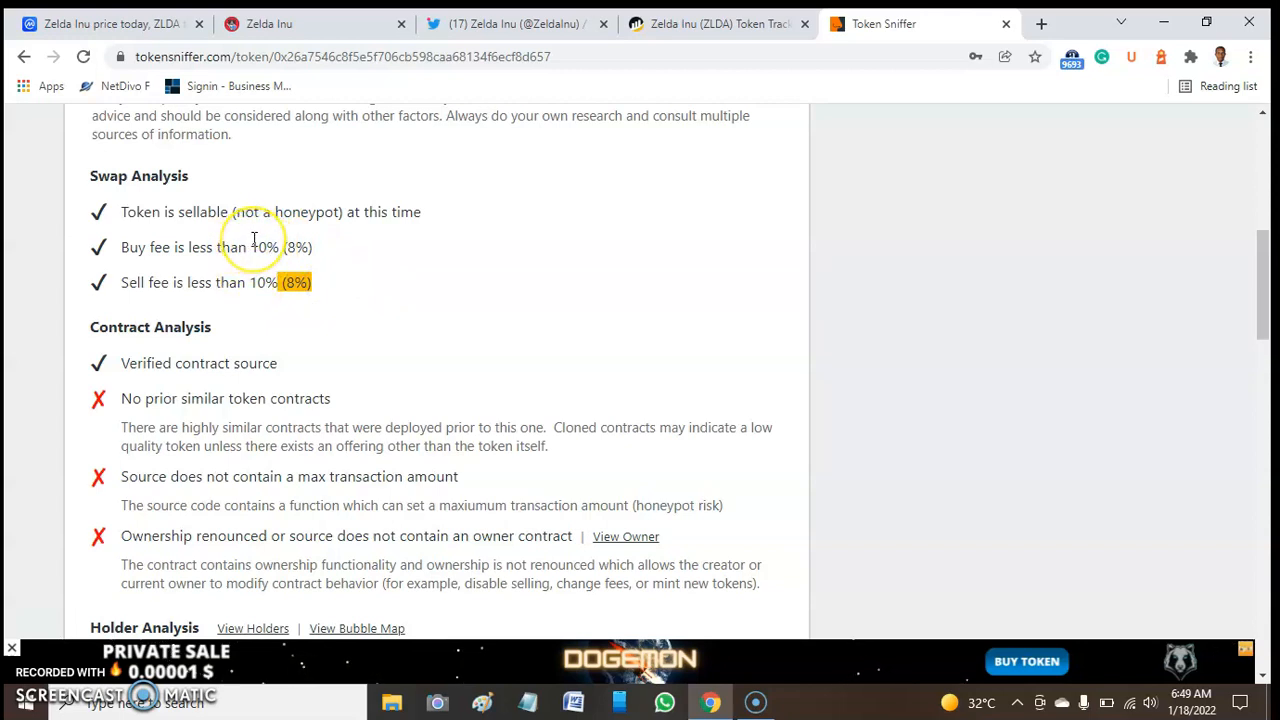
pyautogui.moveTo(232, 312)
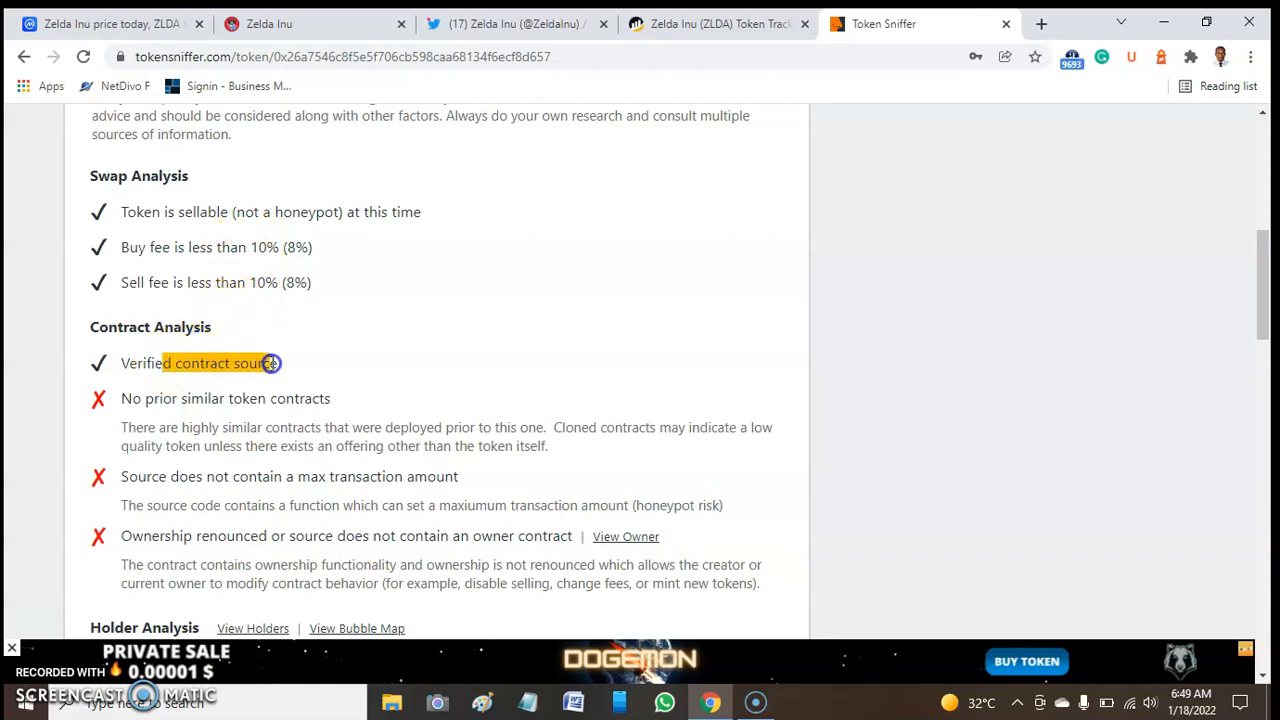
# Reach the Holder Analysis: 15.83% burned, 14% locked, owner 0.3%, 96.87% liquidity locked
pyautogui.scroll(-3)
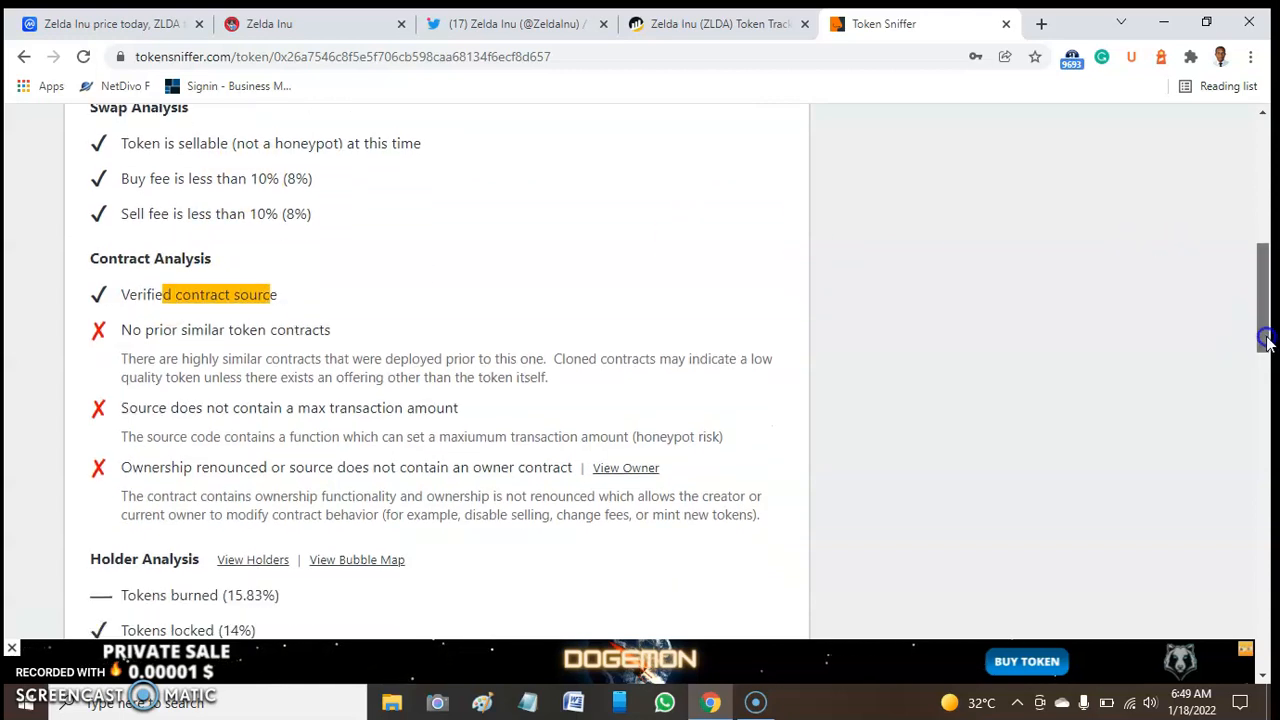
pyautogui.scroll(-3)
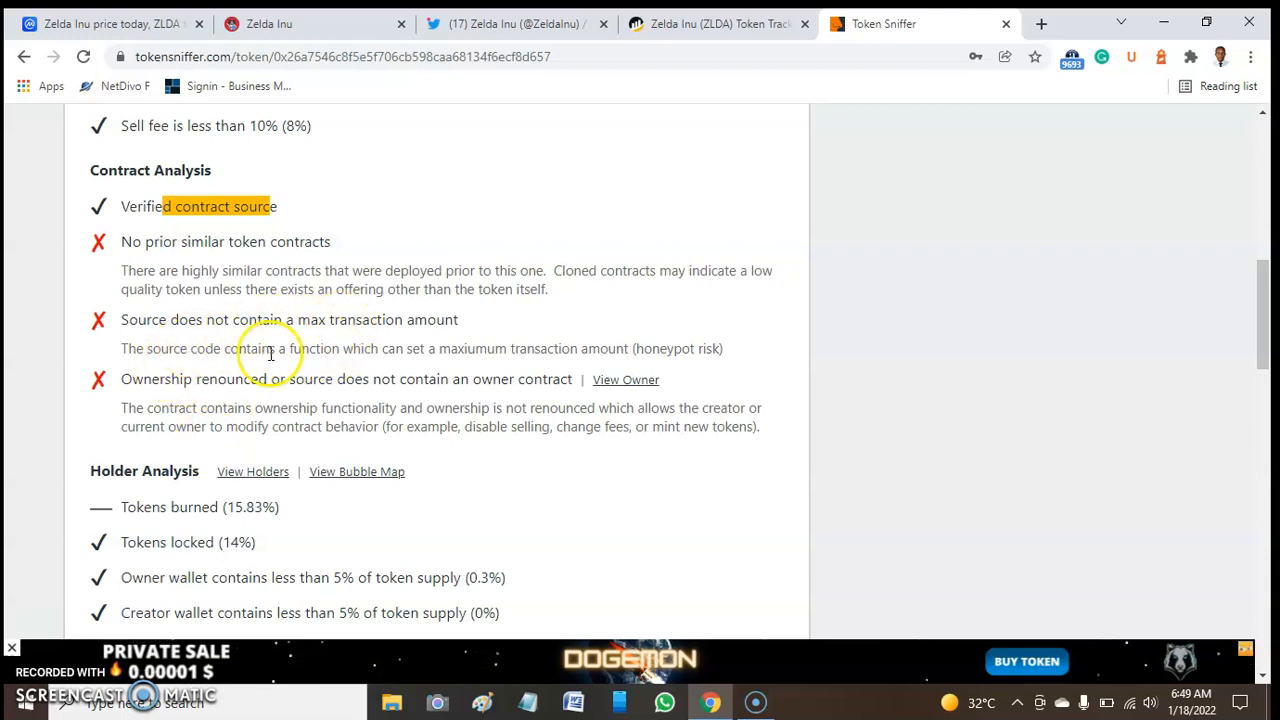
pyautogui.moveTo(368, 344)
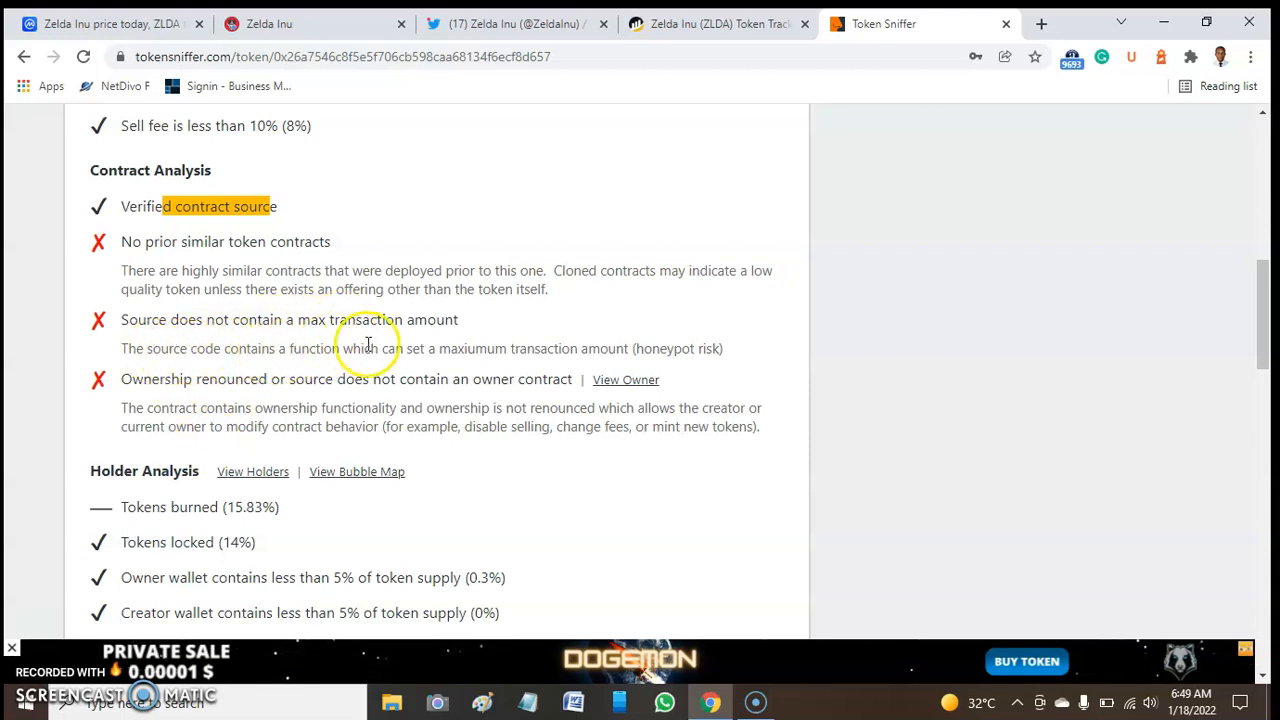
pyautogui.moveTo(444, 352)
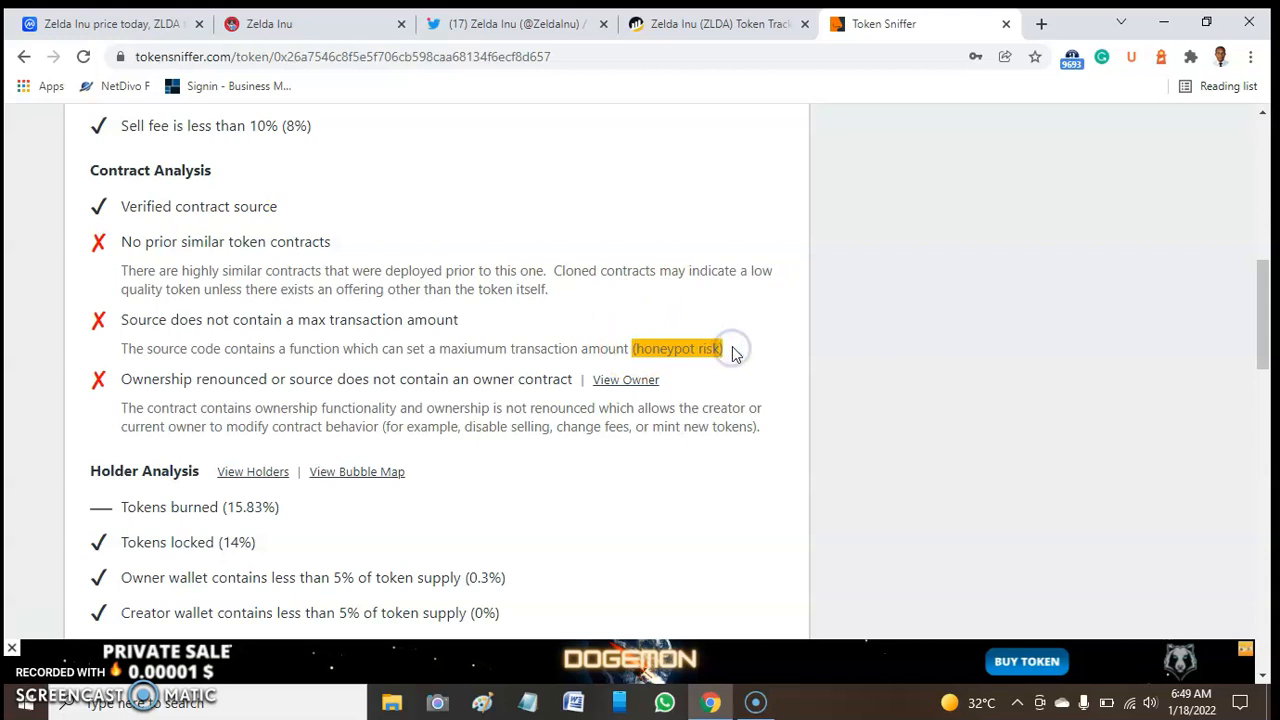
pyautogui.moveTo(288, 372)
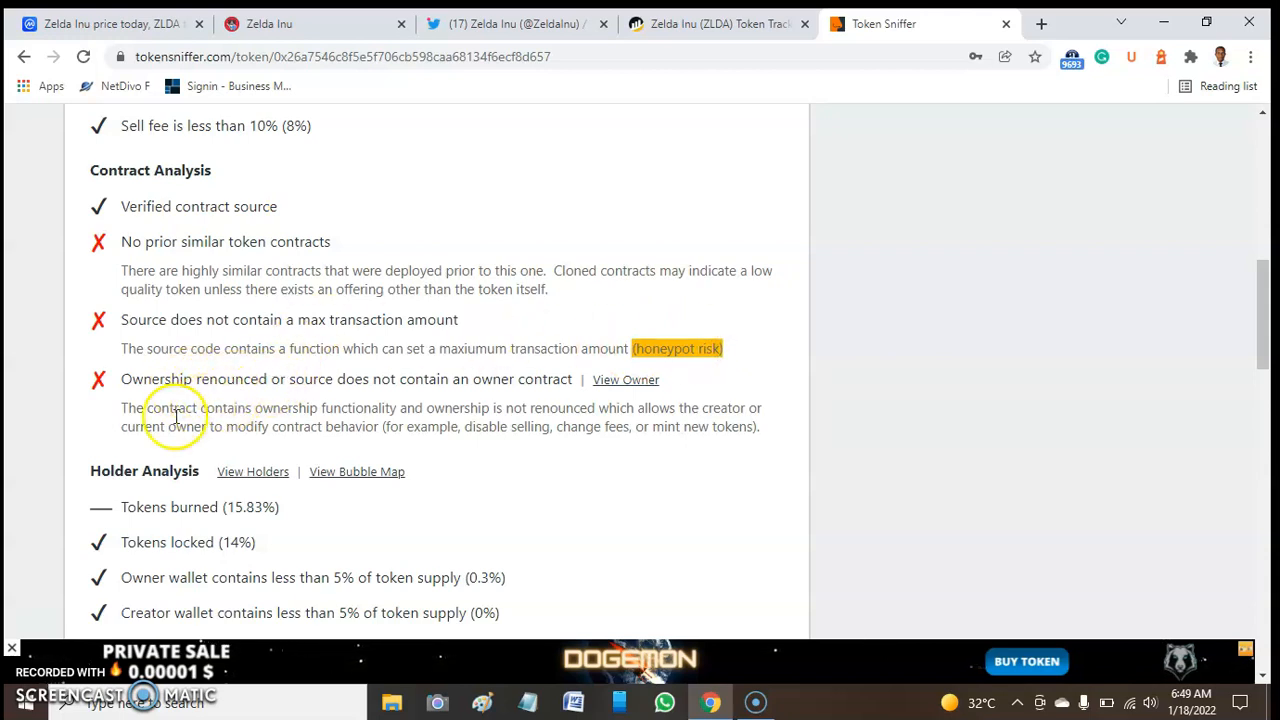
pyautogui.moveTo(404, 412)
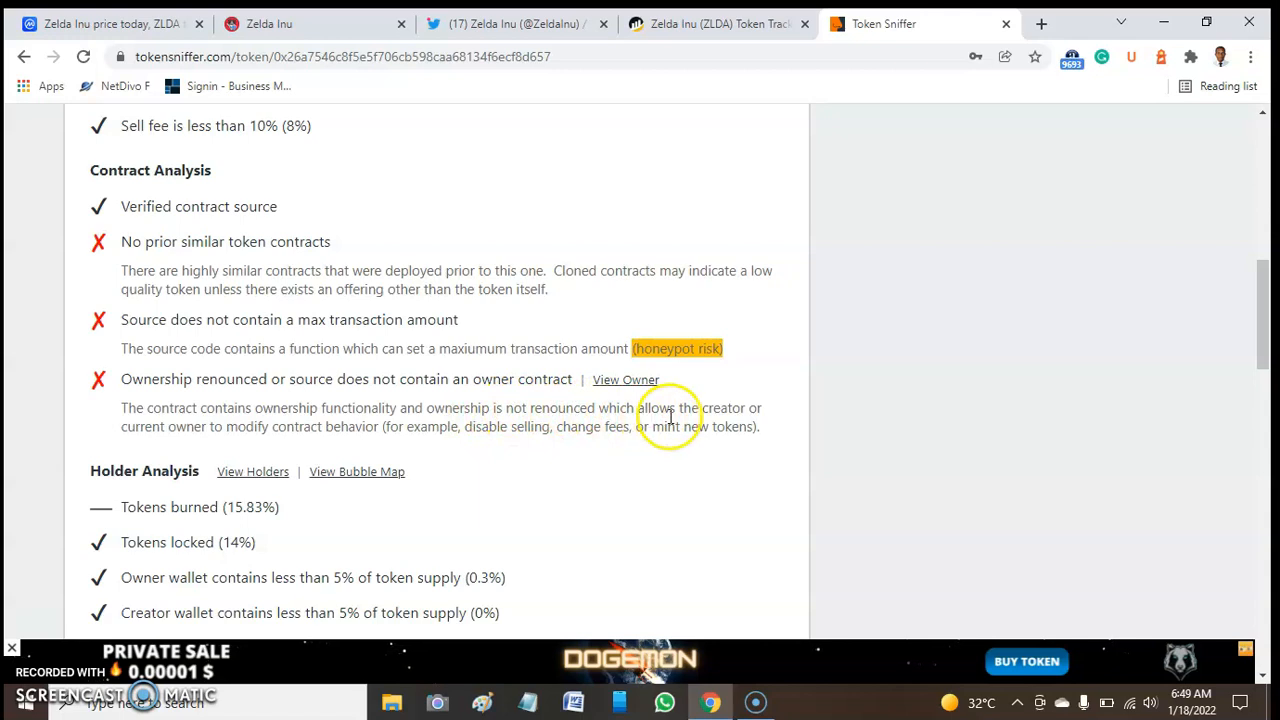
pyautogui.moveTo(688, 408)
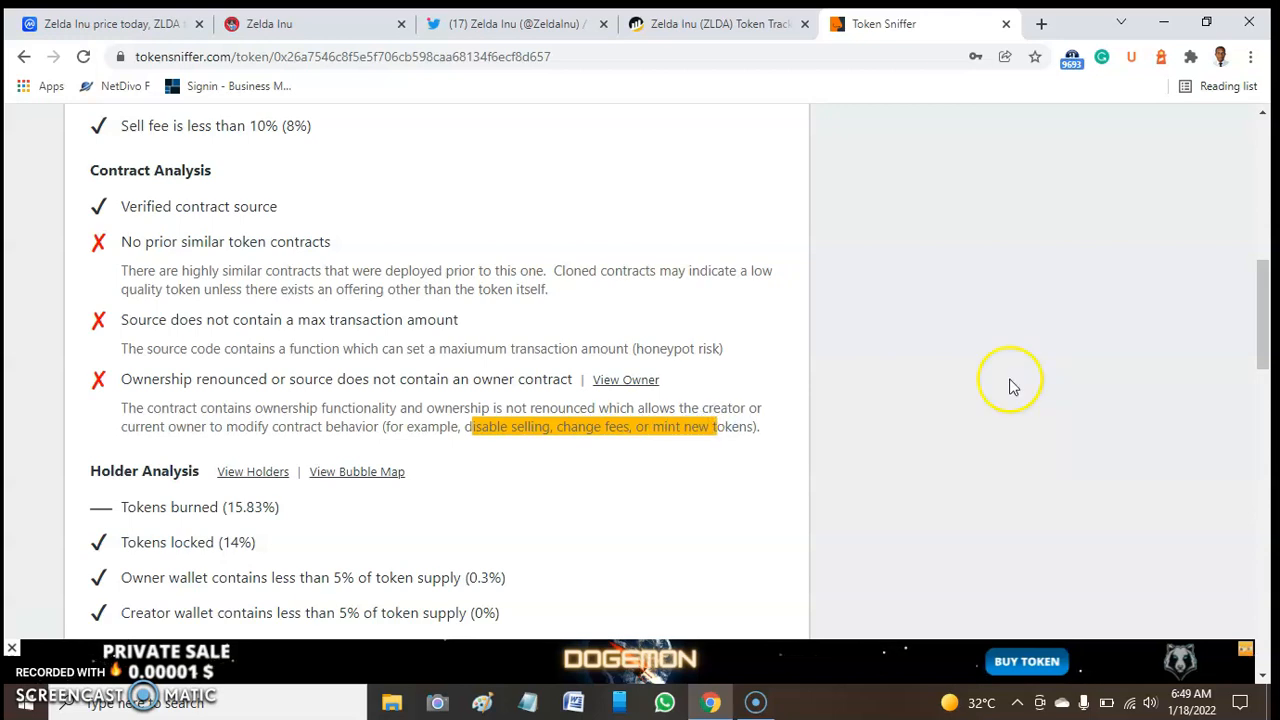
pyautogui.scroll(-3)
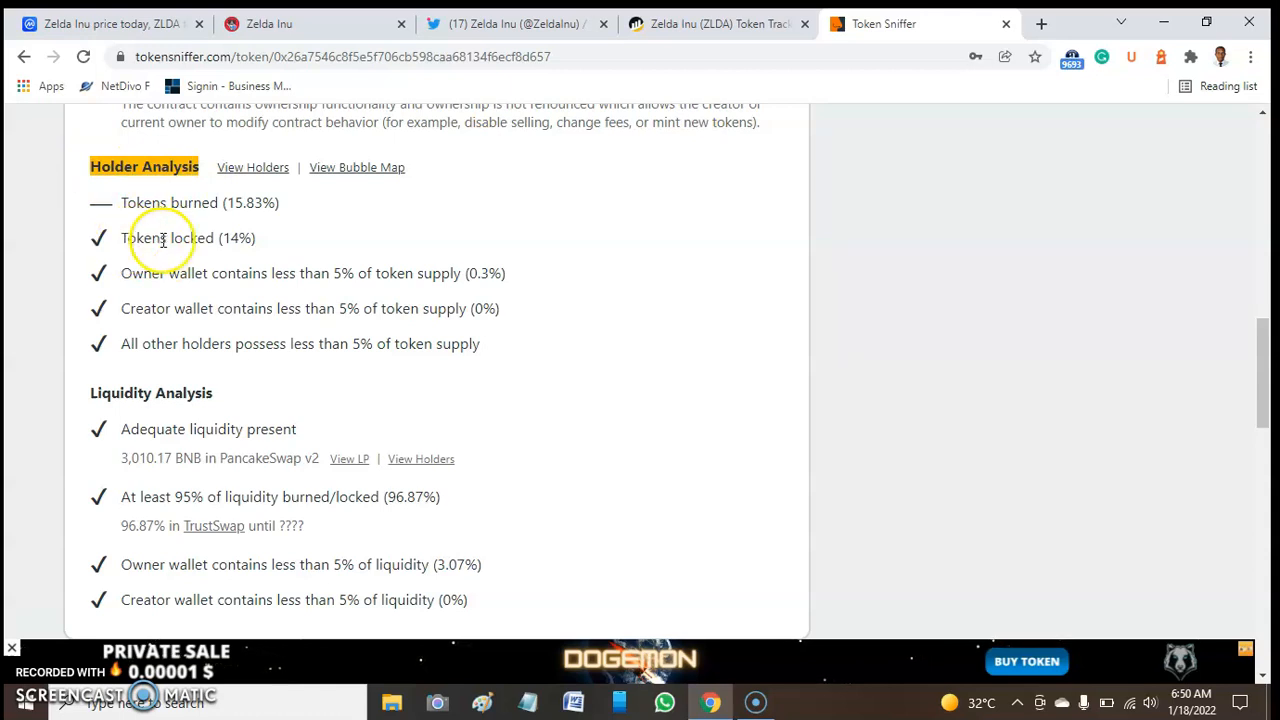
# Highlight the Holder Analysis heading, read the holder checks, and bring Liquidity Analysis into view
pyautogui.doubleClick(236, 238)
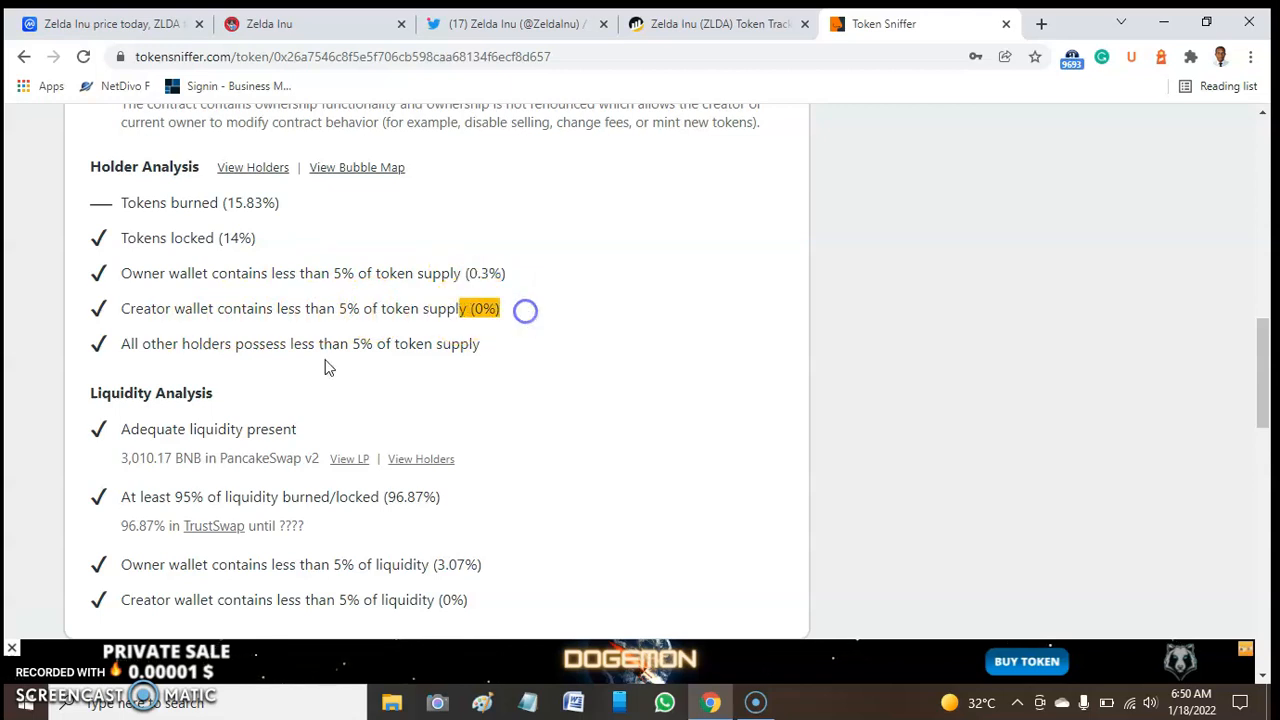
pyautogui.moveTo(212, 344)
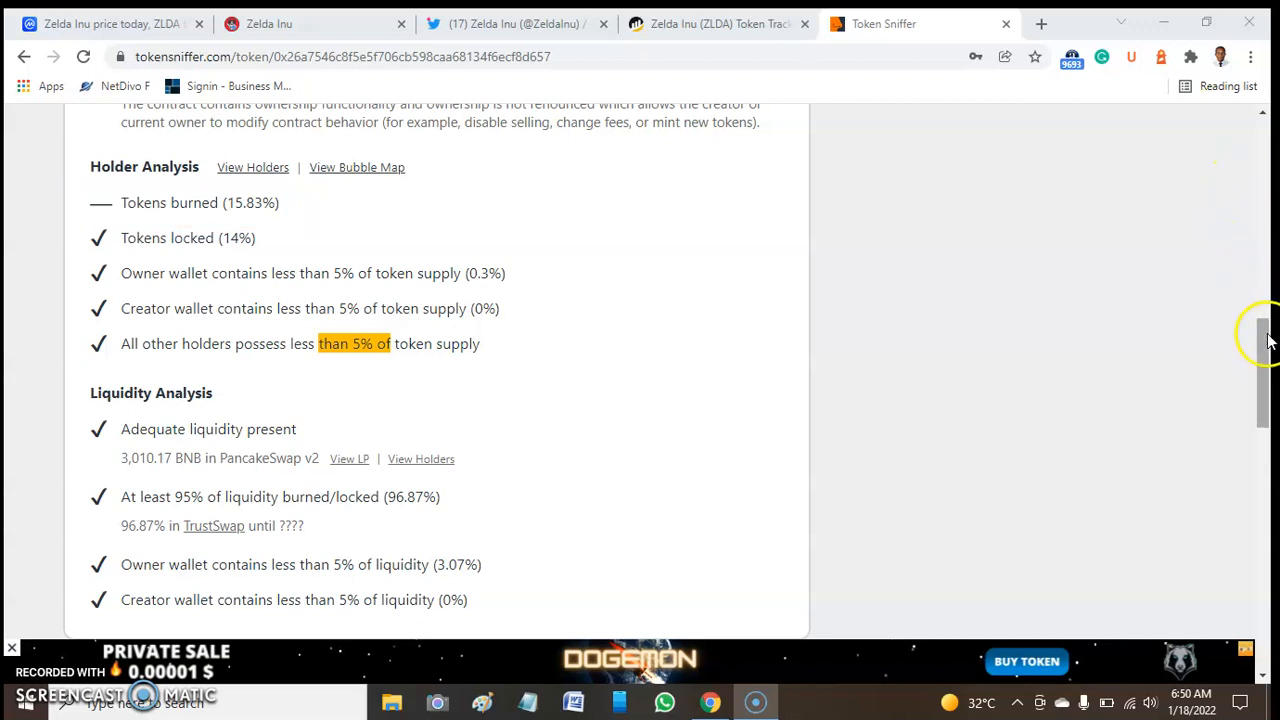
pyautogui.scroll(-3)
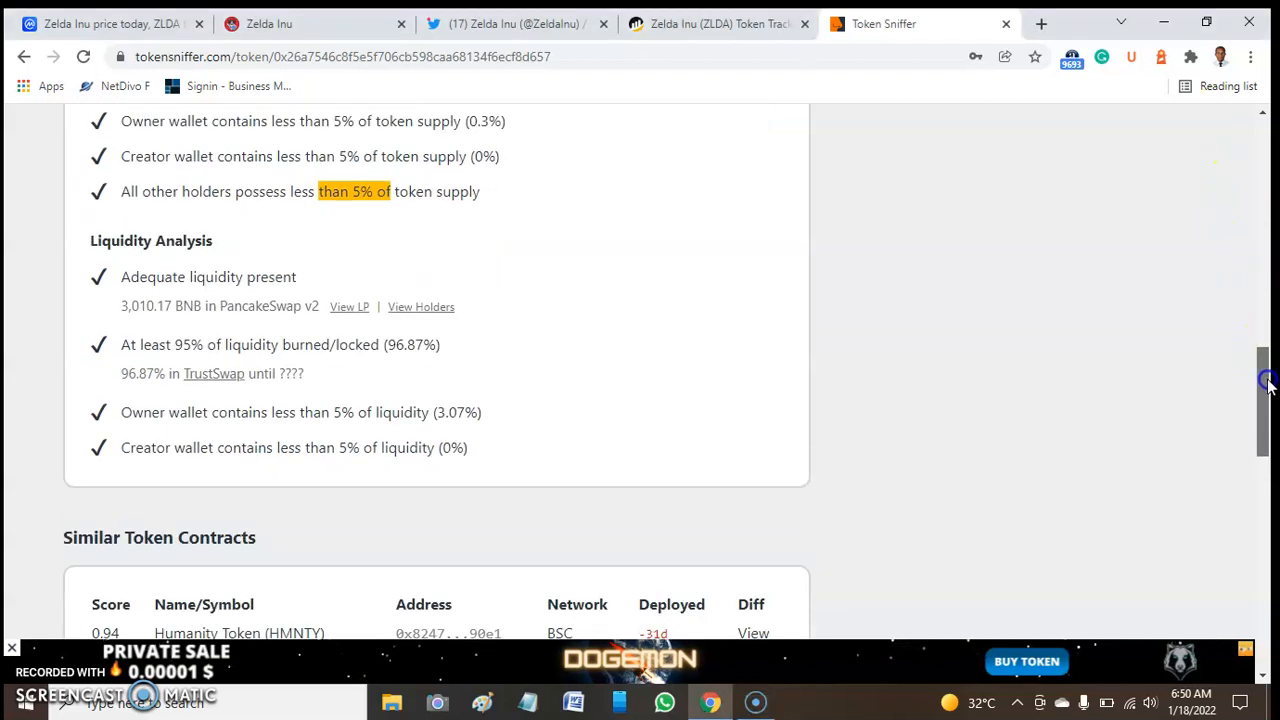
# Read the PancakeSwap v2 liquidity checks and Similar Token Contracts table, then return to the 75/100 score header
pyautogui.scroll(-3)
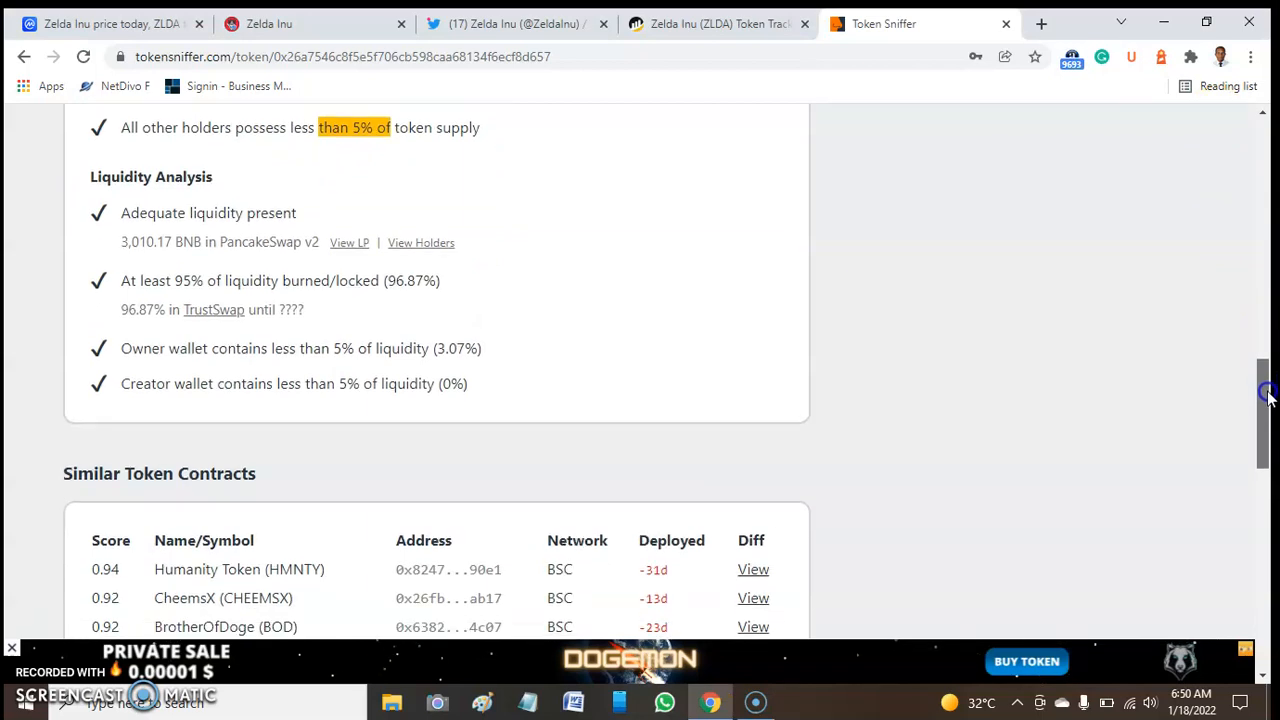
pyautogui.scroll(-3)
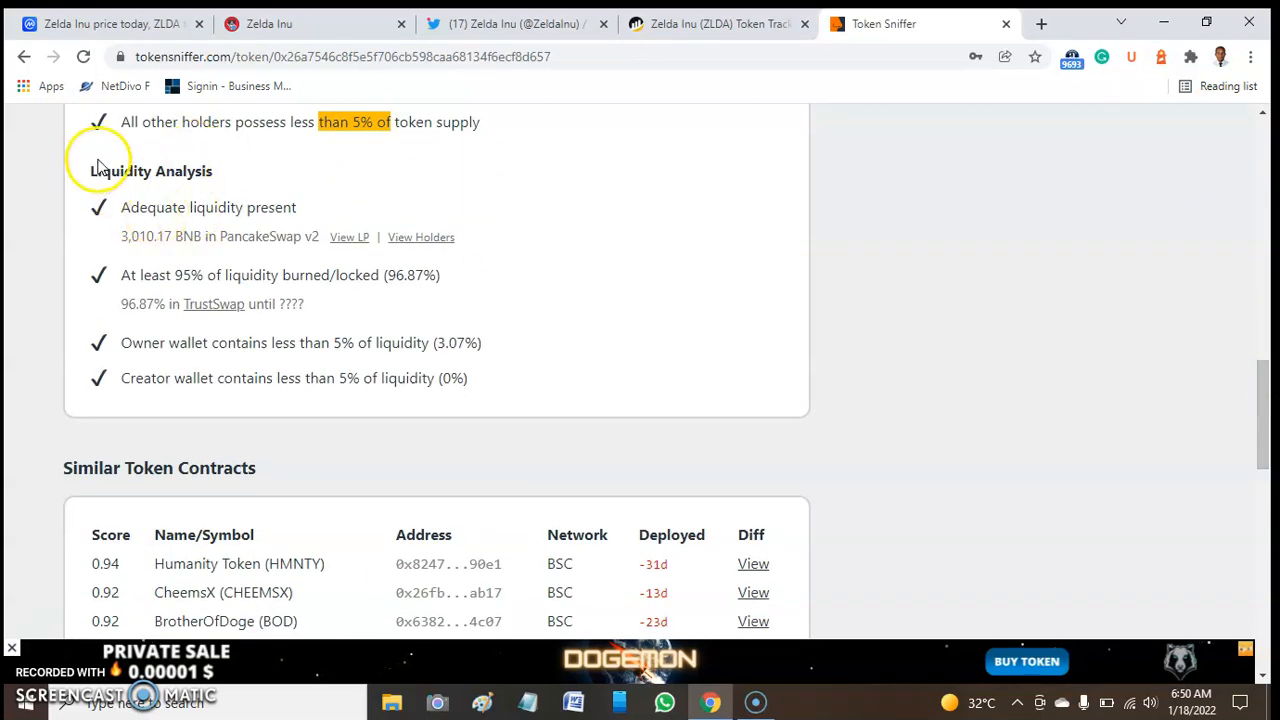
pyautogui.moveTo(164, 224)
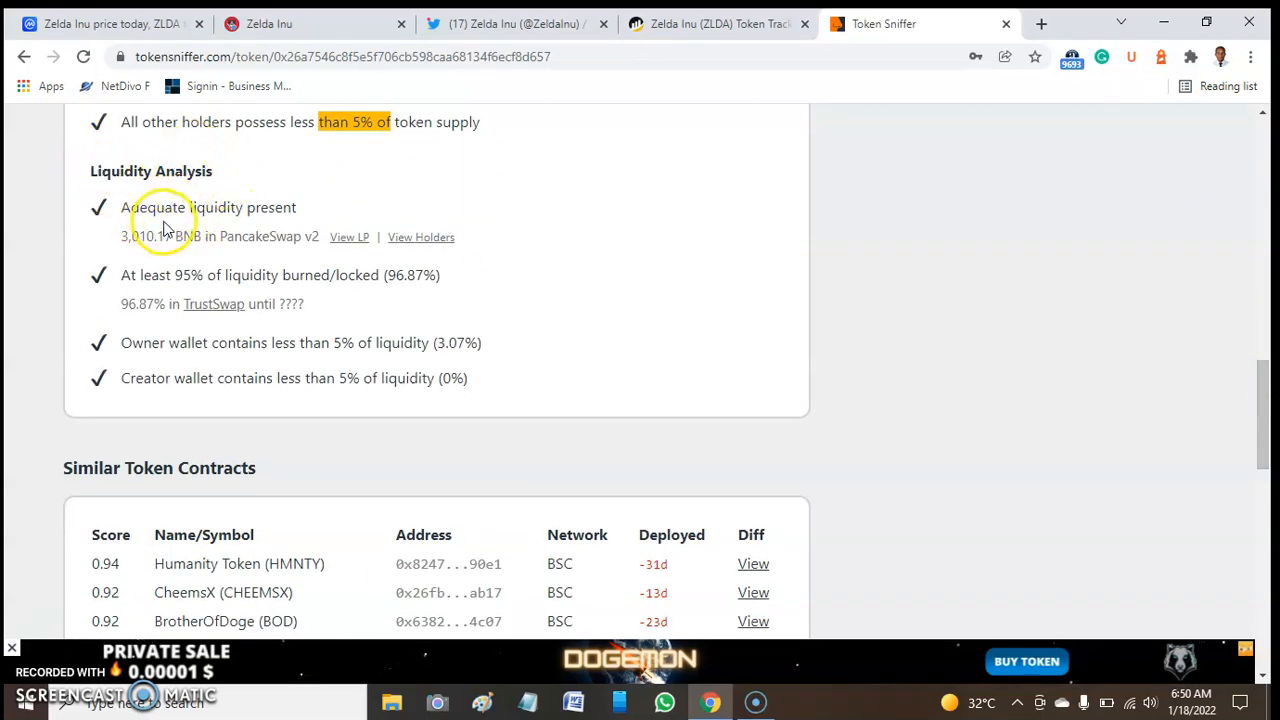
pyautogui.moveTo(124, 244)
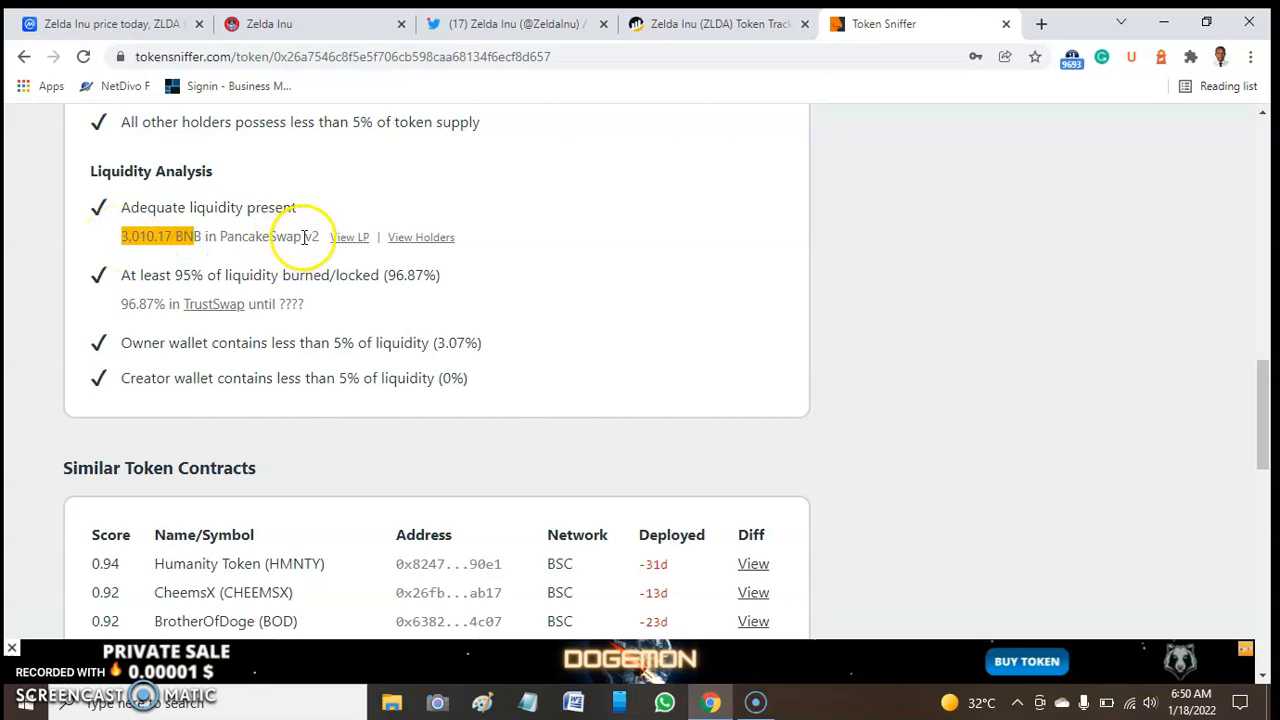
pyautogui.moveTo(382, 276)
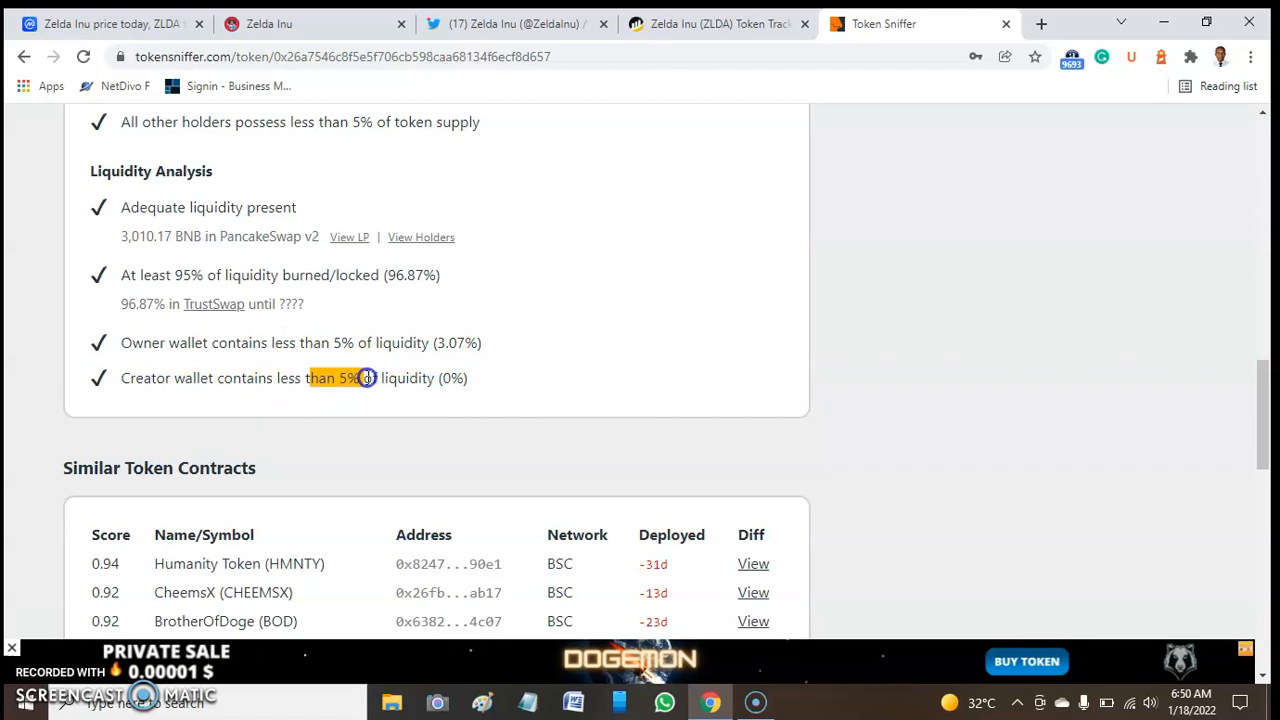
pyautogui.scroll(-3)
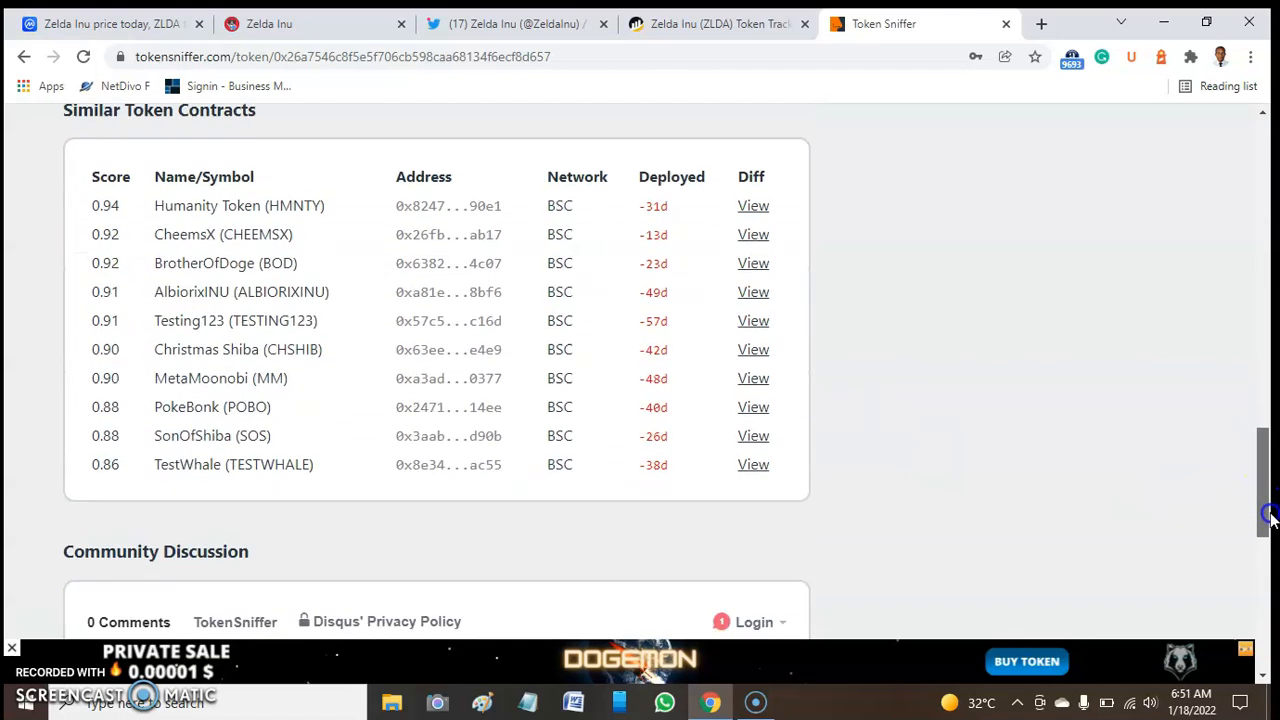
pyautogui.scroll(3)
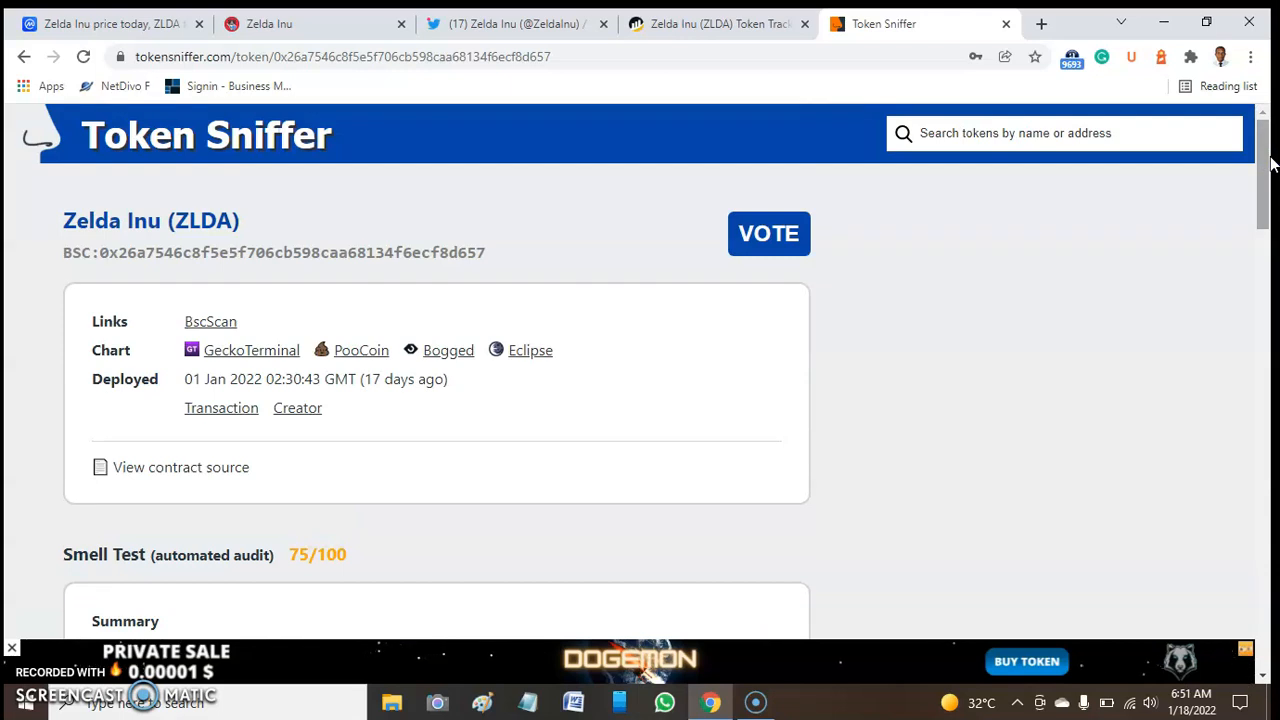
pyautogui.moveTo(716, 24)
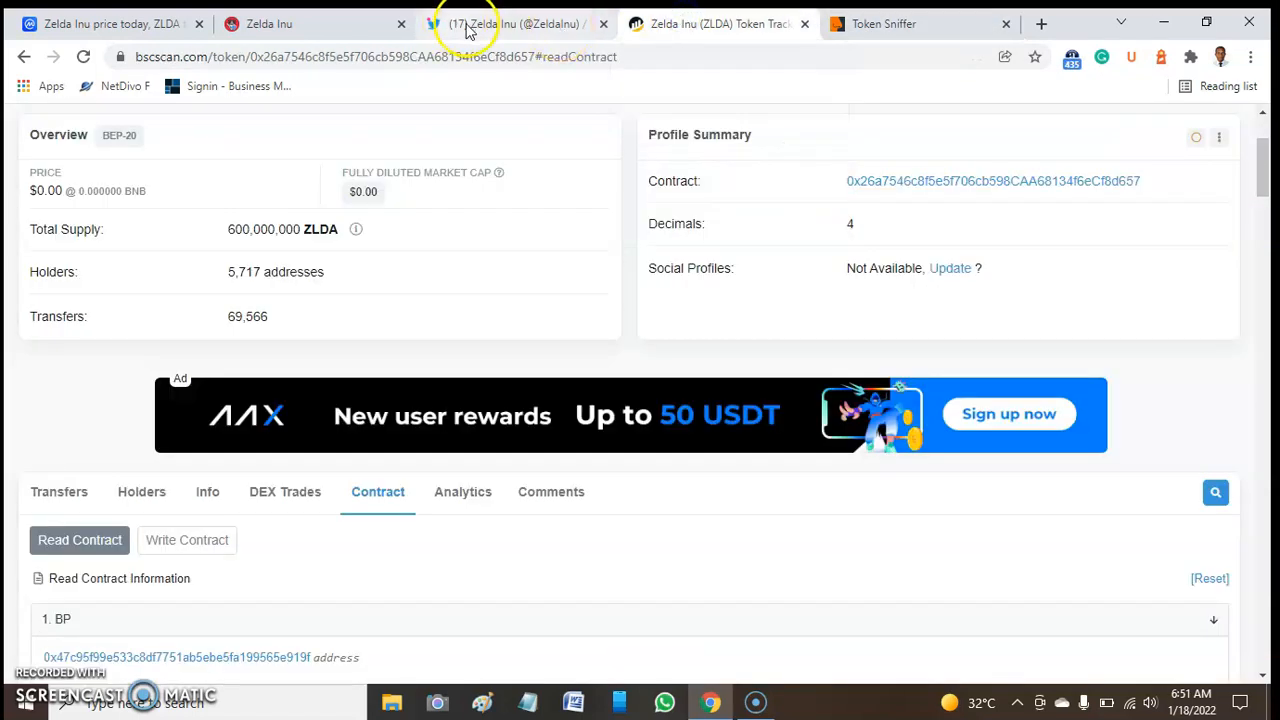
pyautogui.click(516, 24)
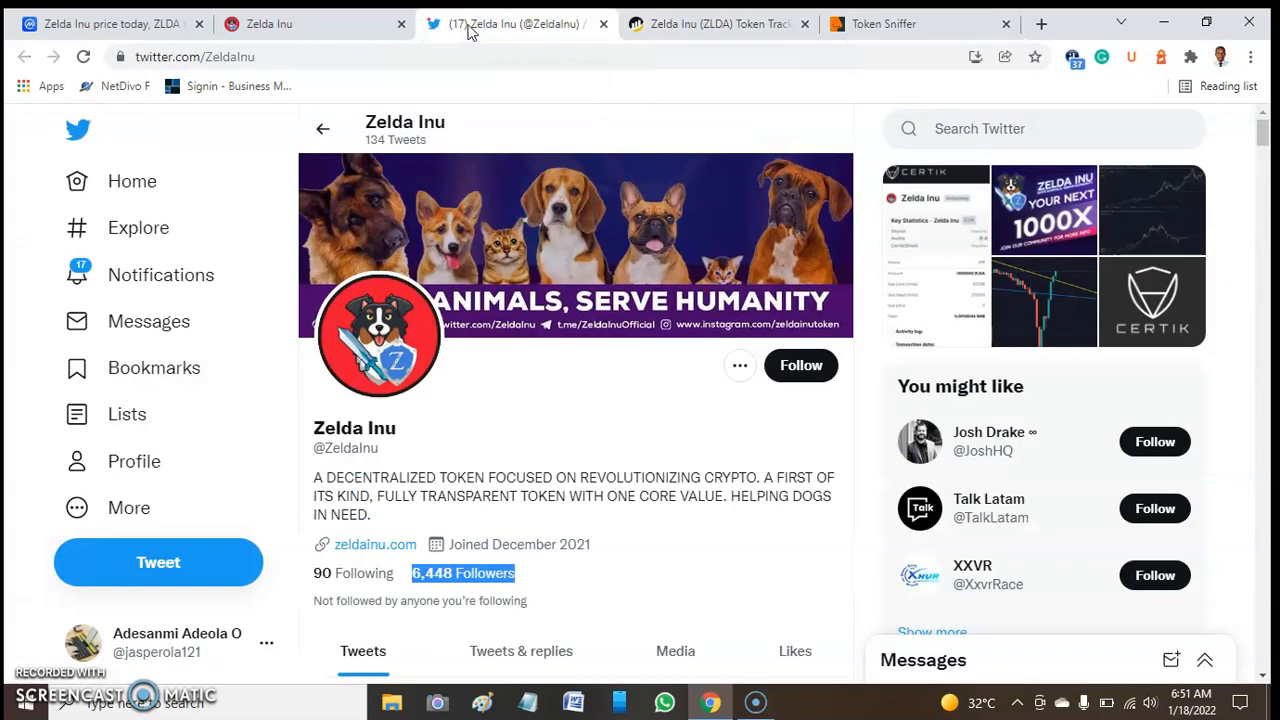
pyautogui.click(264, 24)
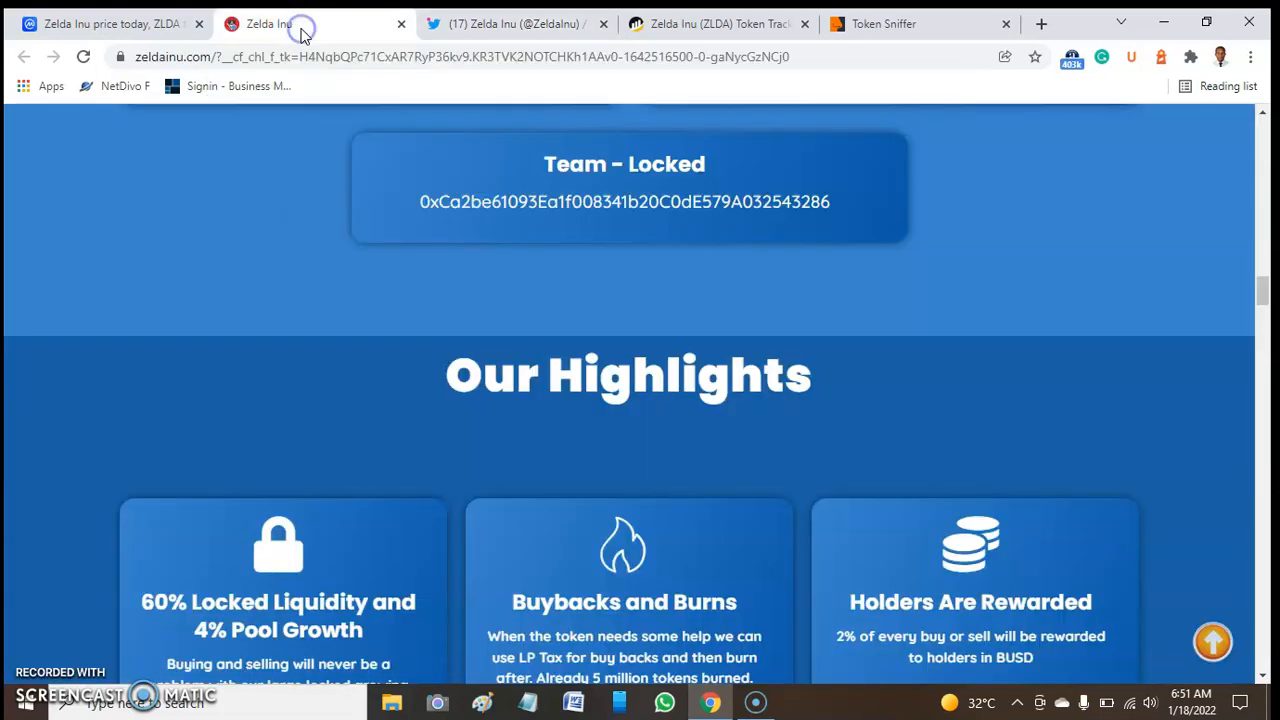
pyautogui.click(110, 24)
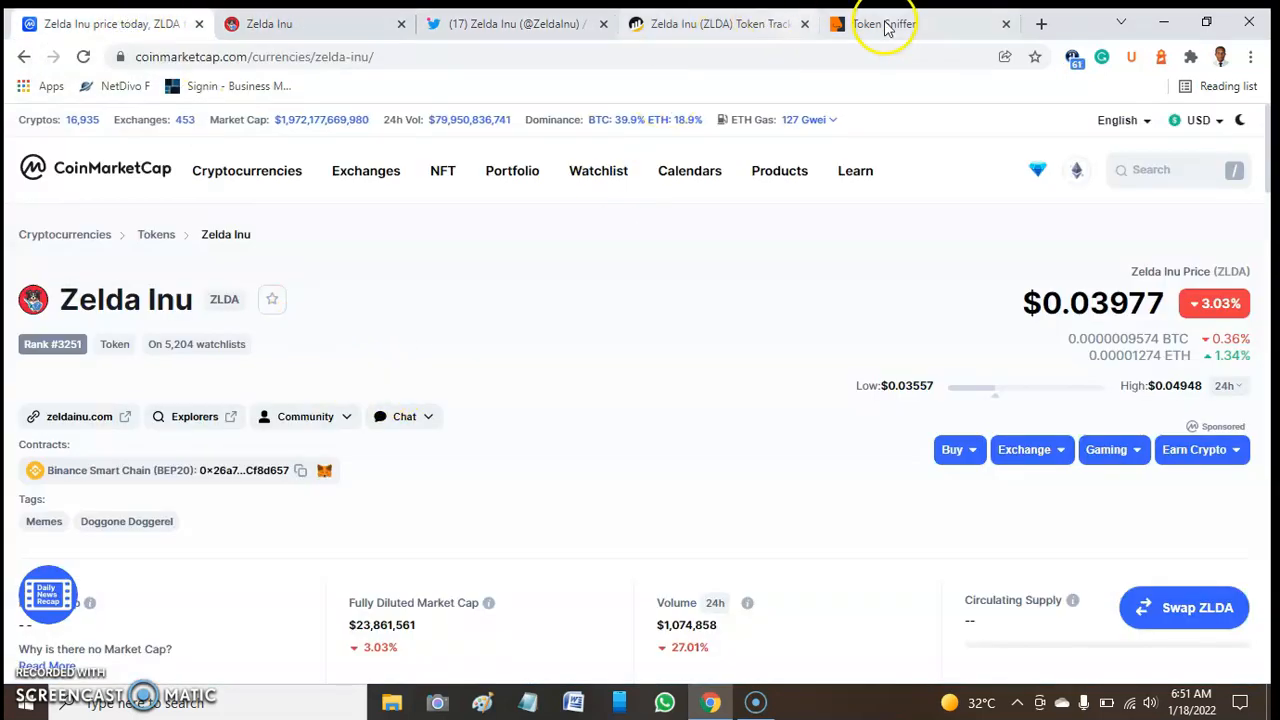
pyautogui.click(884, 24)
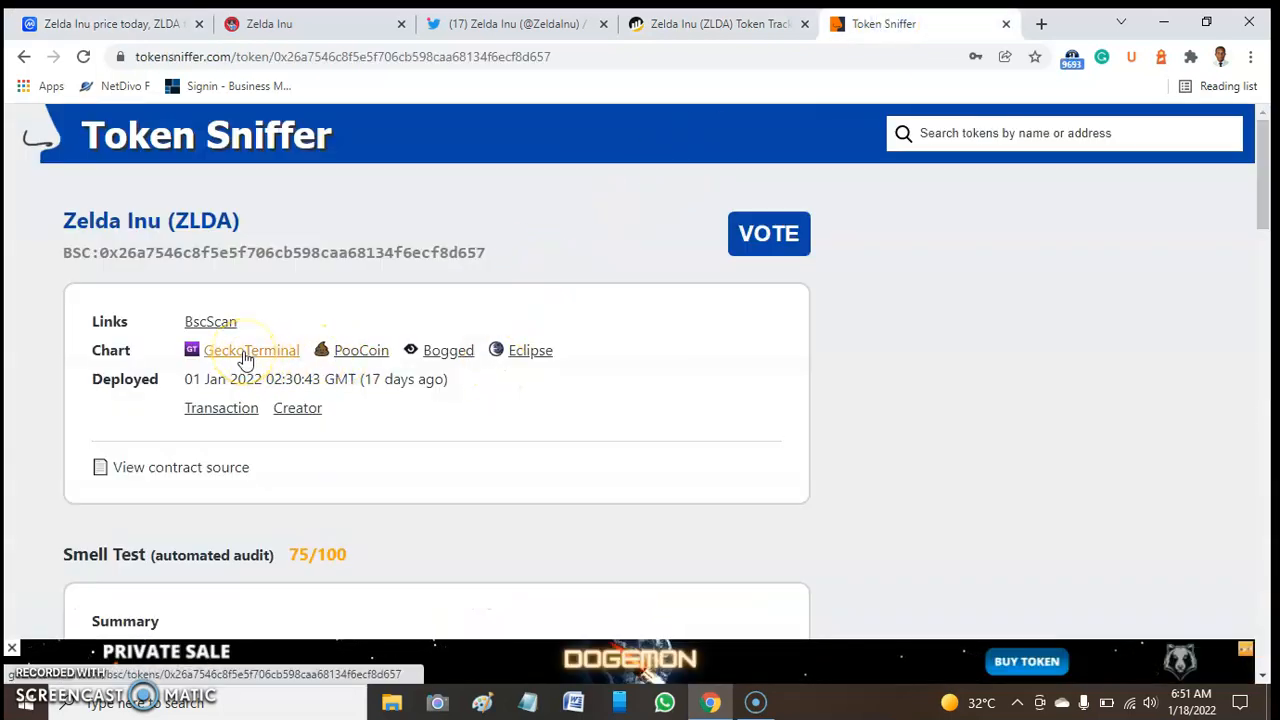
# Follow the Chart link to GeckoTerminal's ZLDA/WBNB PancakeSwap V2 pool page in a new tab
pyautogui.click(252, 350)
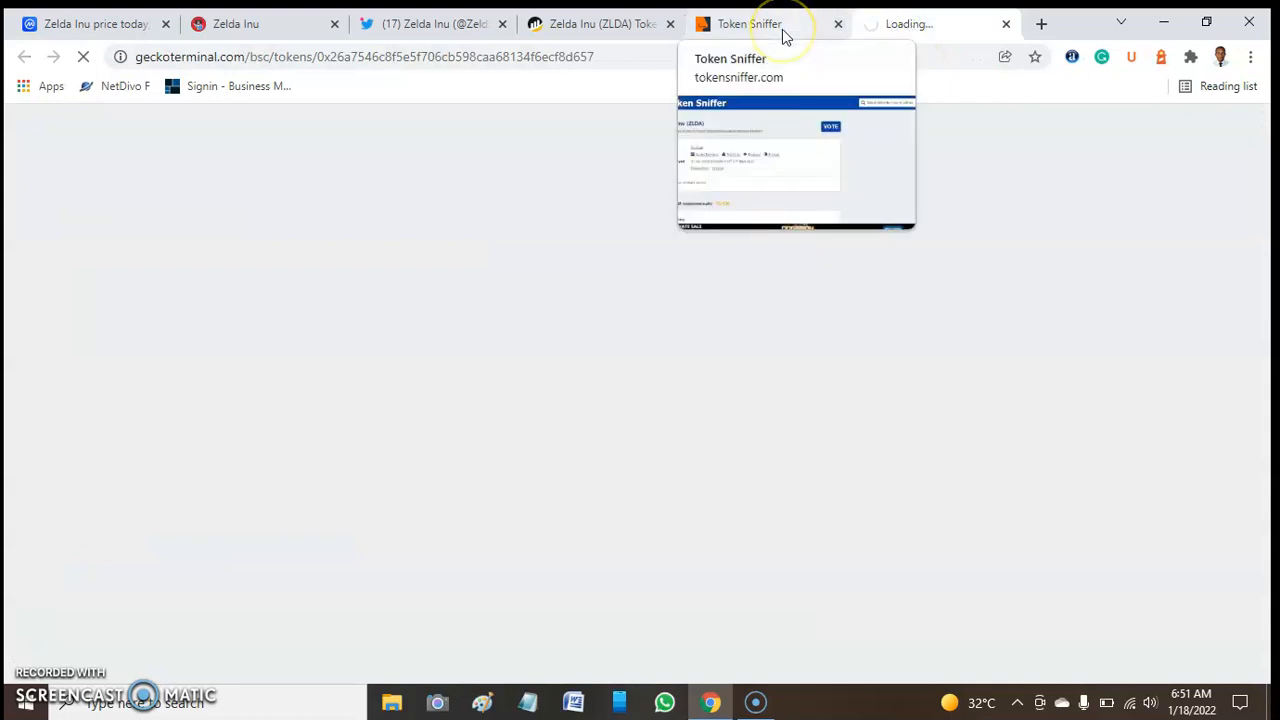
pyautogui.click(938, 24)
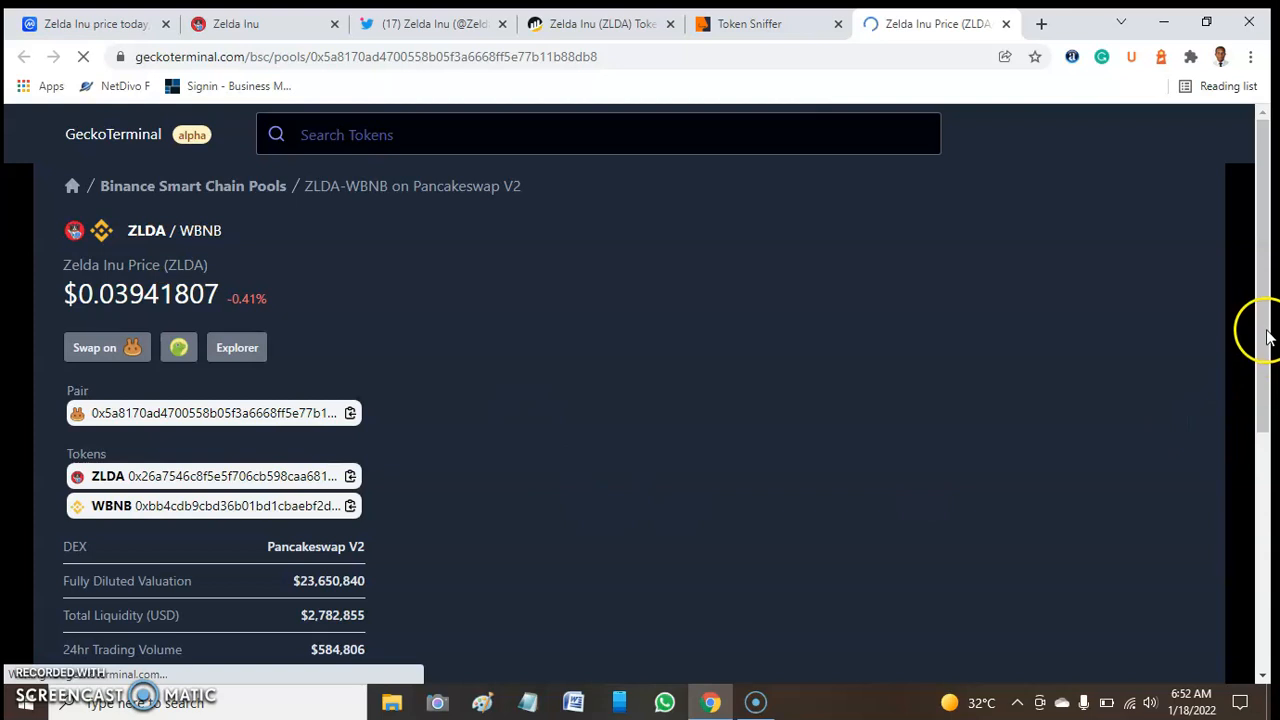
pyautogui.scroll(-3)
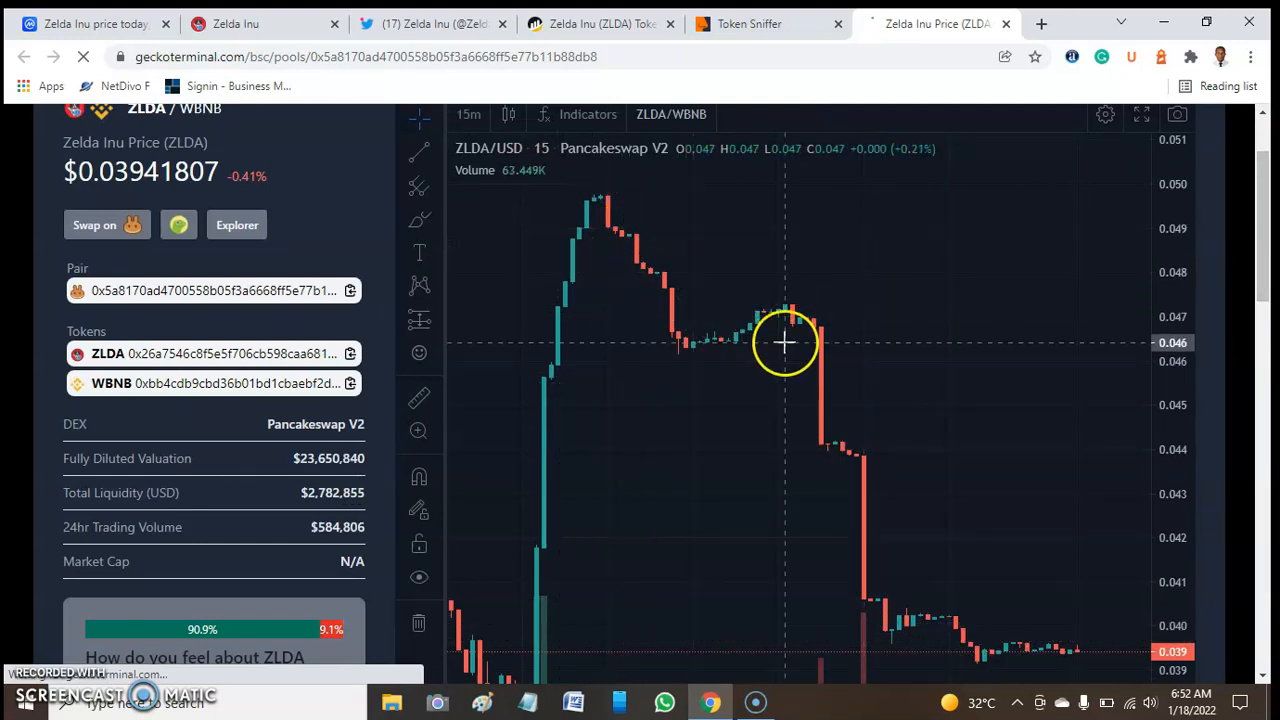
pyautogui.moveTo(778, 390)
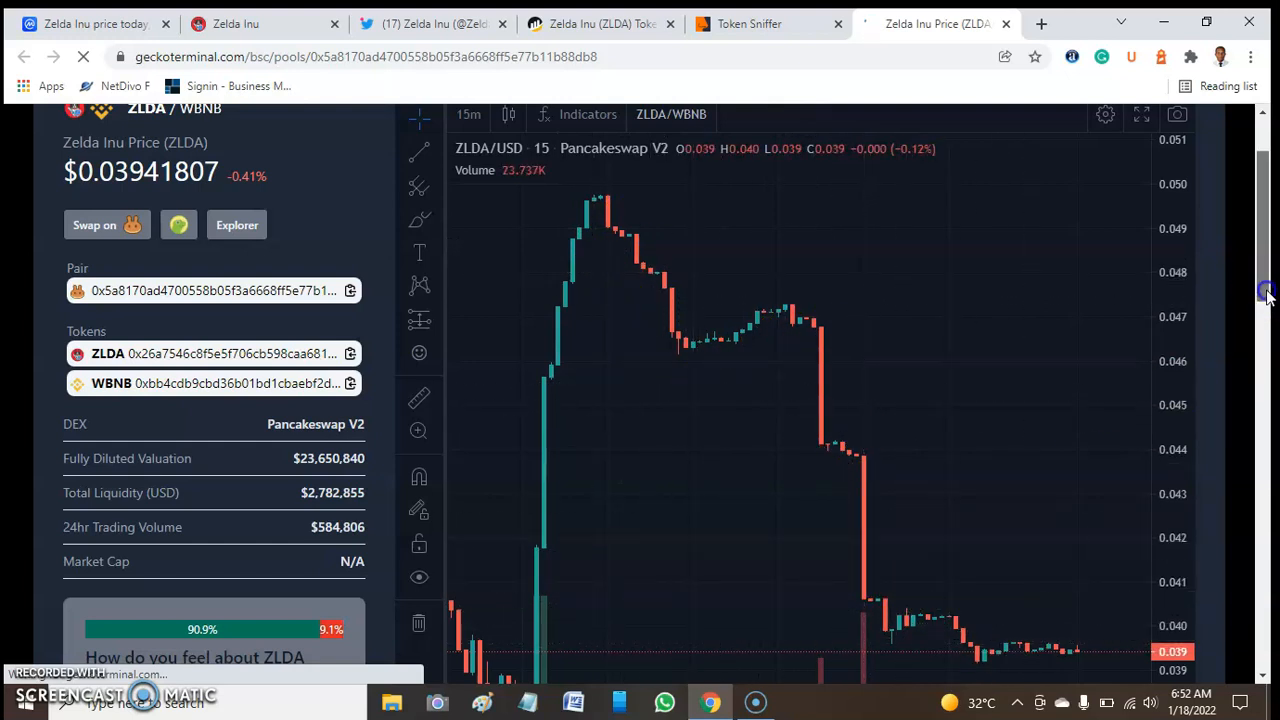
pyautogui.scroll(-3)
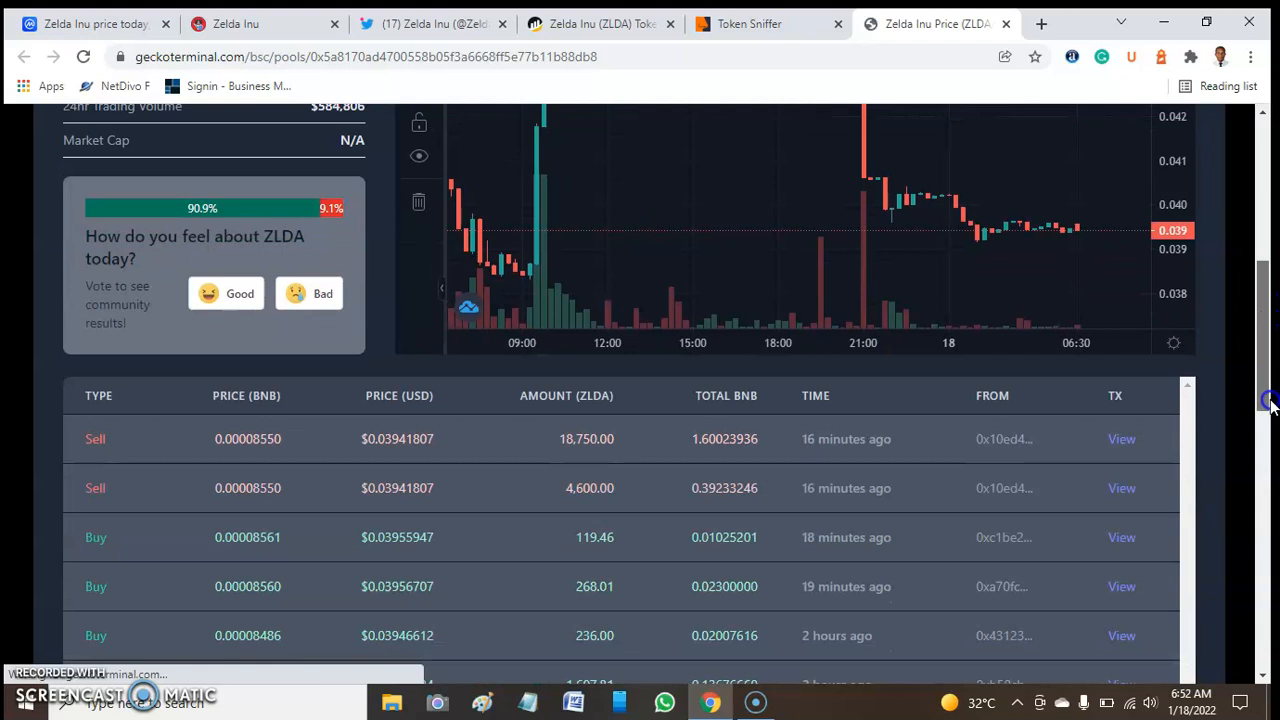
pyautogui.scroll(-3)
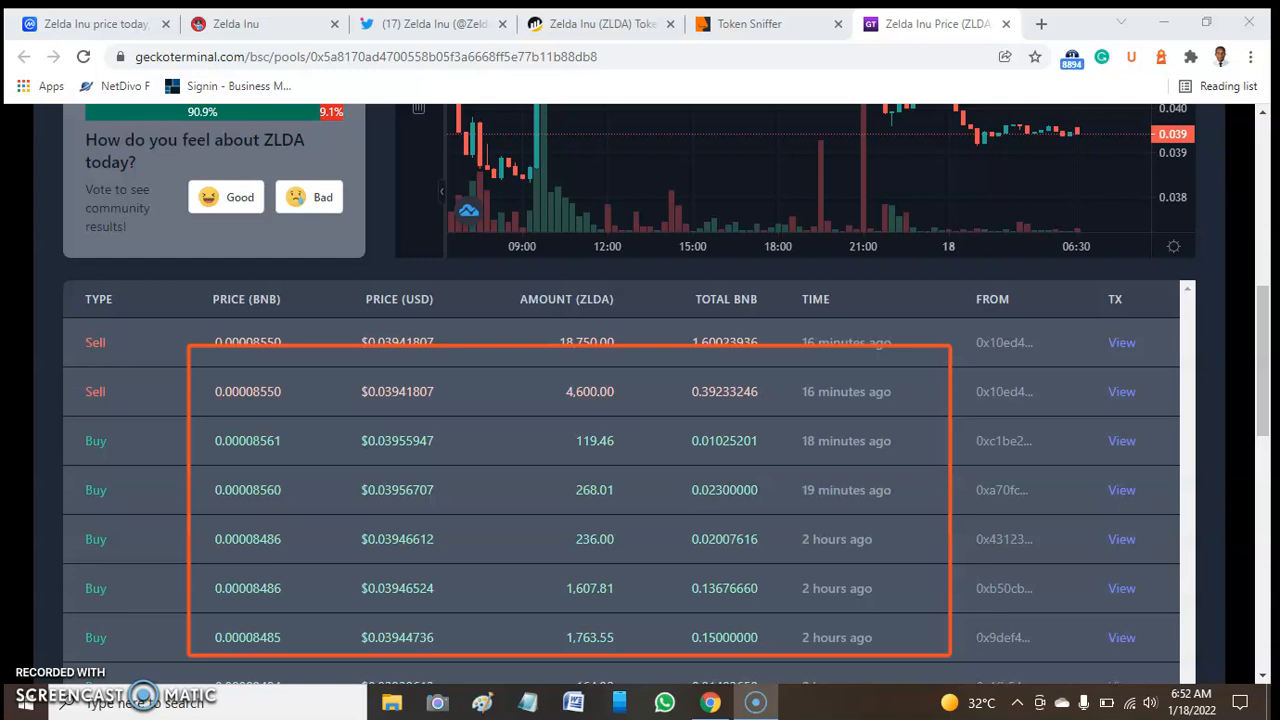
pyautogui.scroll(-3)
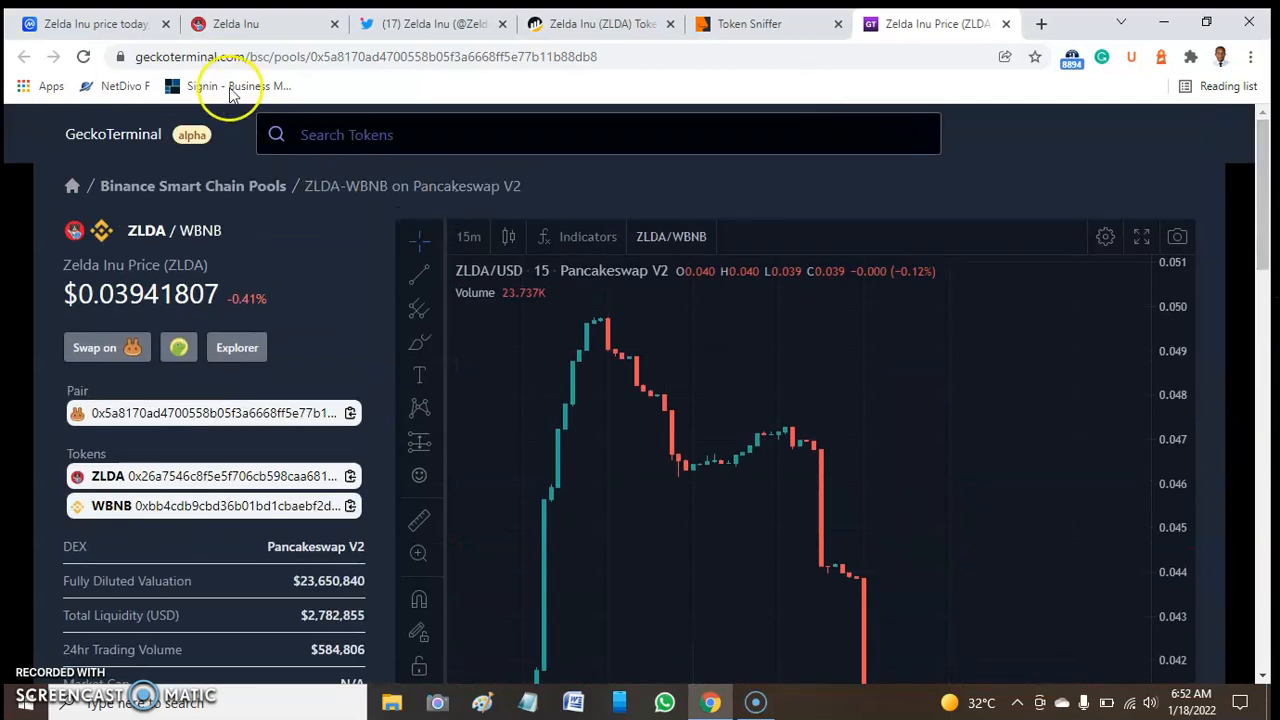
# Return to the CoinMarketCap Zelda Inu tab and bring its market cap, volume and supply stats into view
pyautogui.click(96, 24)
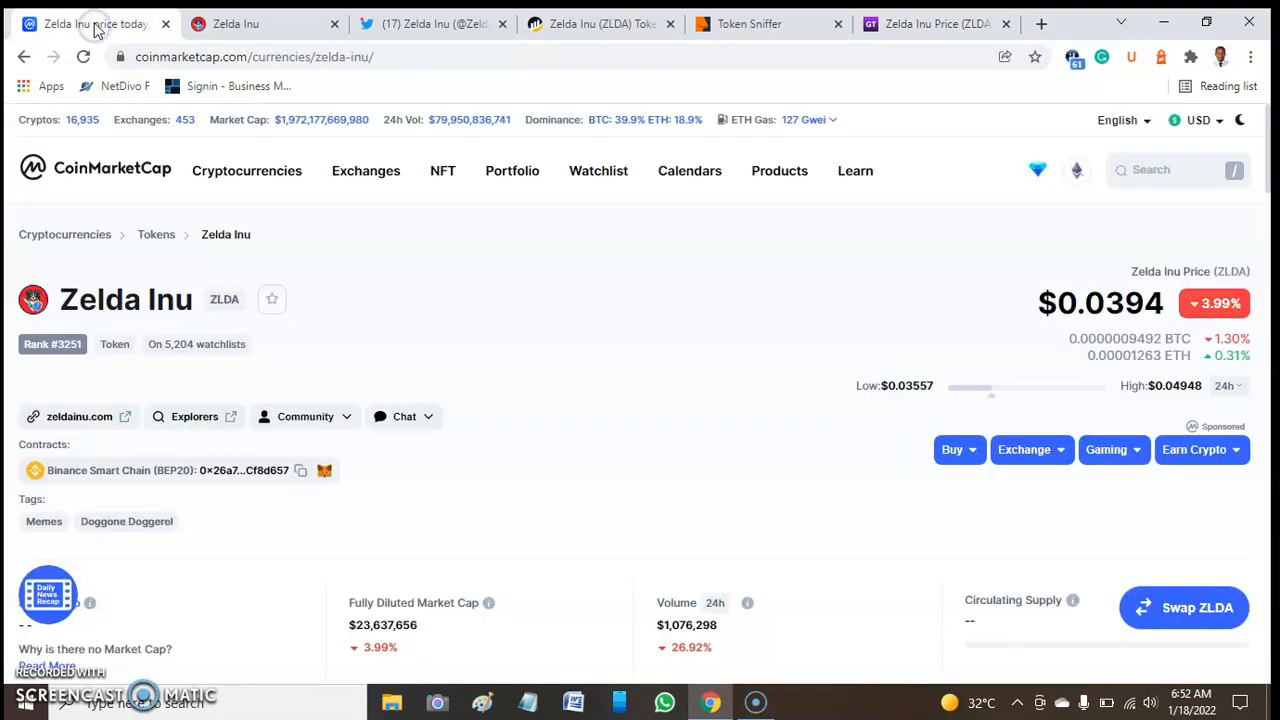
pyautogui.moveTo(1270, 296)
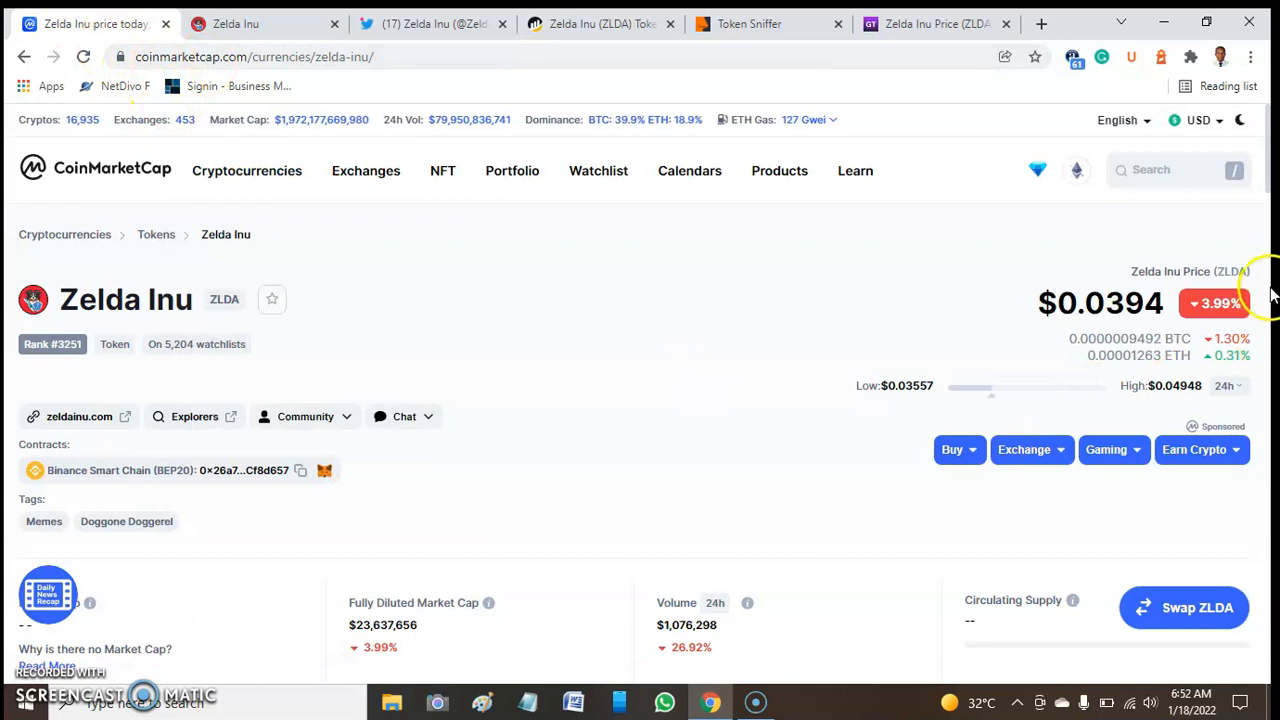
pyautogui.scroll(-3)
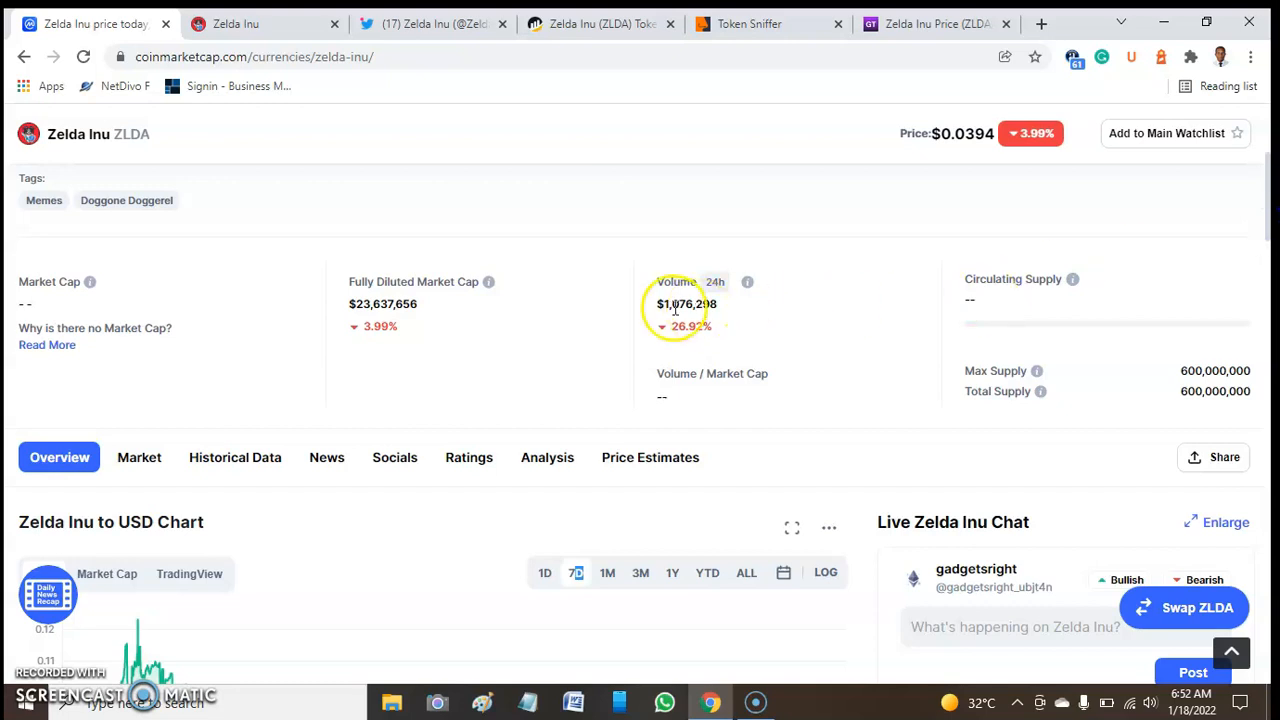
pyautogui.moveTo(778, 222)
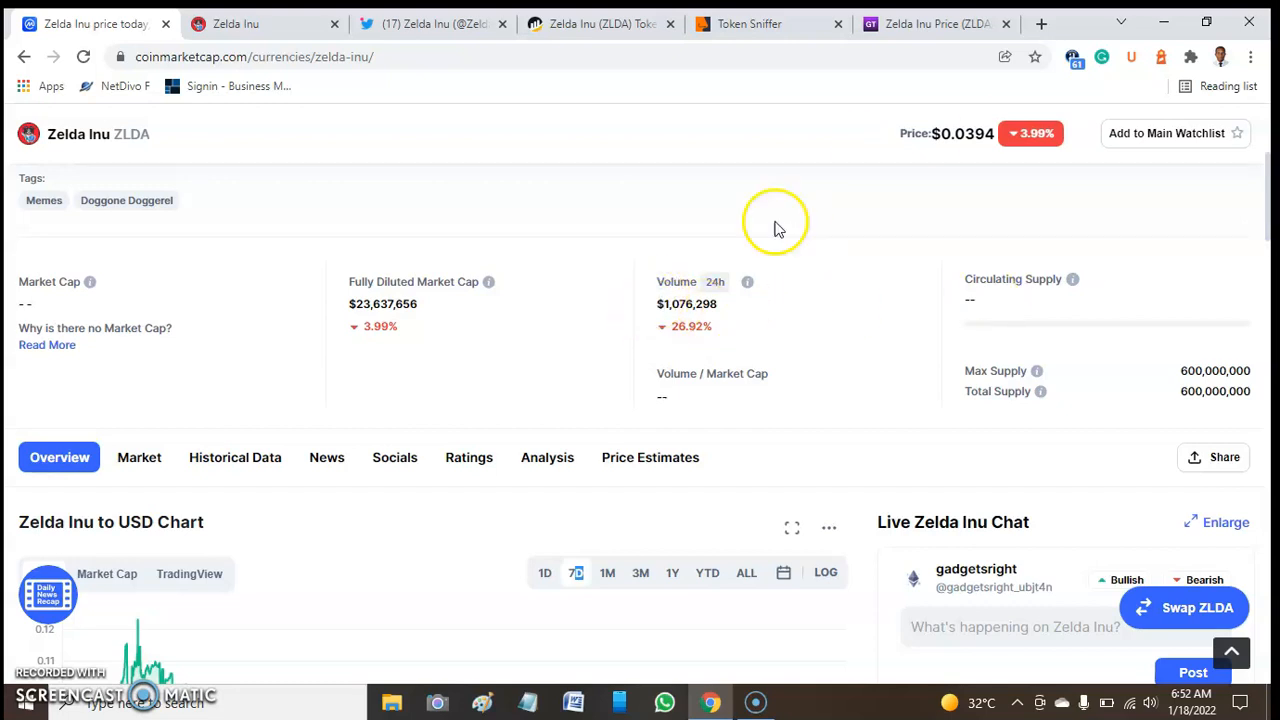